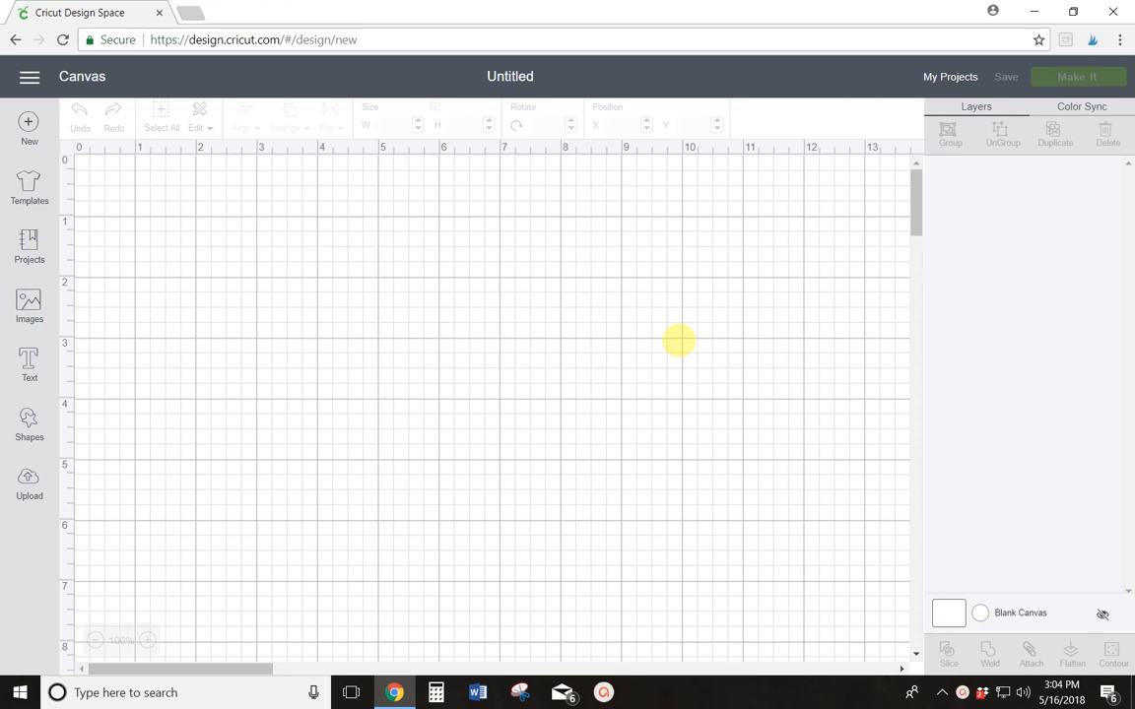
{"action": "mouse_move", "coordinate": [706, 325]}
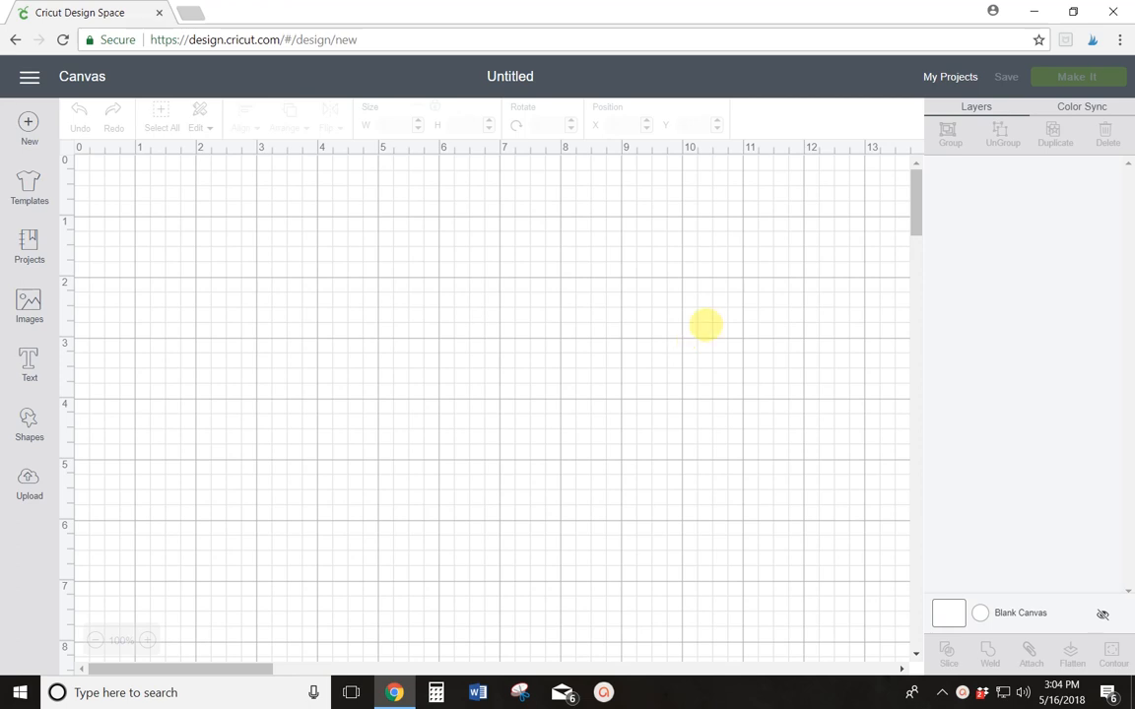
{"action": "mouse_move", "coordinate": [380, 339]}
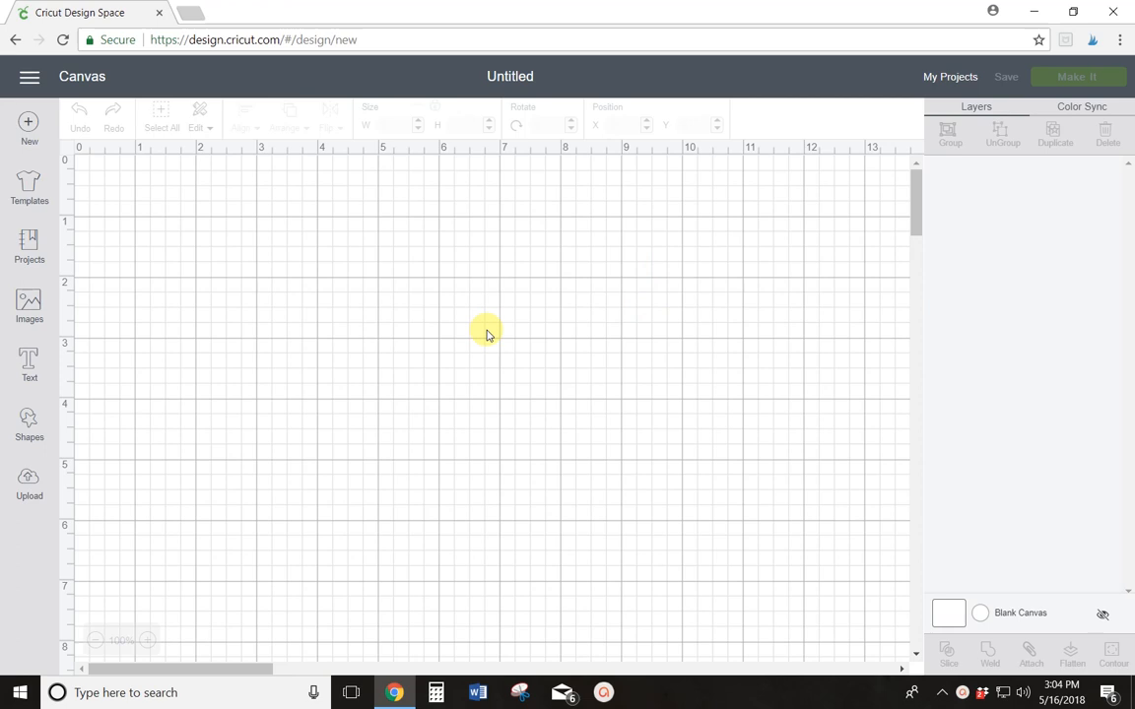
{"action": "mouse_move", "coordinate": [27, 480]}
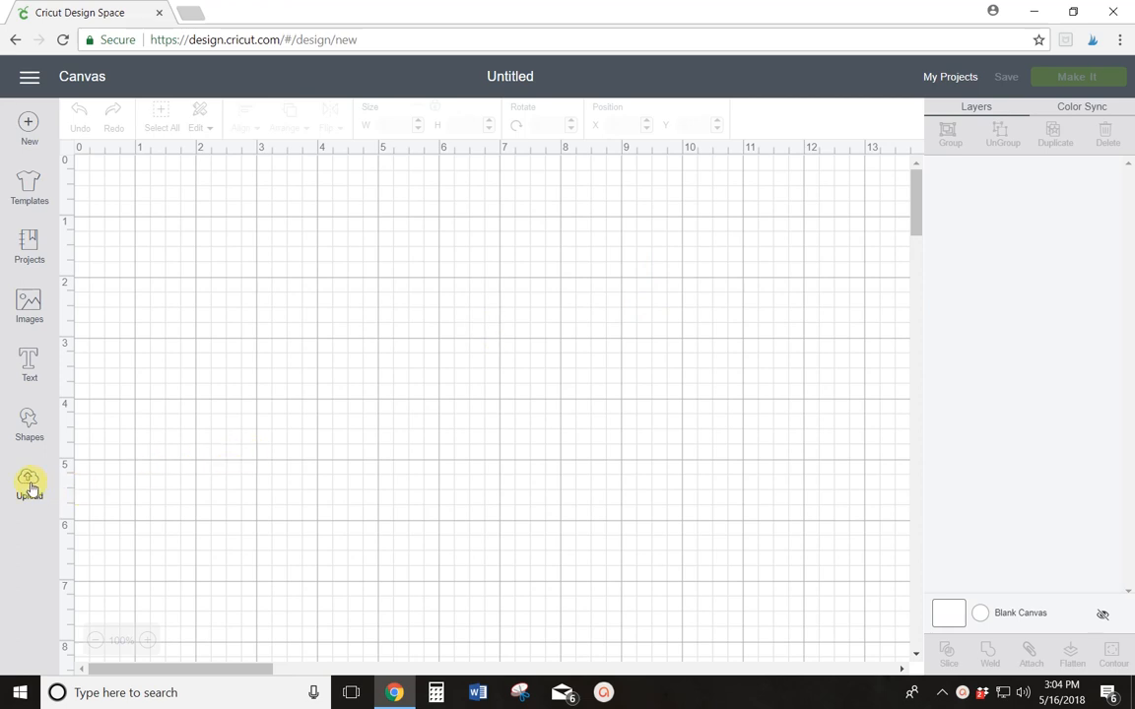
{"action": "mouse_move", "coordinate": [30, 489]}
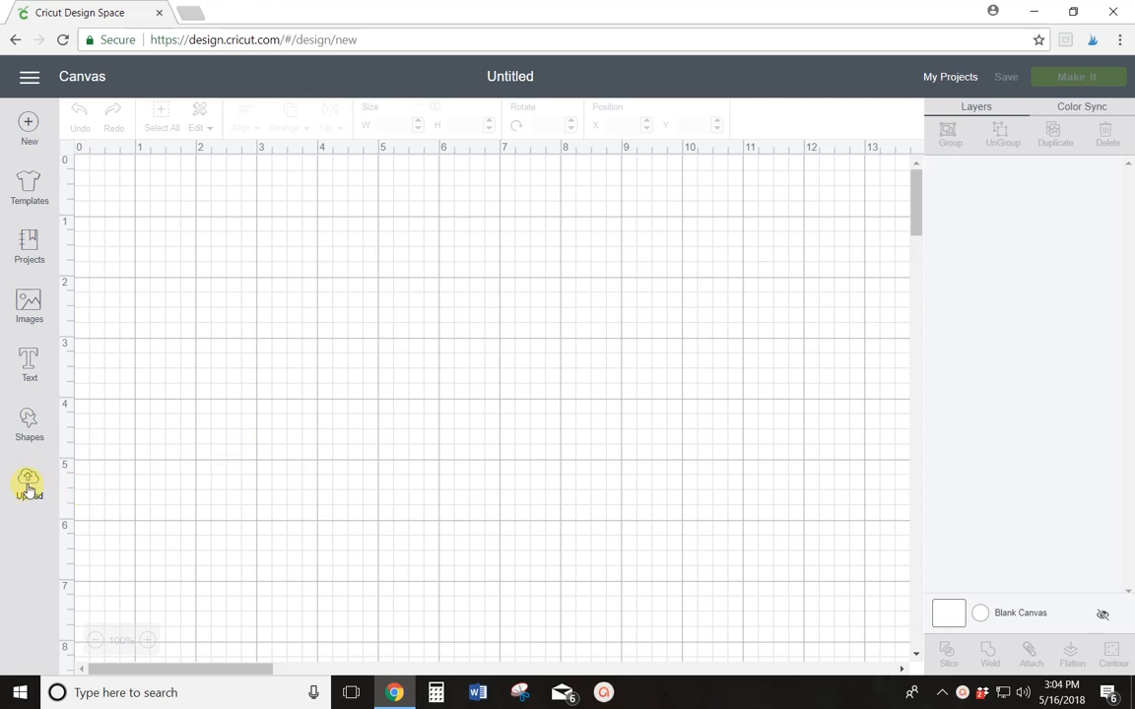
- Go to Upload and choose Upload Image to reach the file drop page
{"action": "left_click", "coordinate": [28, 480]}
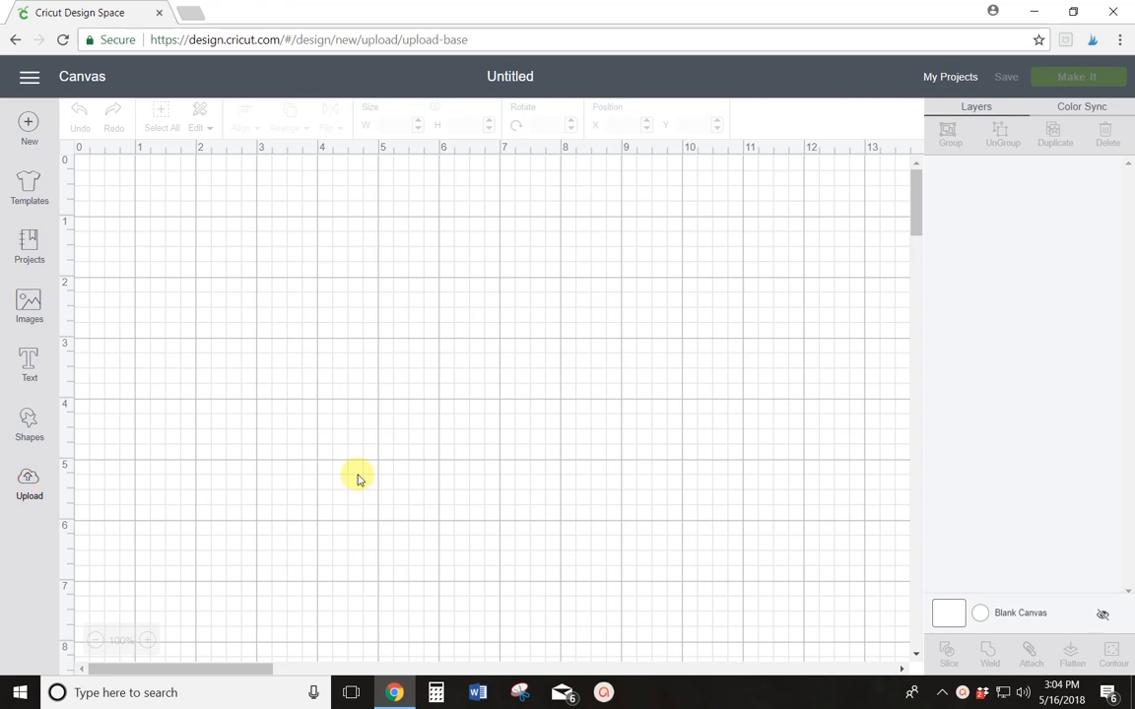
{"action": "left_click", "coordinate": [28, 475]}
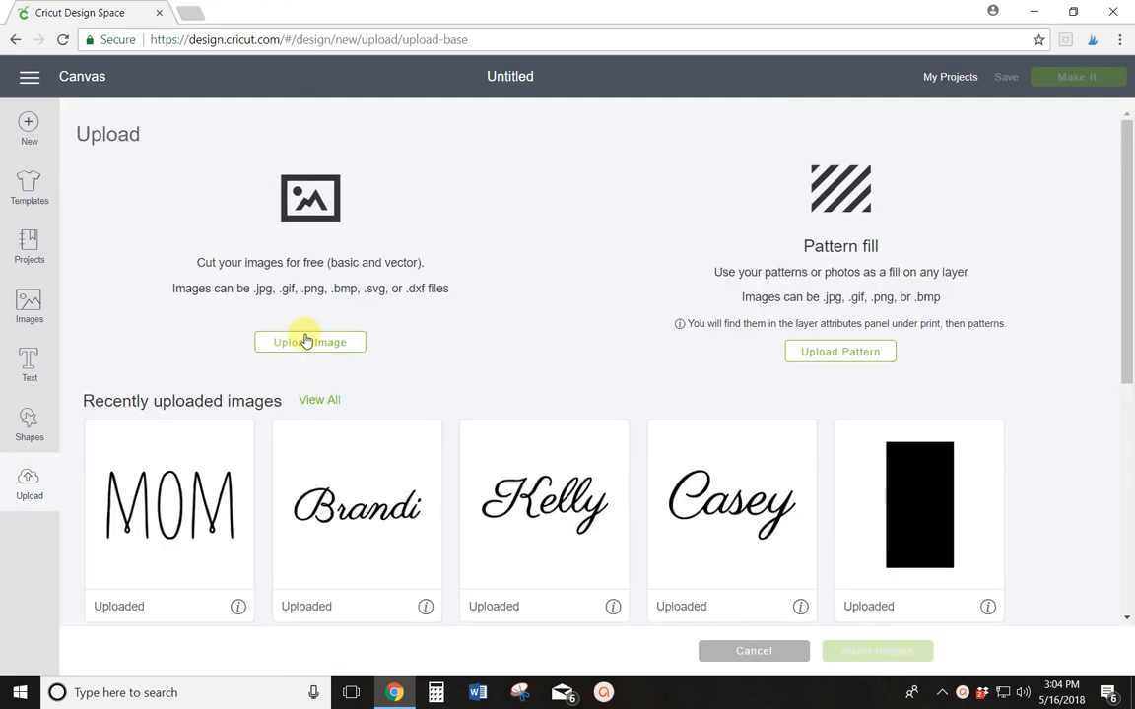
{"action": "left_click", "coordinate": [309, 342]}
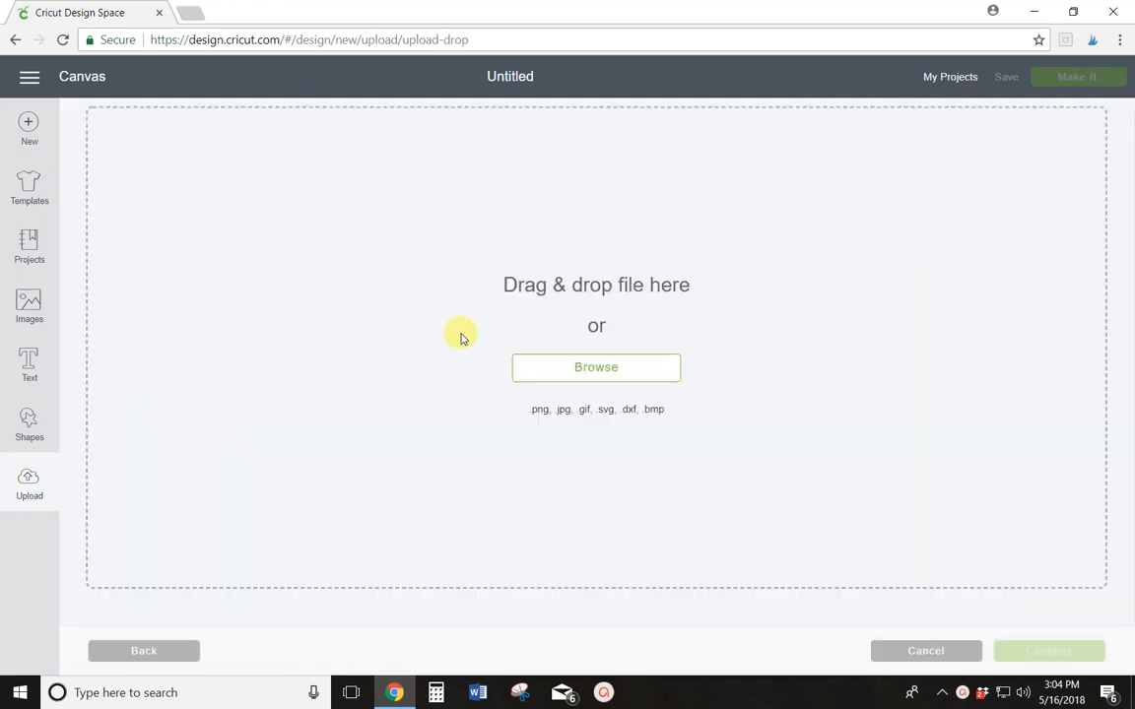
{"action": "mouse_move", "coordinate": [598, 374]}
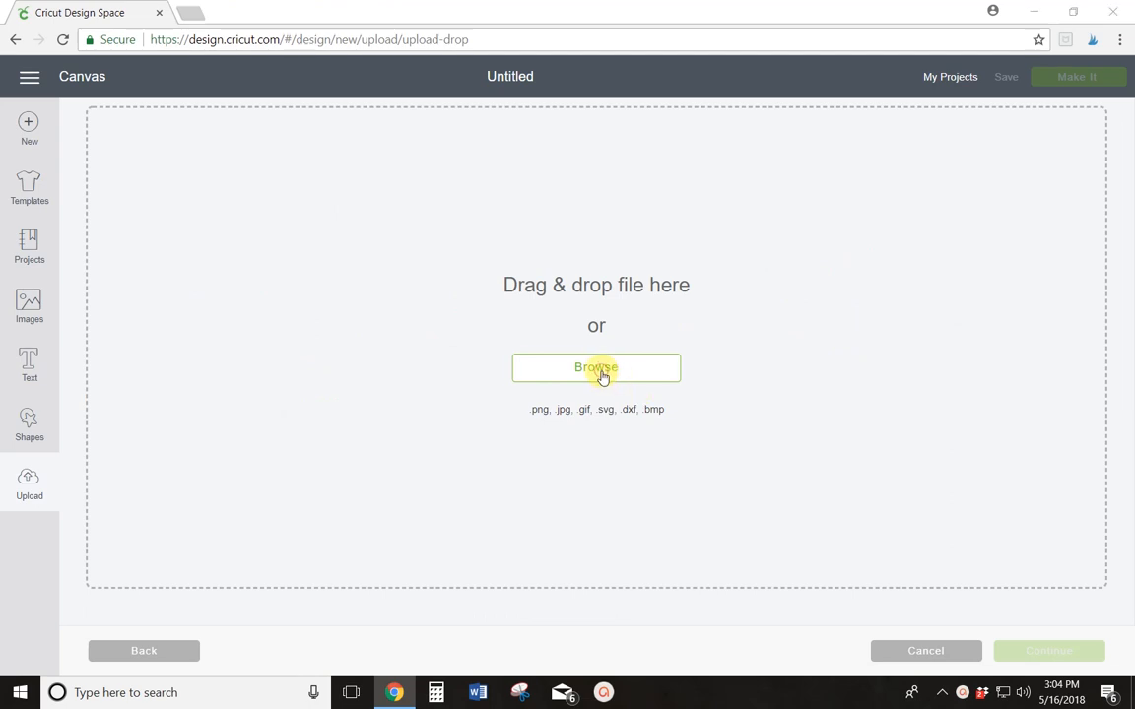
- Browse the Desktop and open the cookiemonster image file
{"action": "left_click", "coordinate": [596, 368]}
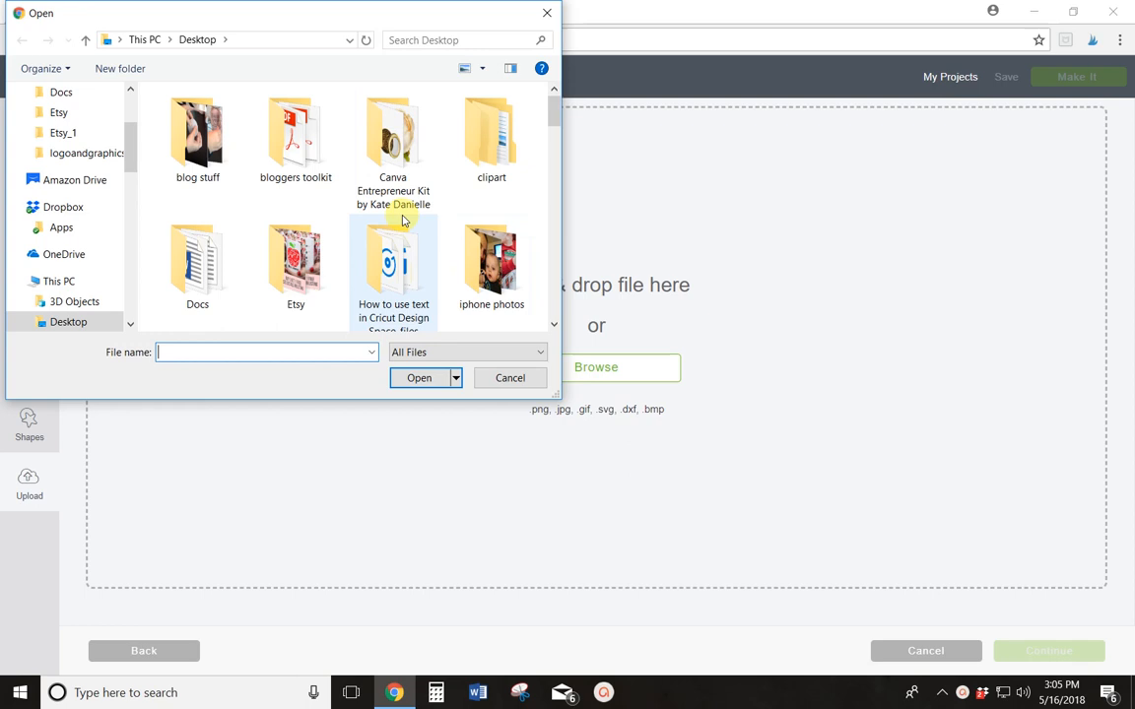
{"action": "scroll", "scroll_direction": "down", "scroll_amount": 3}
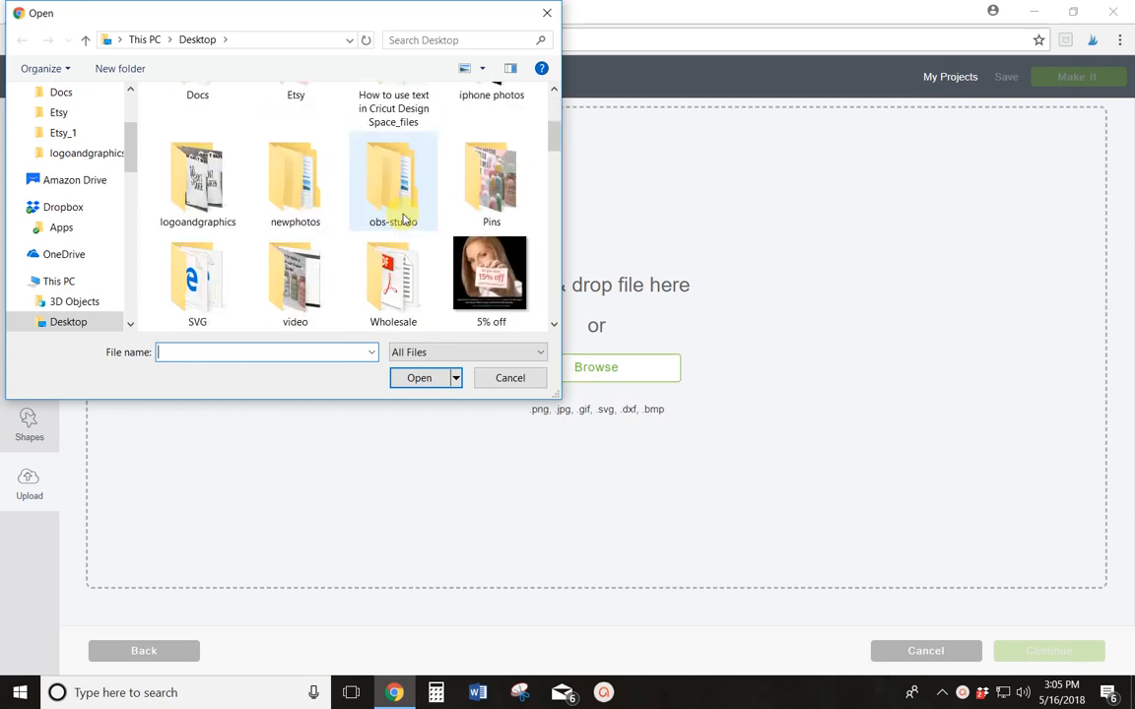
{"action": "scroll", "scroll_direction": "down", "scroll_amount": 3}
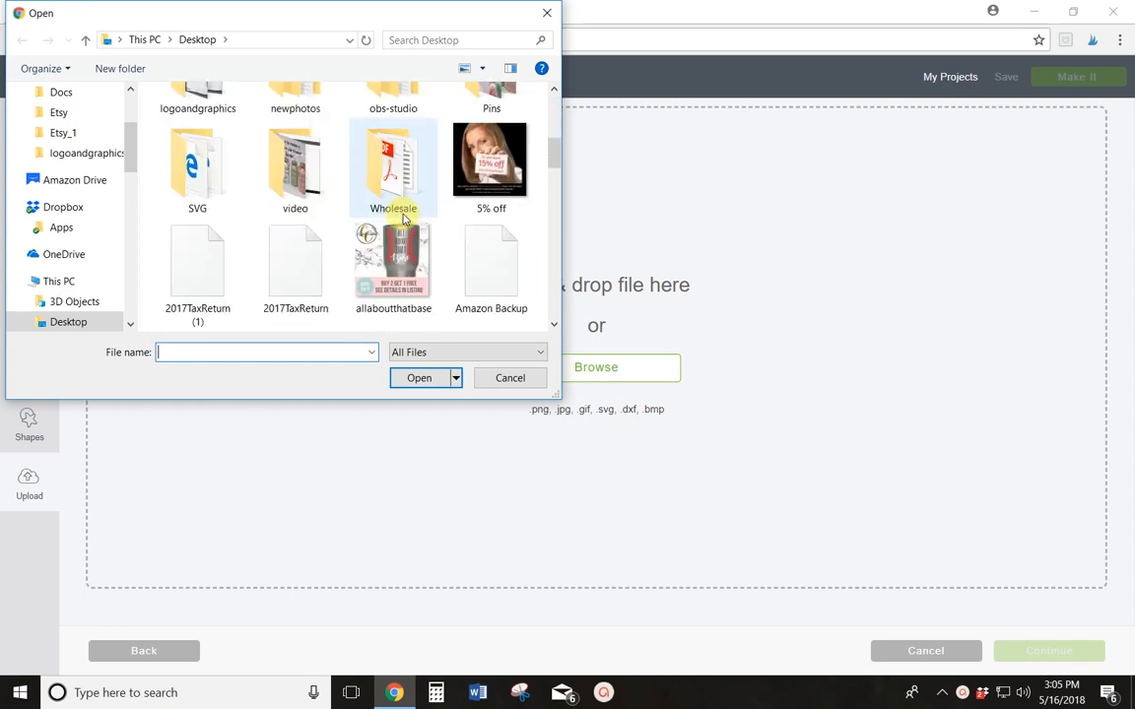
{"action": "scroll", "scroll_direction": "down", "scroll_amount": 3}
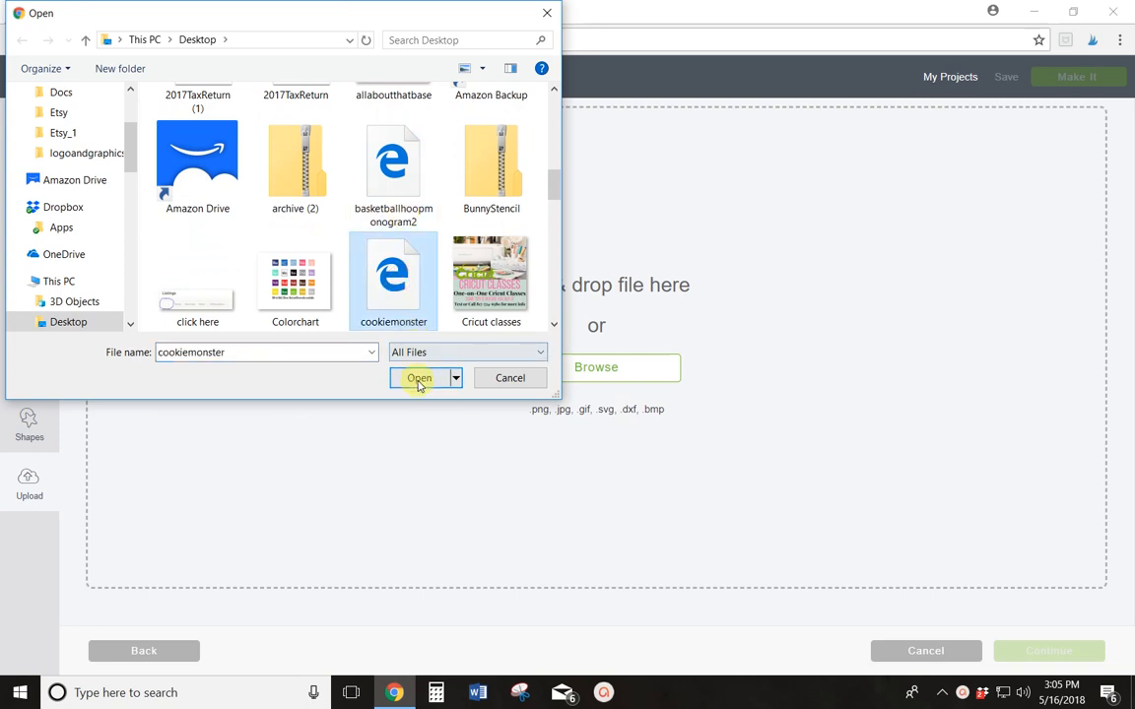
{"action": "left_click", "coordinate": [419, 378]}
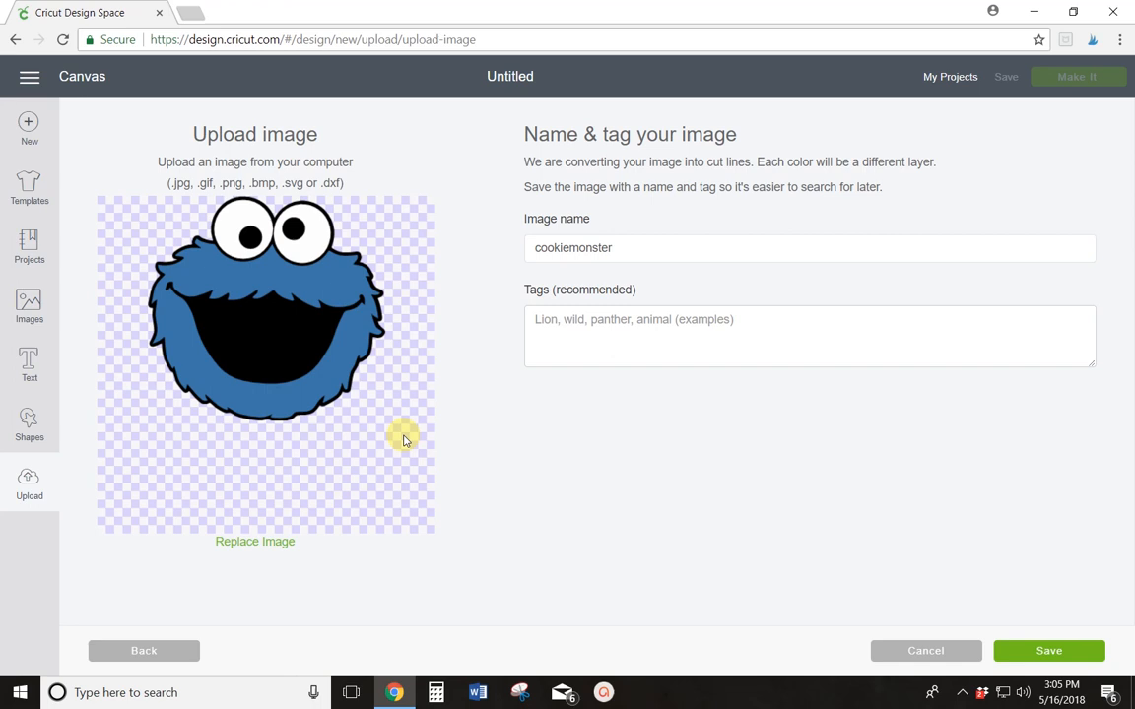
{"action": "mouse_move", "coordinate": [383, 459]}
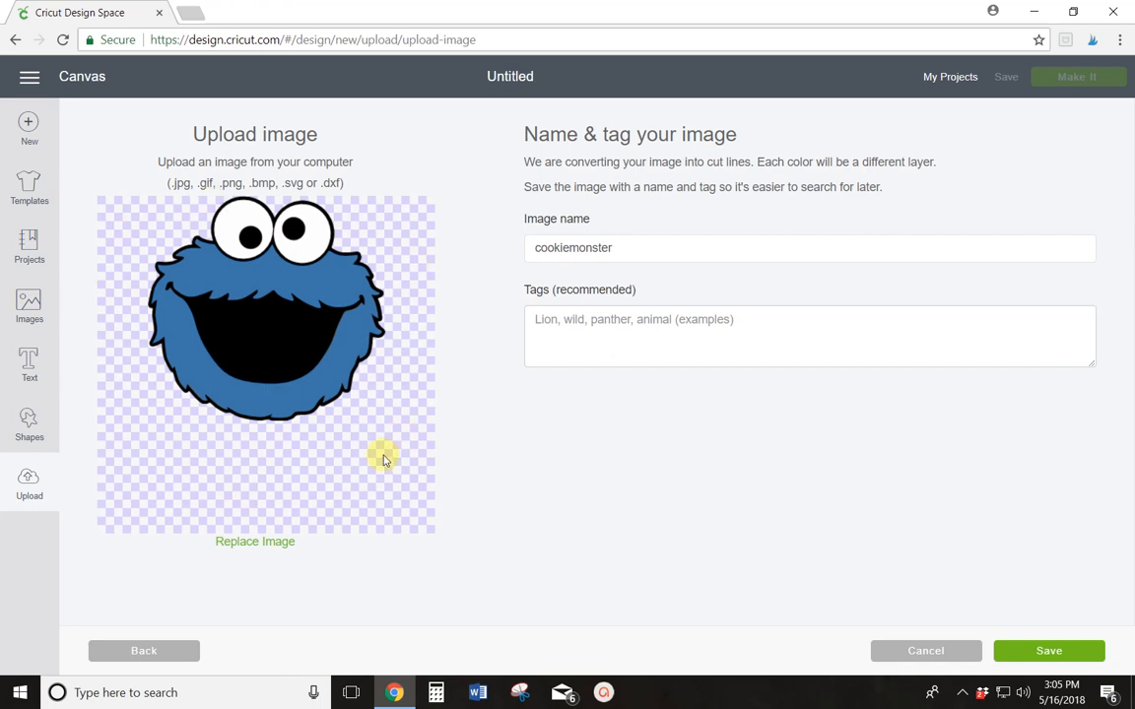
{"action": "mouse_move", "coordinate": [326, 464]}
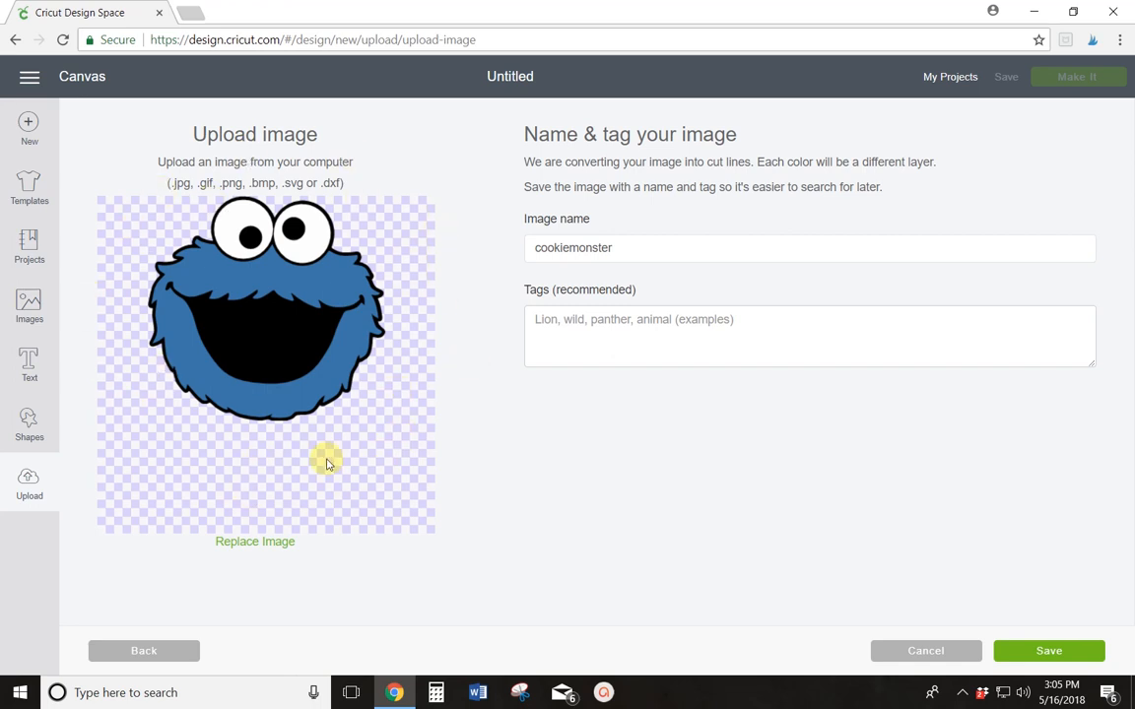
{"action": "mouse_move", "coordinate": [283, 290]}
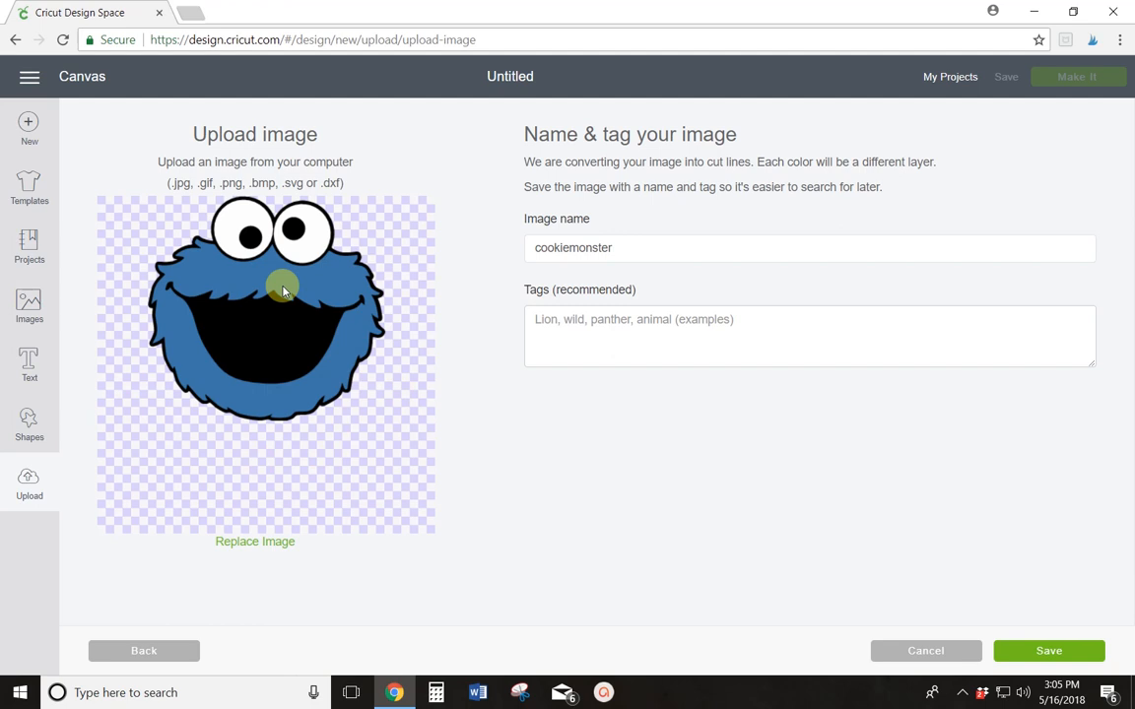
{"action": "mouse_move", "coordinate": [255, 363]}
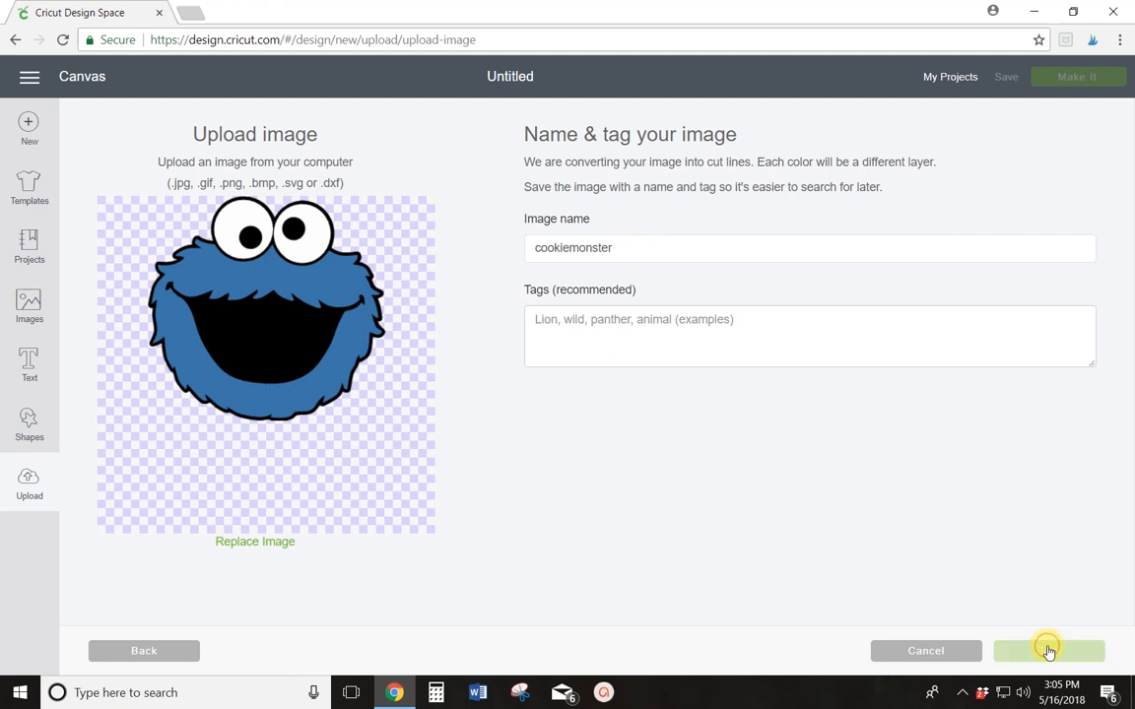
- Save the uploaded image under the name cookiemonster
{"action": "left_click", "coordinate": [1053, 645]}
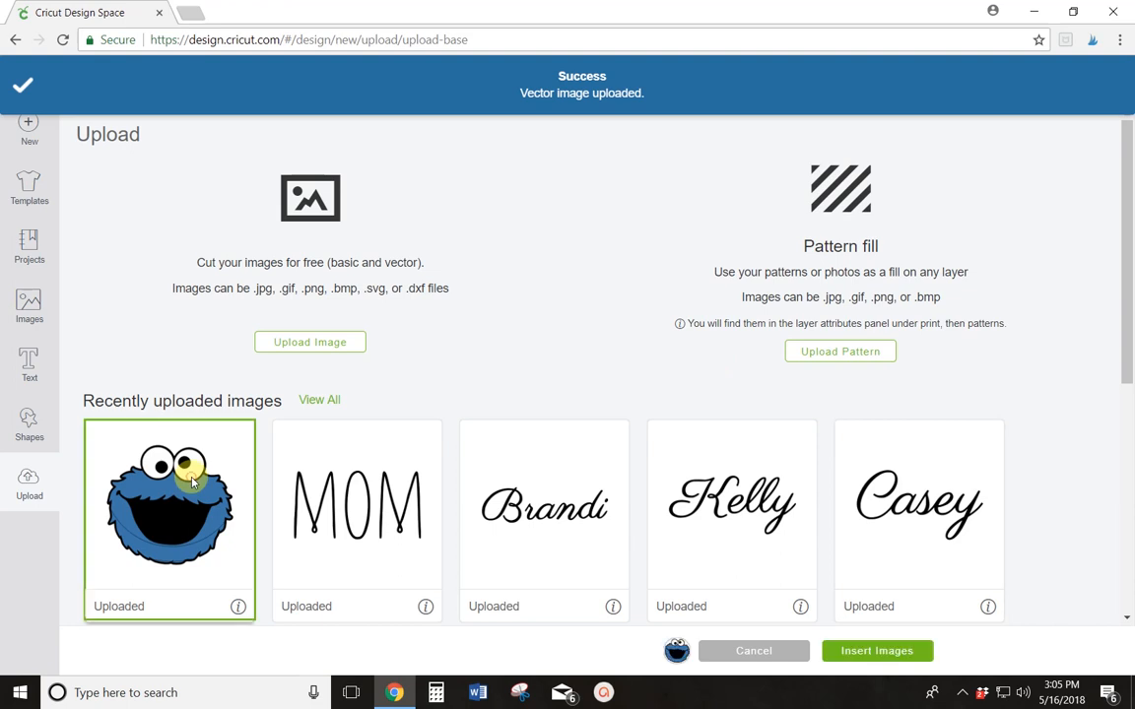
{"action": "mouse_move", "coordinate": [886, 658]}
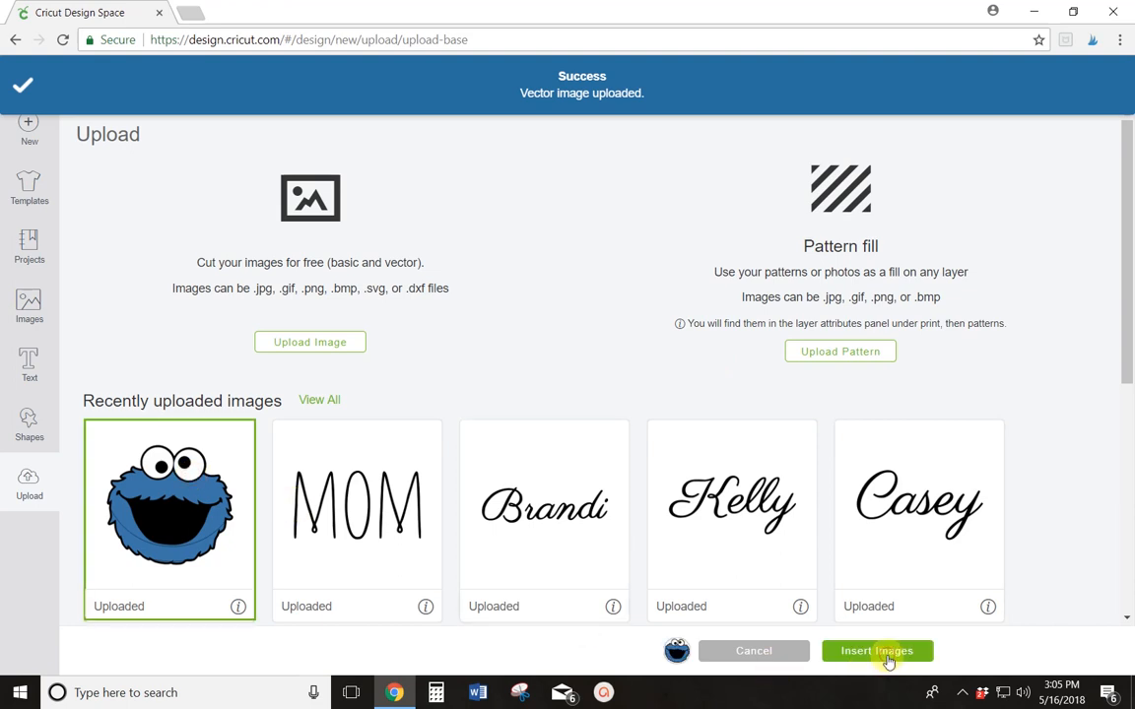
- Insert the cookiemonster image from Recently uploaded images onto the canvas
{"action": "left_click", "coordinate": [881, 652]}
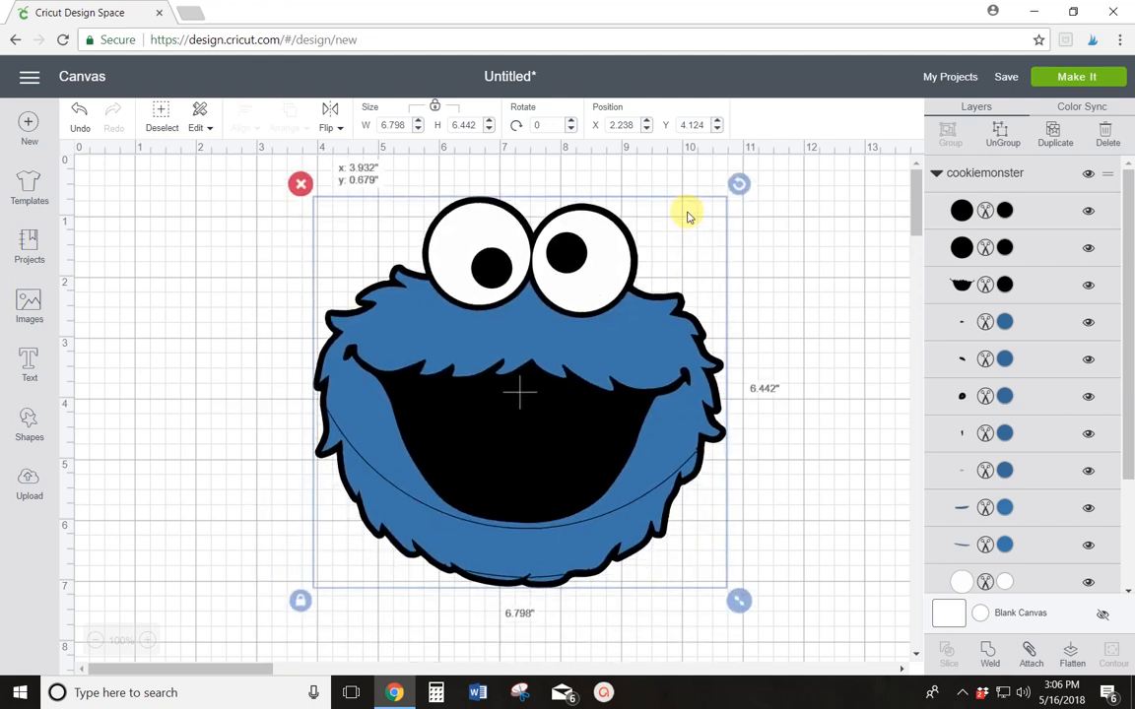
- Drag the Cookie Monster face to a new canvas spot and deselect it
{"action": "left_click_drag", "start_coordinate": [690, 217], "coordinate": [822, 473]}
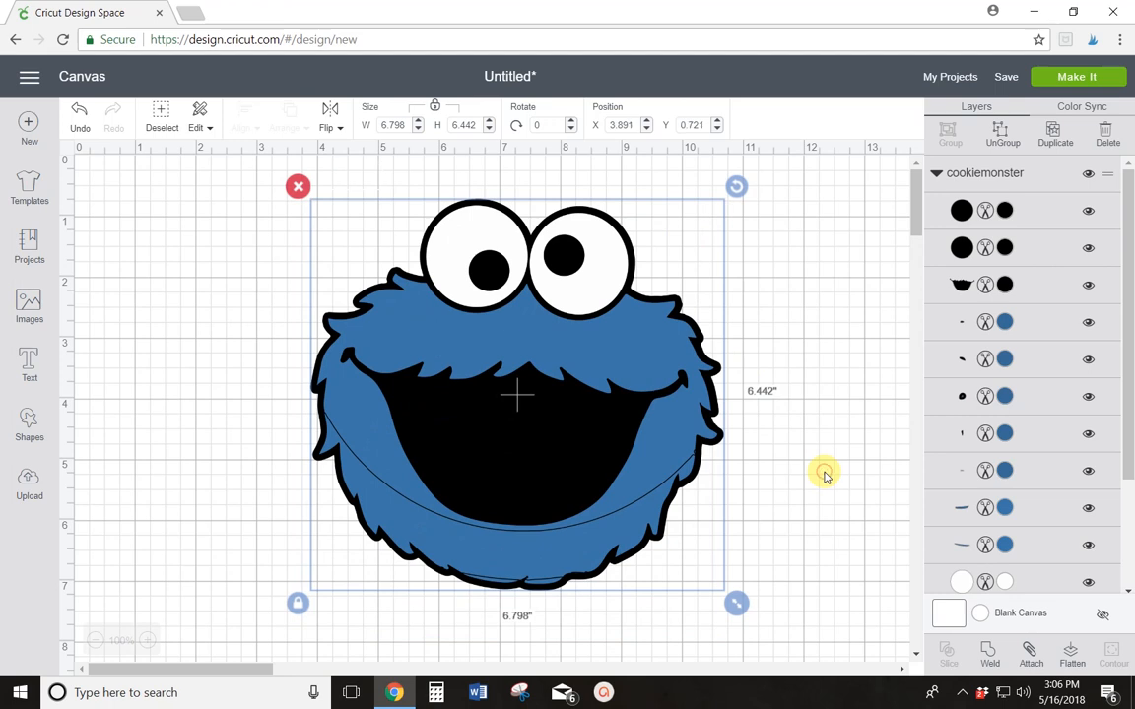
{"action": "left_click", "coordinate": [823, 476]}
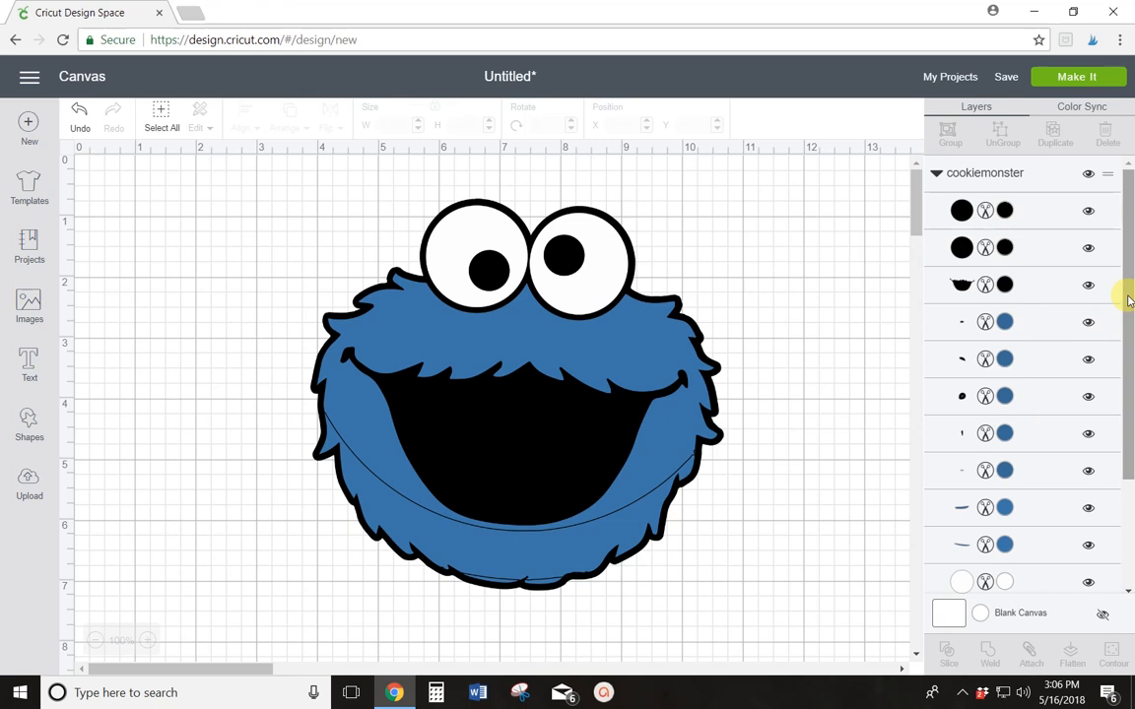
{"action": "scroll", "scroll_direction": "down", "scroll_amount": 3}
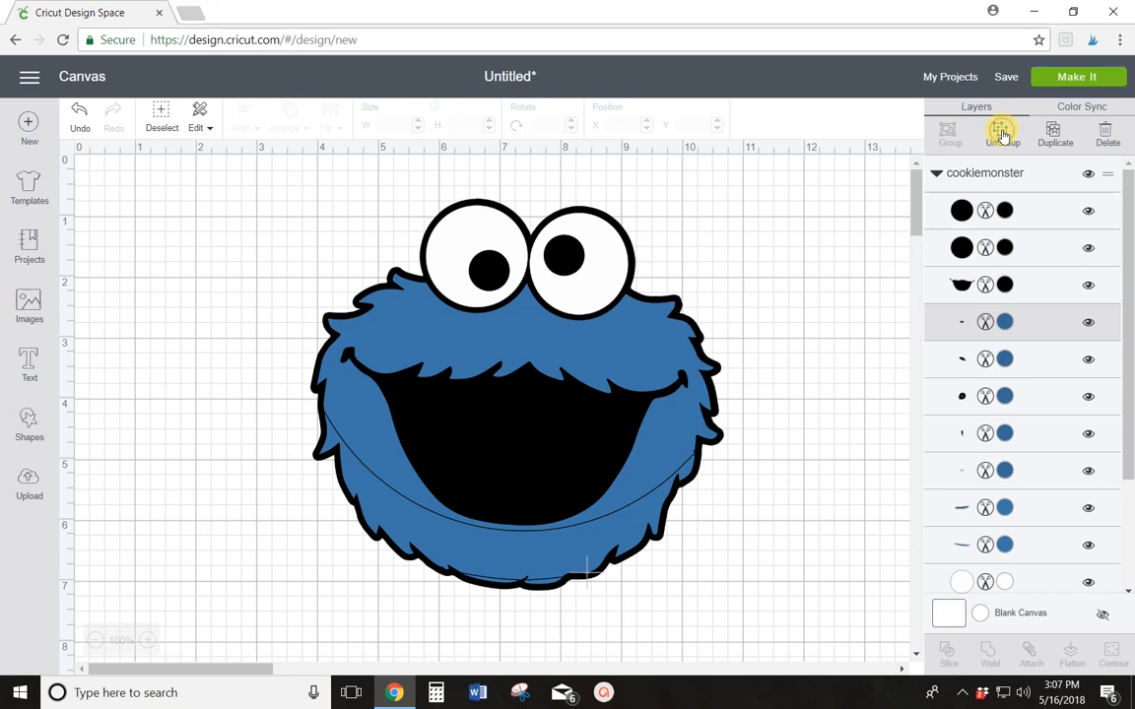
- Ungroup the cookiemonster image and review the resulting separate layers
{"action": "left_click", "coordinate": [1001, 129]}
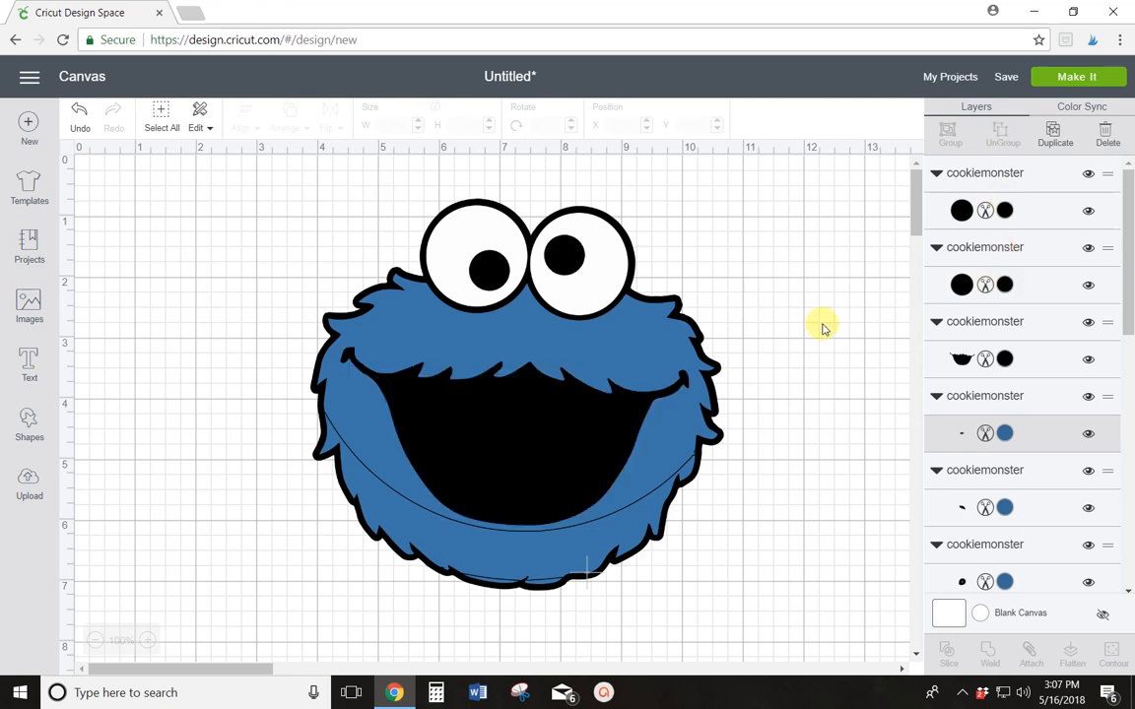
{"action": "scroll", "scroll_direction": "down", "scroll_amount": 3}
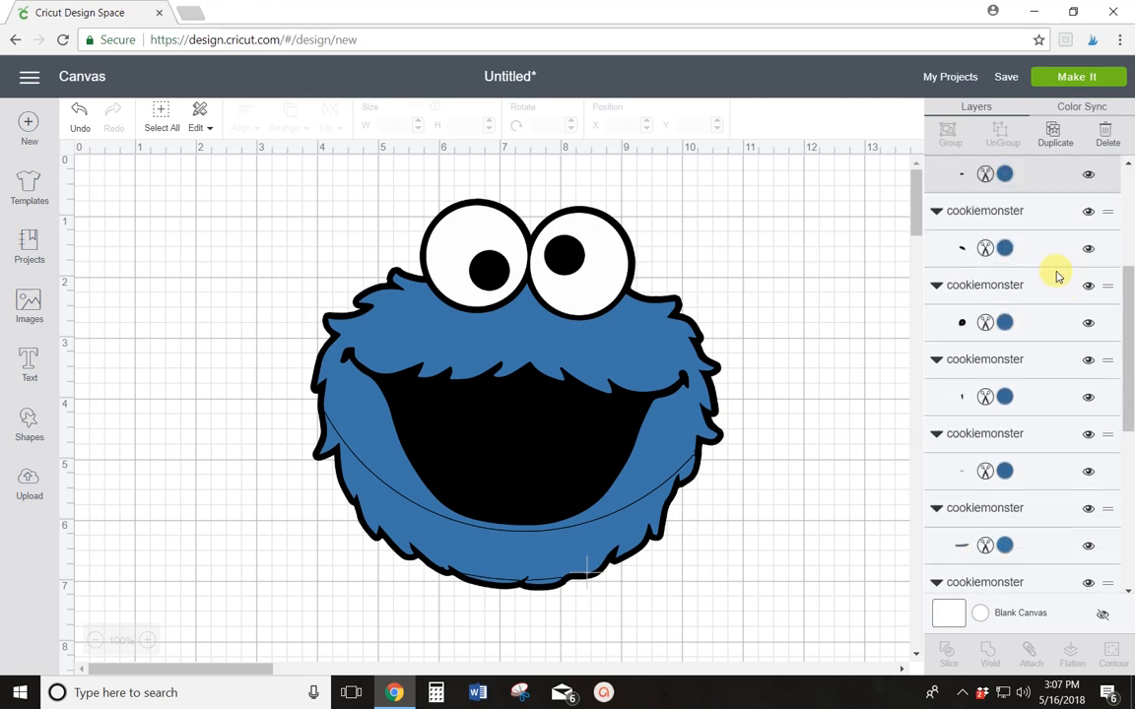
{"action": "scroll", "scroll_direction": "down", "scroll_amount": 3}
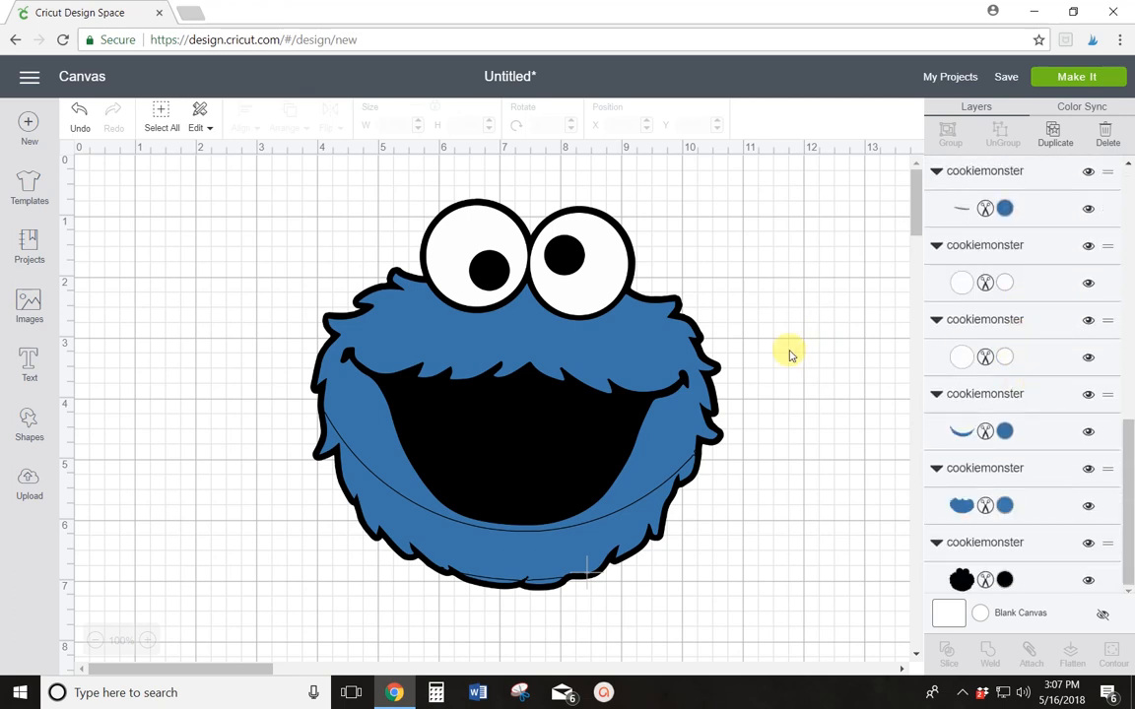
{"action": "mouse_move", "coordinate": [697, 468]}
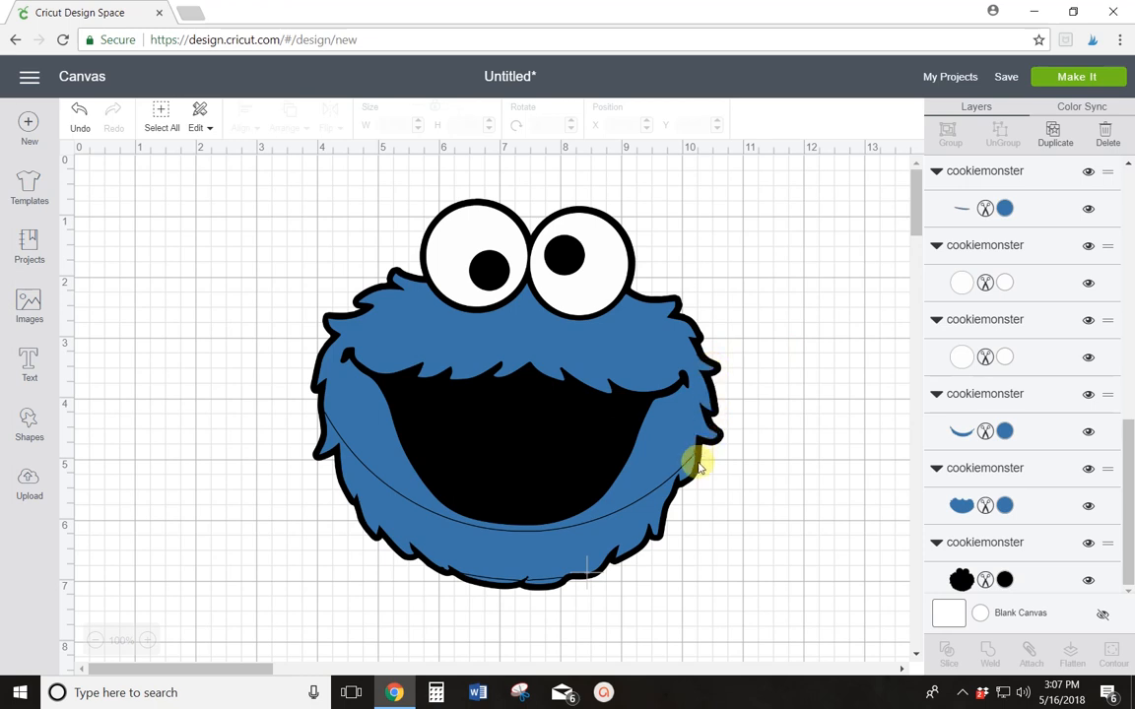
{"action": "mouse_move", "coordinate": [374, 548]}
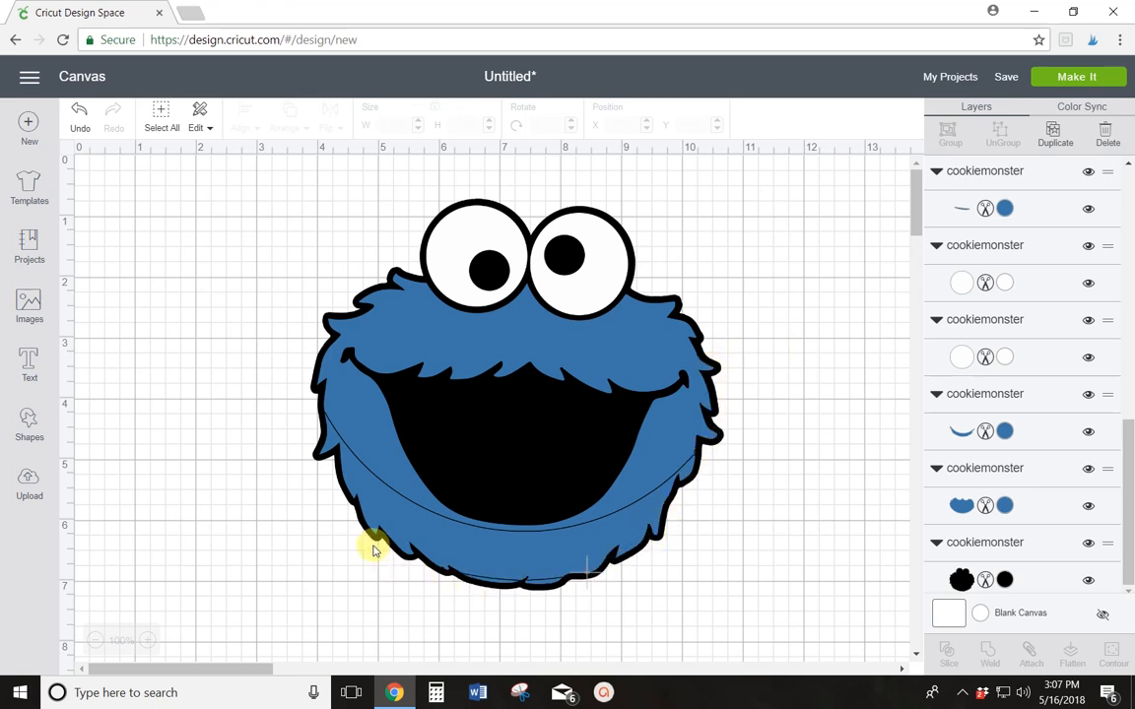
- Hide the outline, eye, pupil and mouth layers, leaving the blue fur pieces
{"action": "left_click", "coordinate": [1087, 571]}
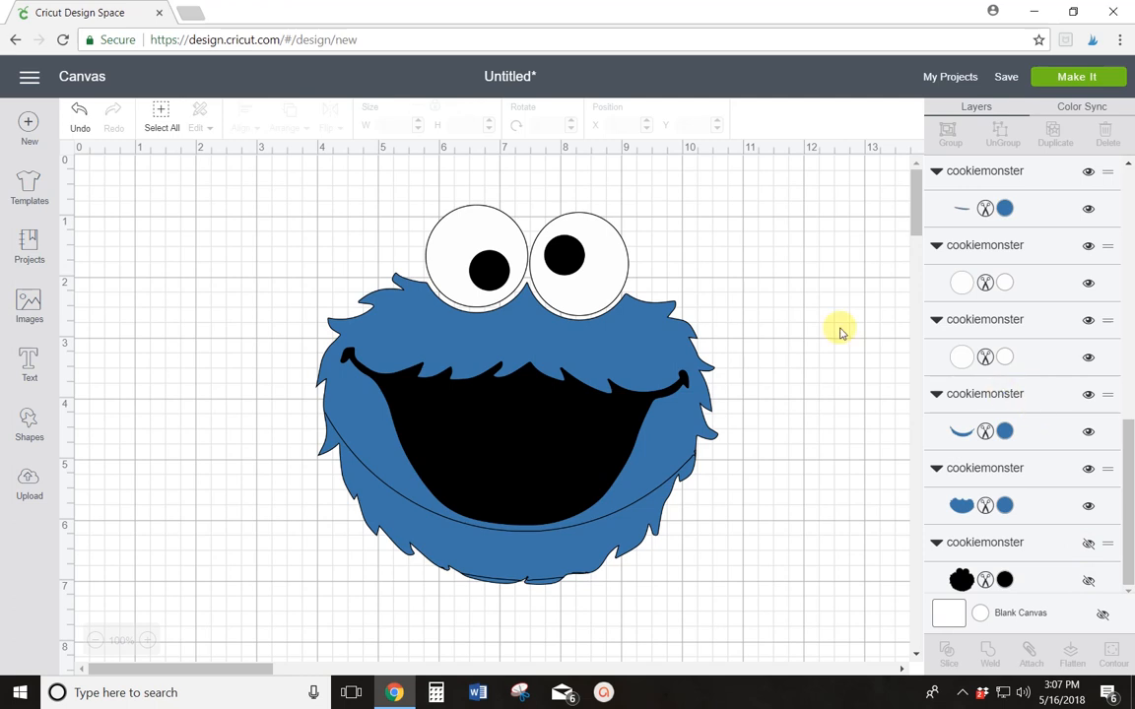
{"action": "mouse_move", "coordinate": [611, 286]}
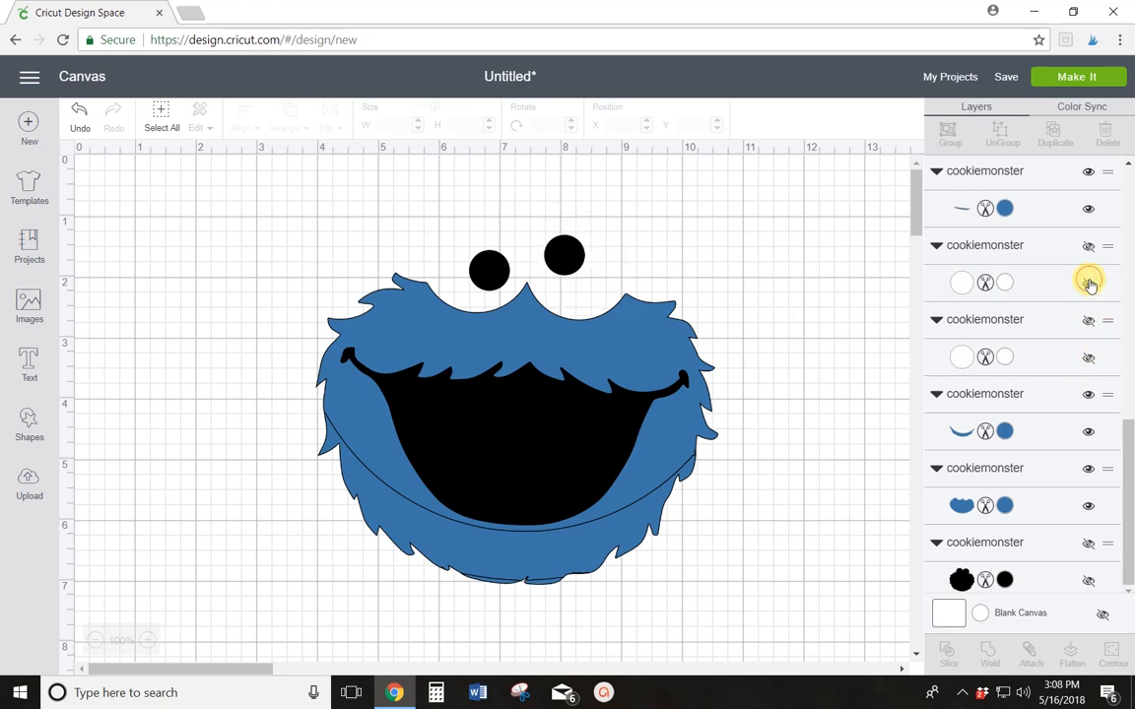
{"action": "scroll", "scroll_direction": "down", "scroll_amount": 3}
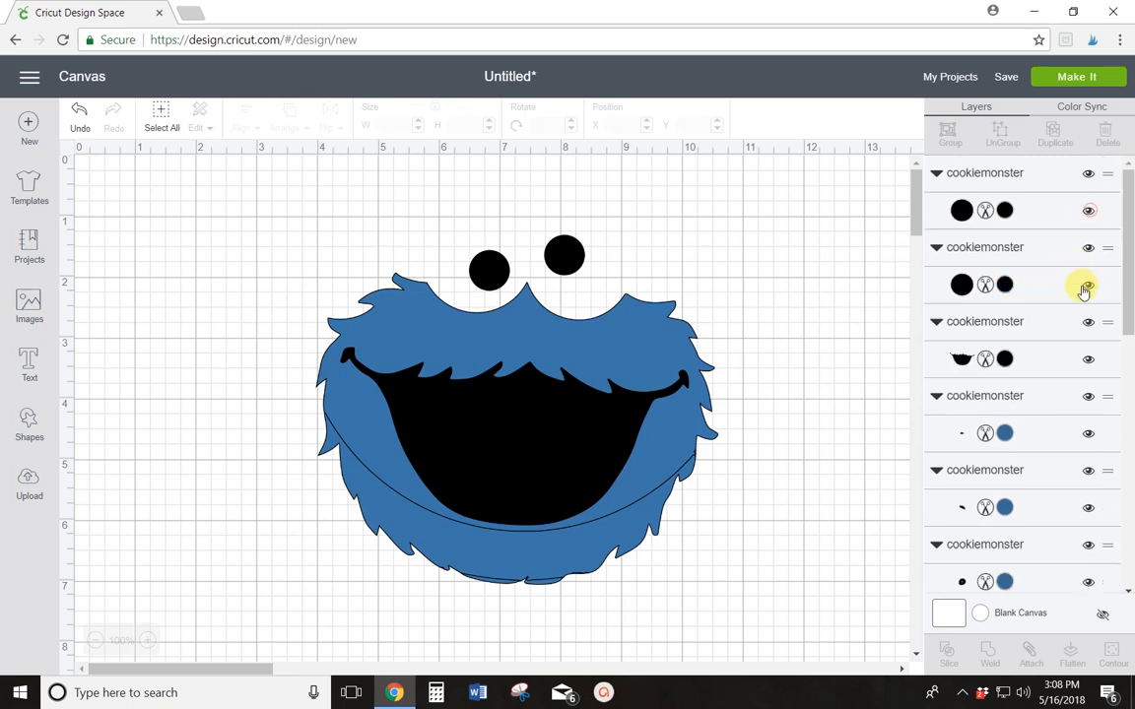
{"action": "left_click", "coordinate": [1086, 285]}
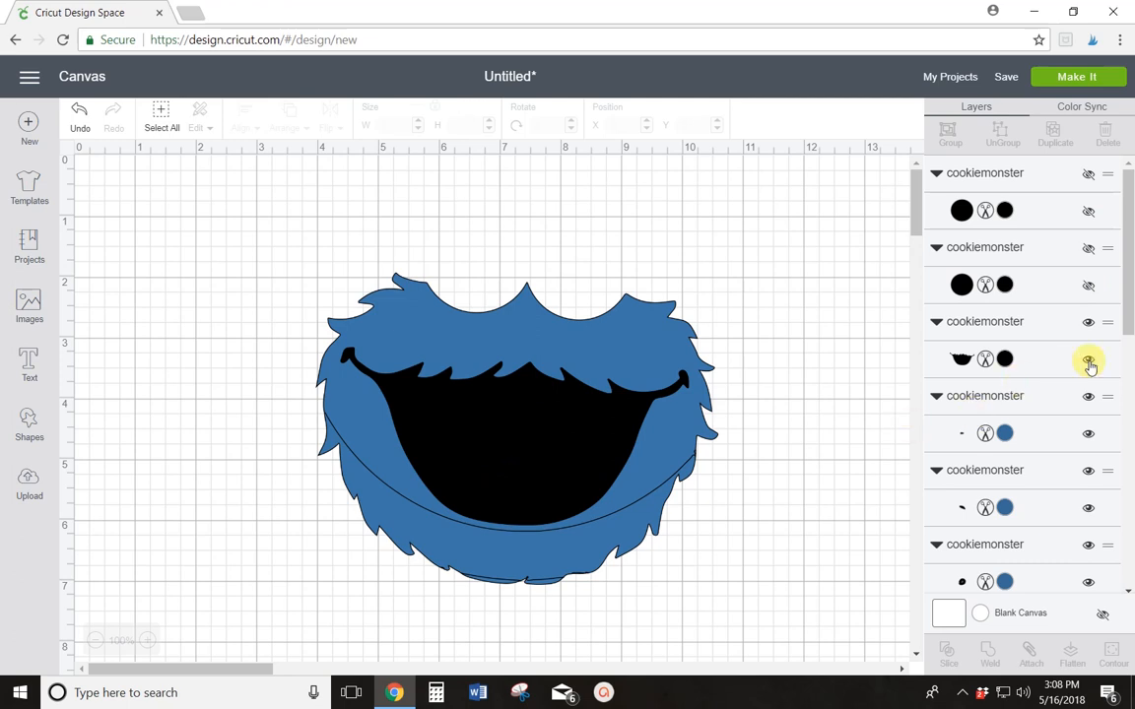
{"action": "left_click", "coordinate": [1089, 366]}
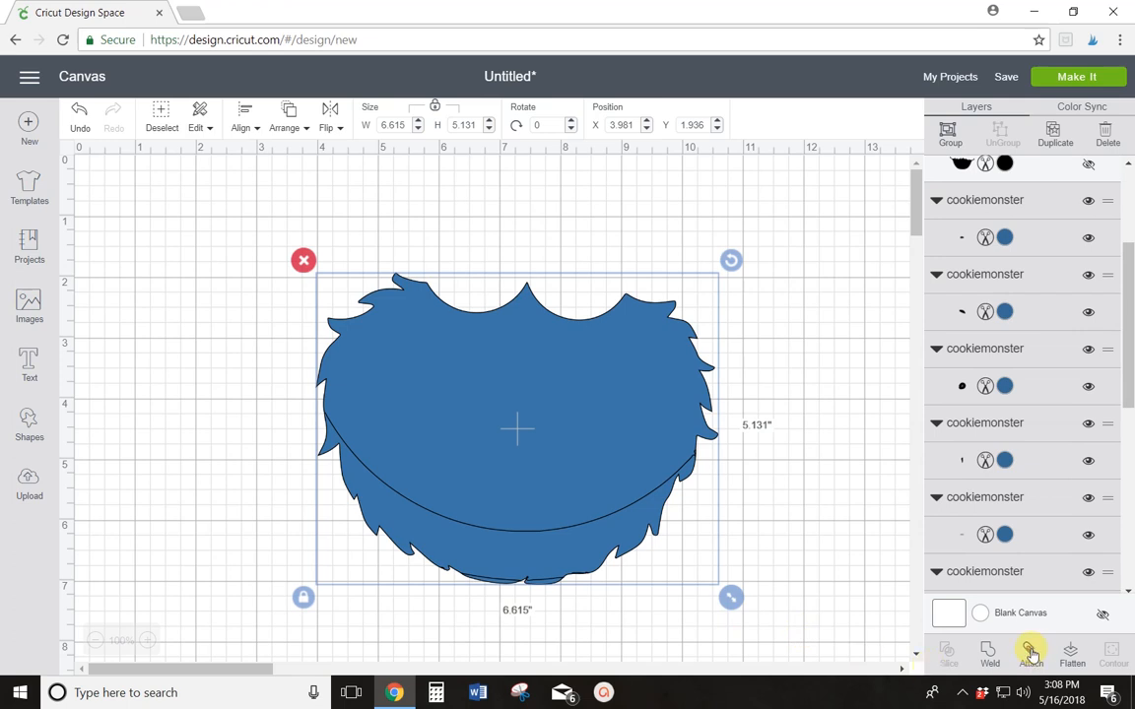
- Weld the selected blue fur pieces into a single Weld Result head layer
{"action": "left_click", "coordinate": [1027, 654]}
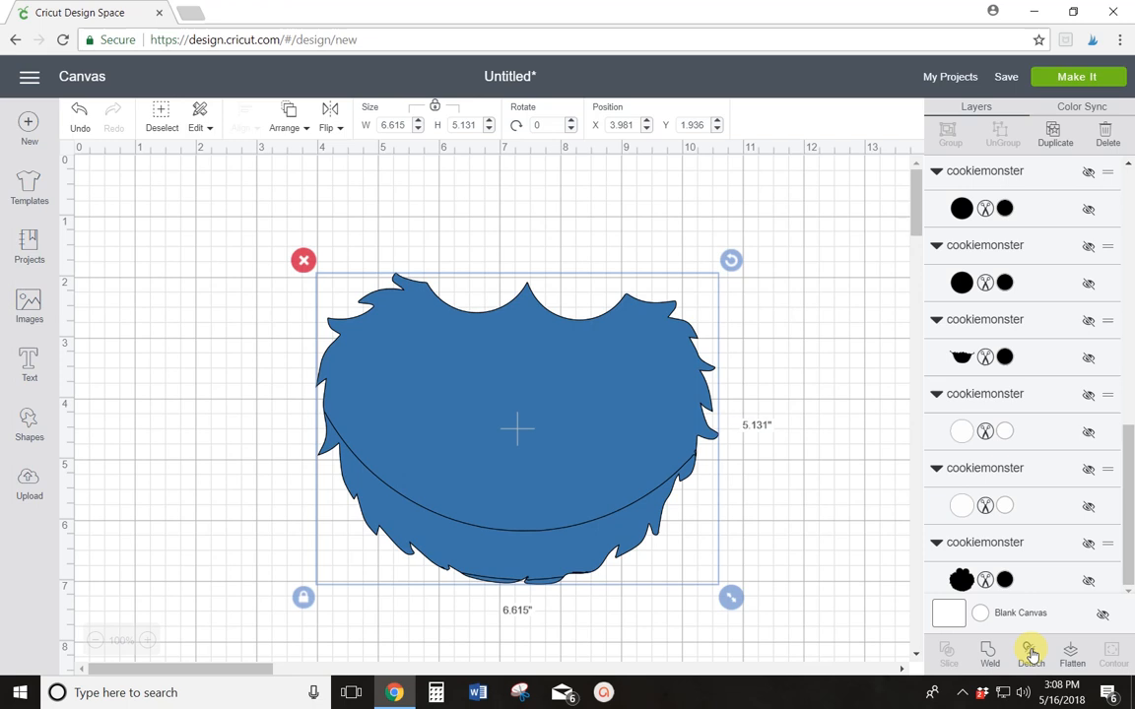
{"action": "mouse_move", "coordinate": [986, 653]}
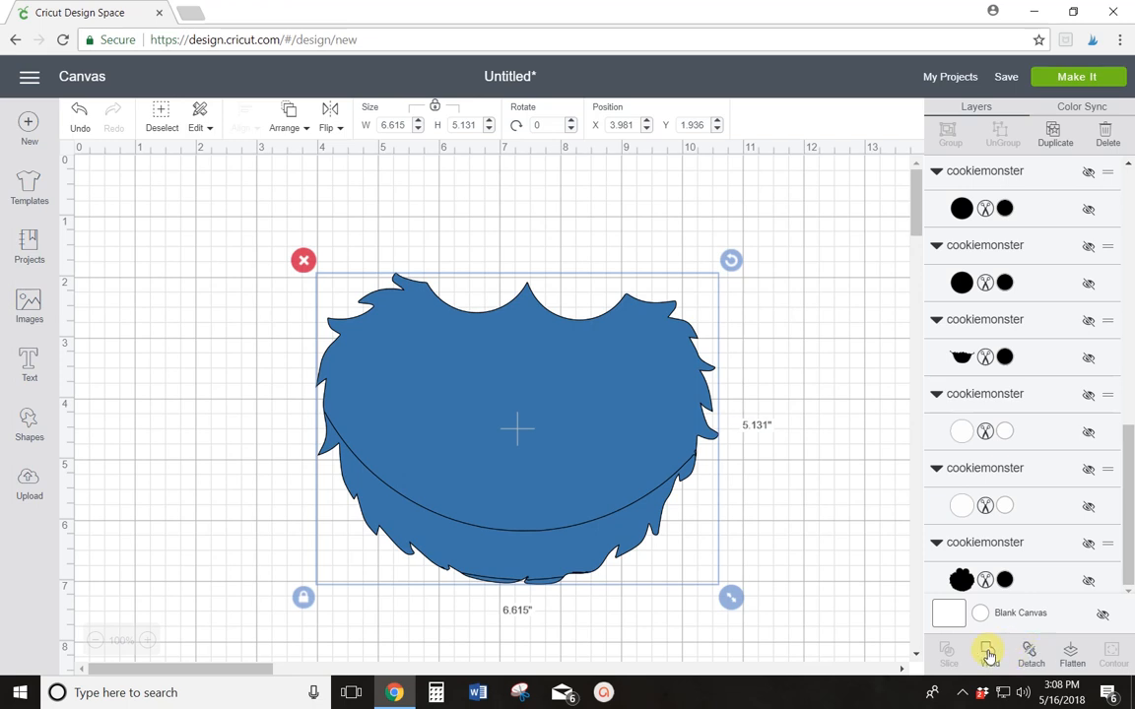
{"action": "left_click", "coordinate": [984, 656]}
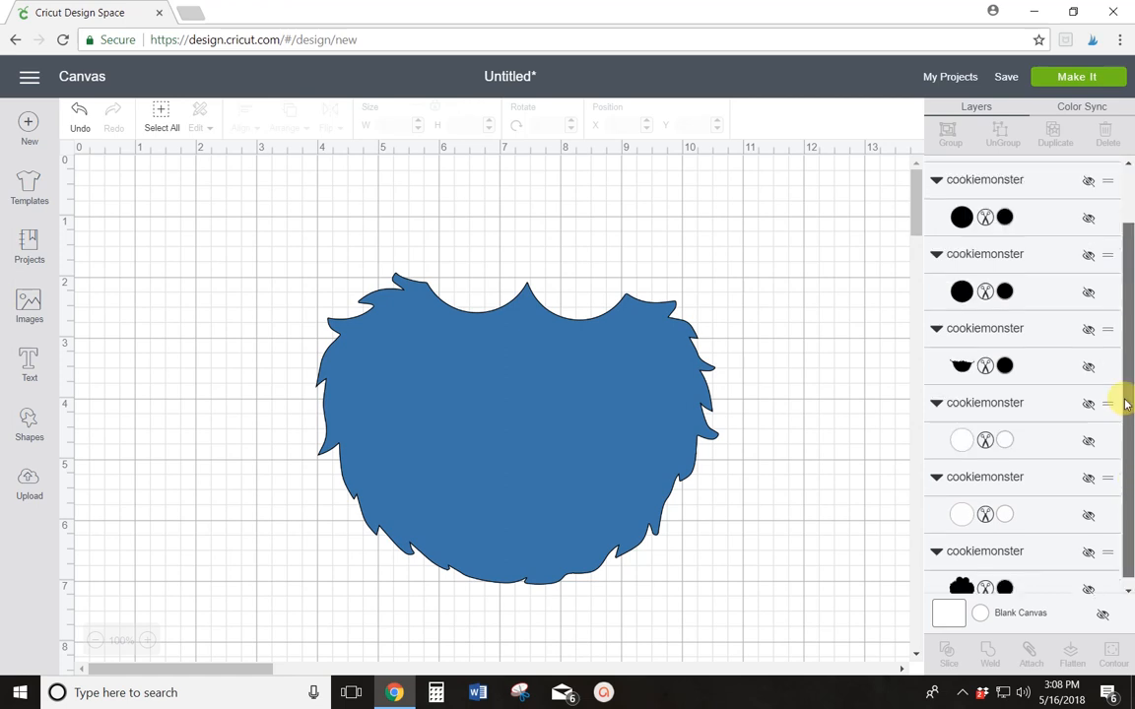
{"action": "left_click", "coordinate": [987, 662]}
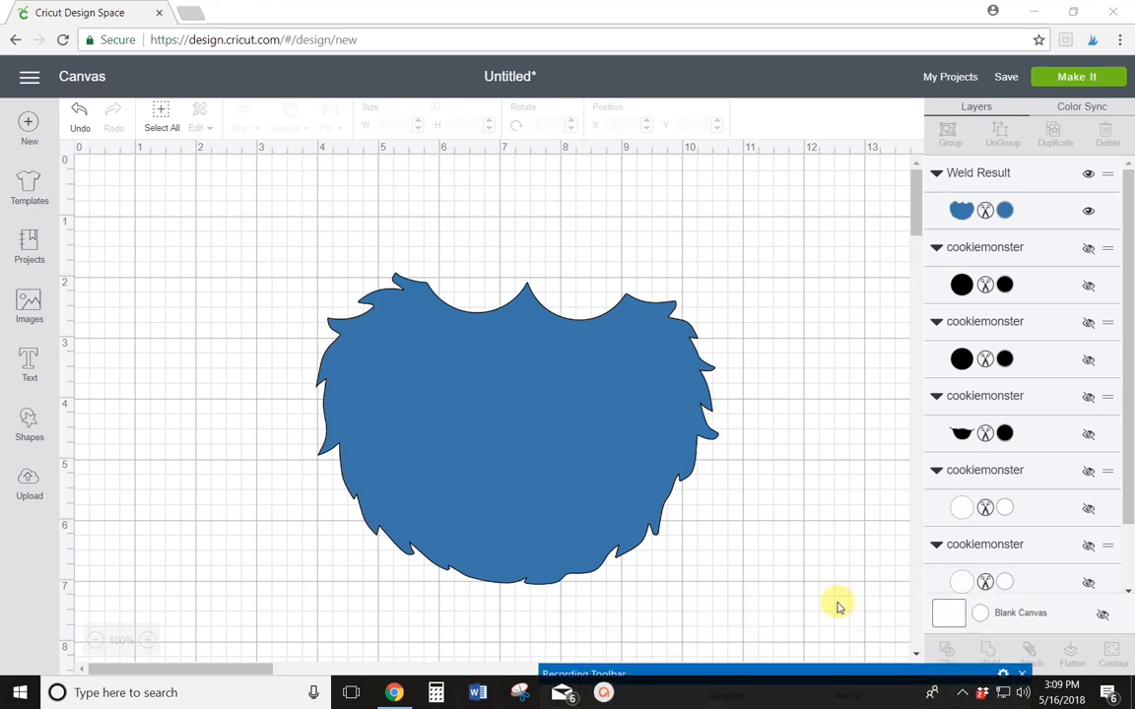
{"action": "mouse_move", "coordinate": [816, 577]}
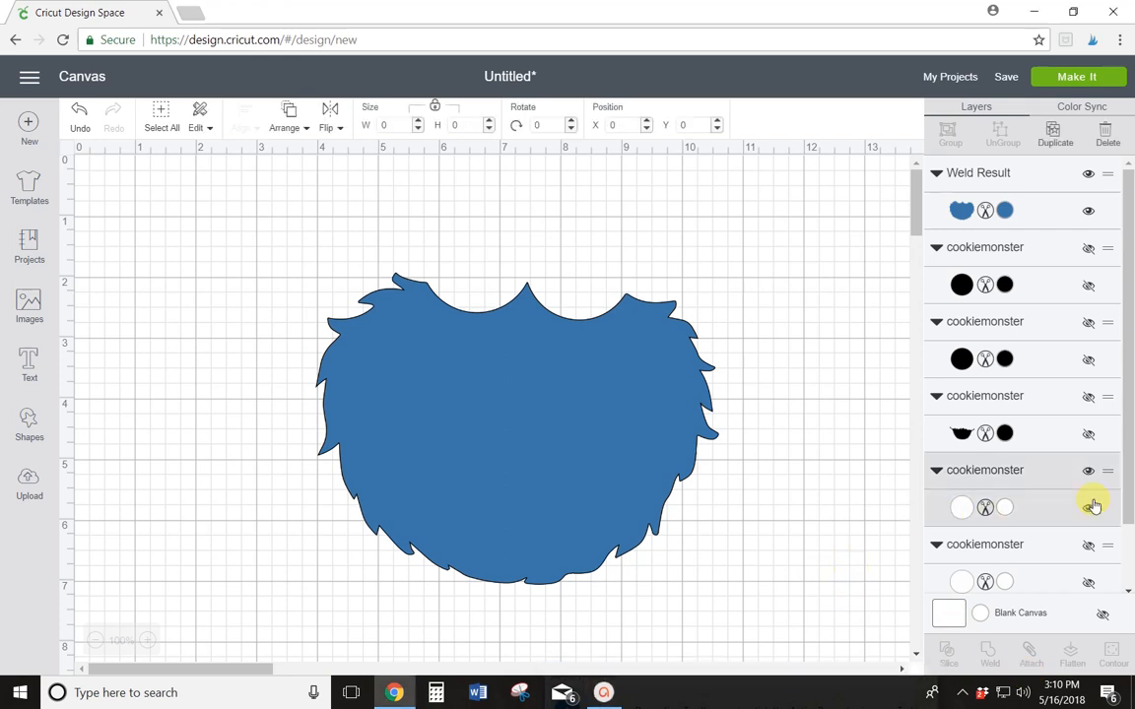
- Unhide the white eye layers so both eyes show above the head
{"action": "left_click", "coordinate": [1086, 589]}
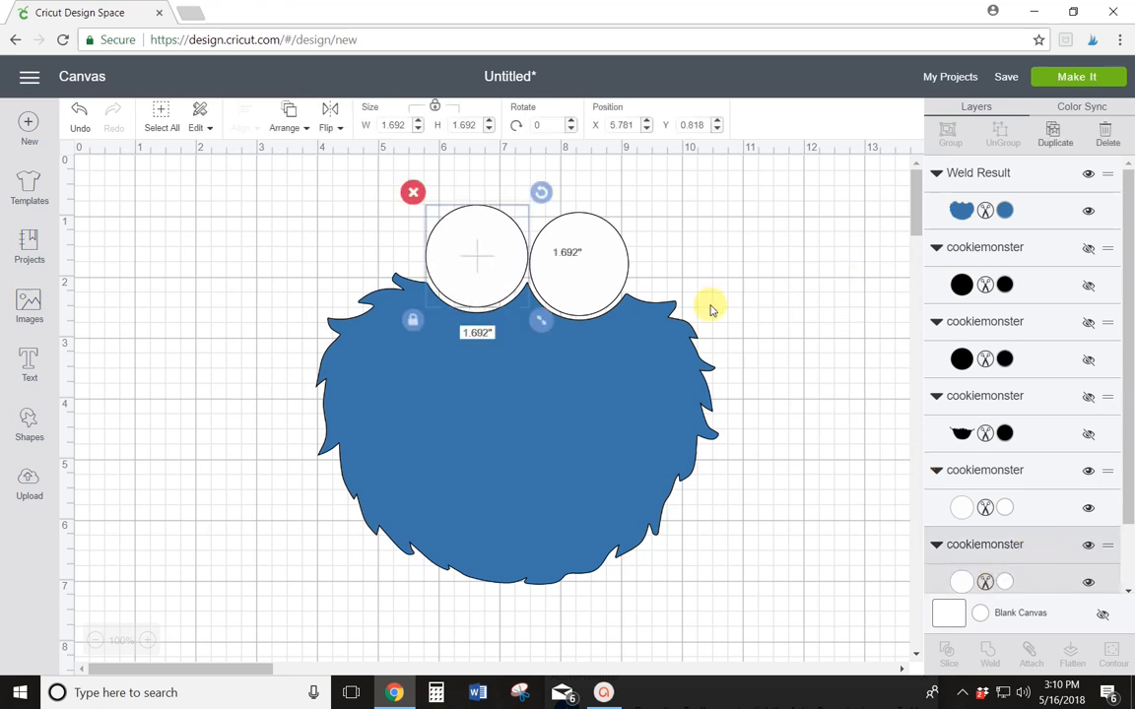
{"action": "mouse_move", "coordinate": [705, 297]}
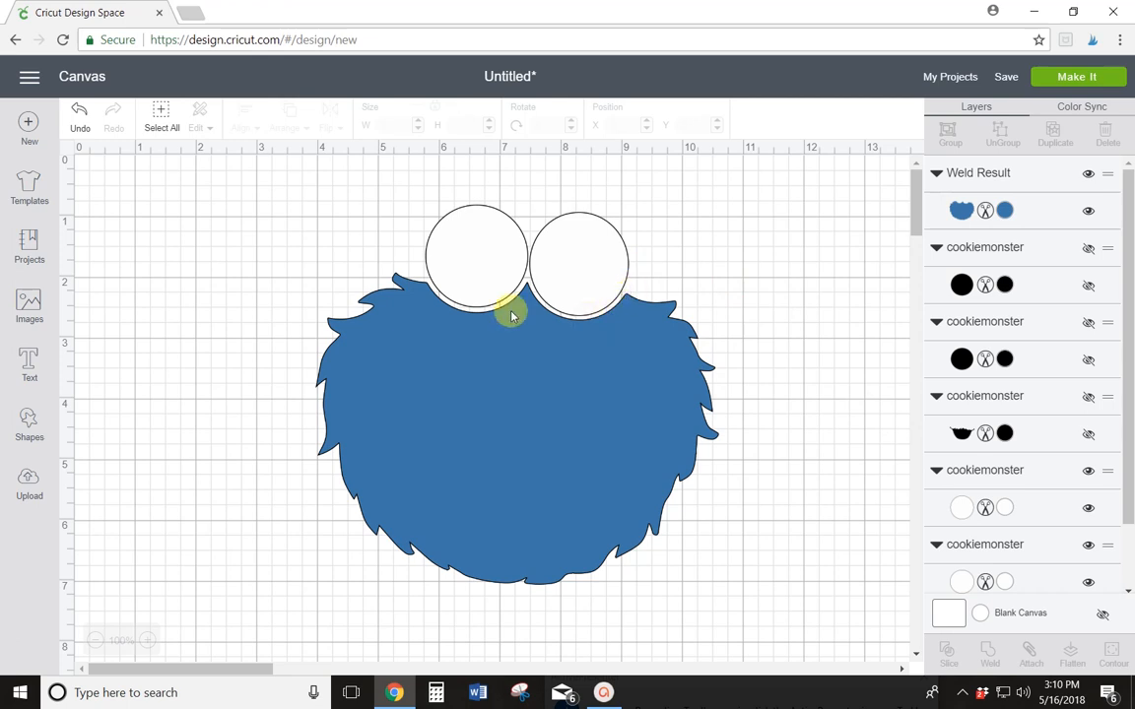
{"action": "mouse_move", "coordinate": [438, 311]}
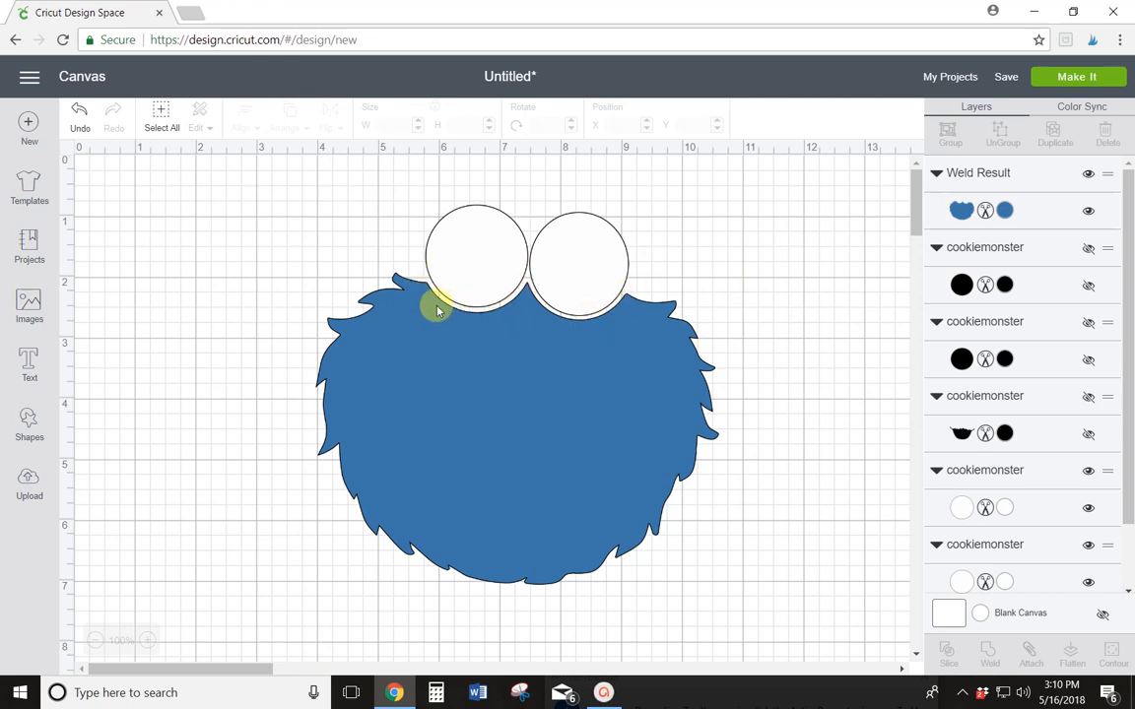
{"action": "mouse_move", "coordinate": [544, 409]}
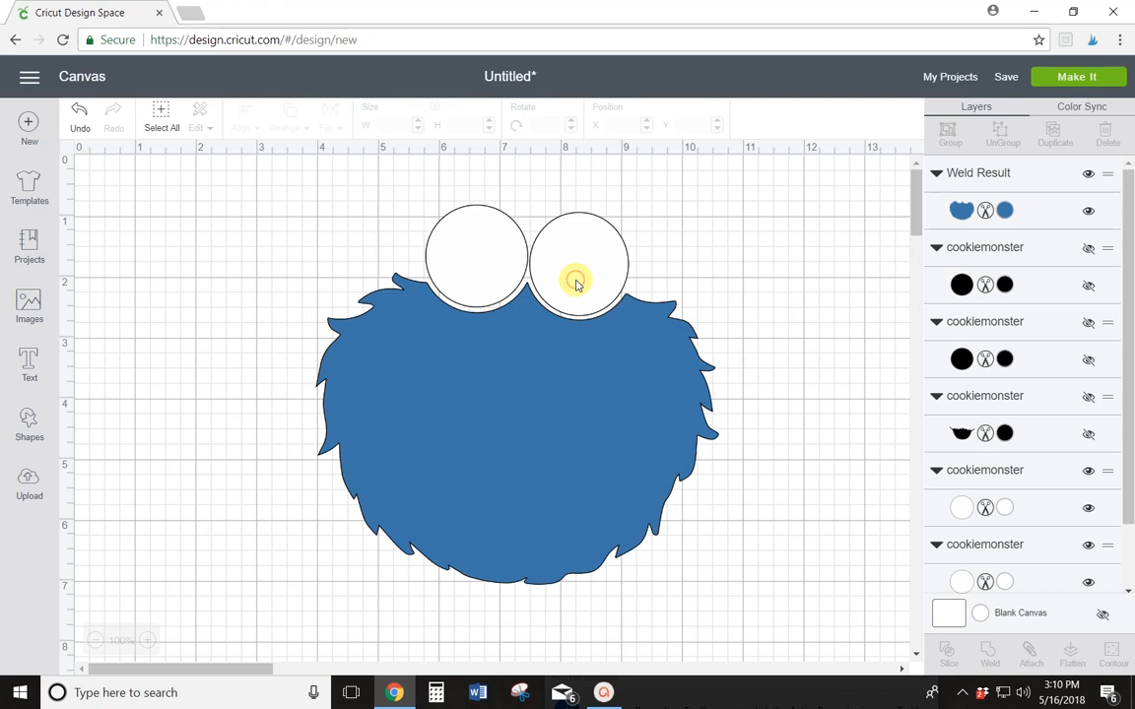
- Select the enlarged eyes and nudge the left eye until it touches the right eye
{"action": "left_click", "coordinate": [581, 280]}
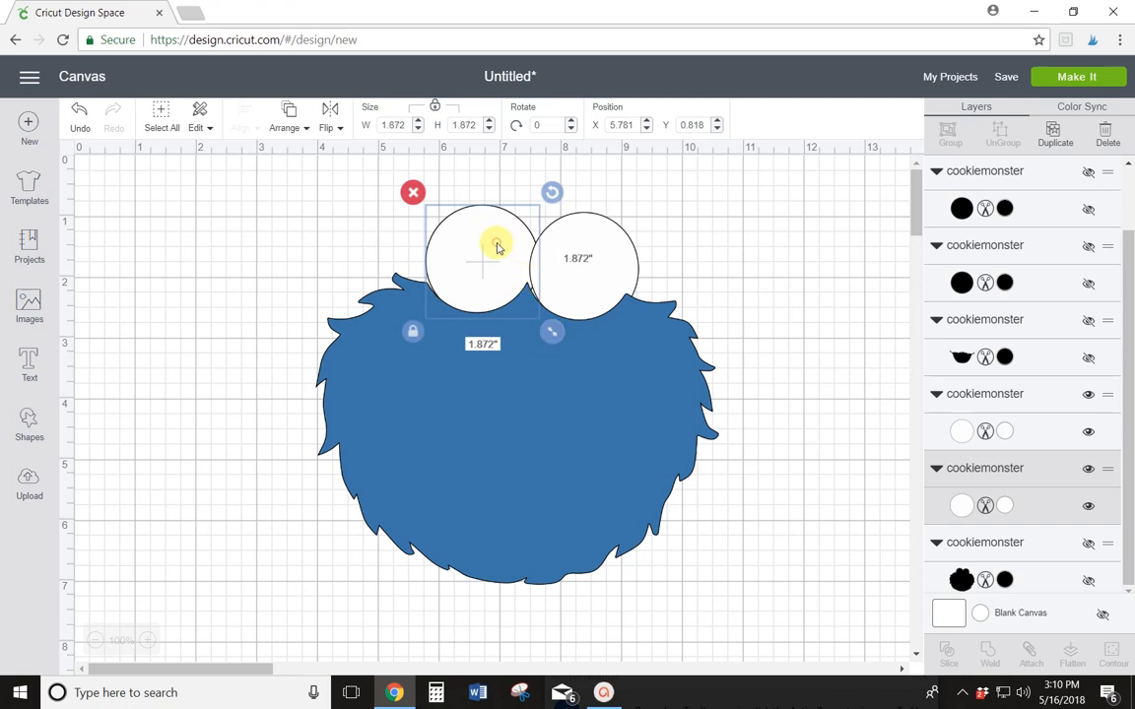
{"action": "left_click_drag", "start_coordinate": [498, 247], "coordinate": [493, 253]}
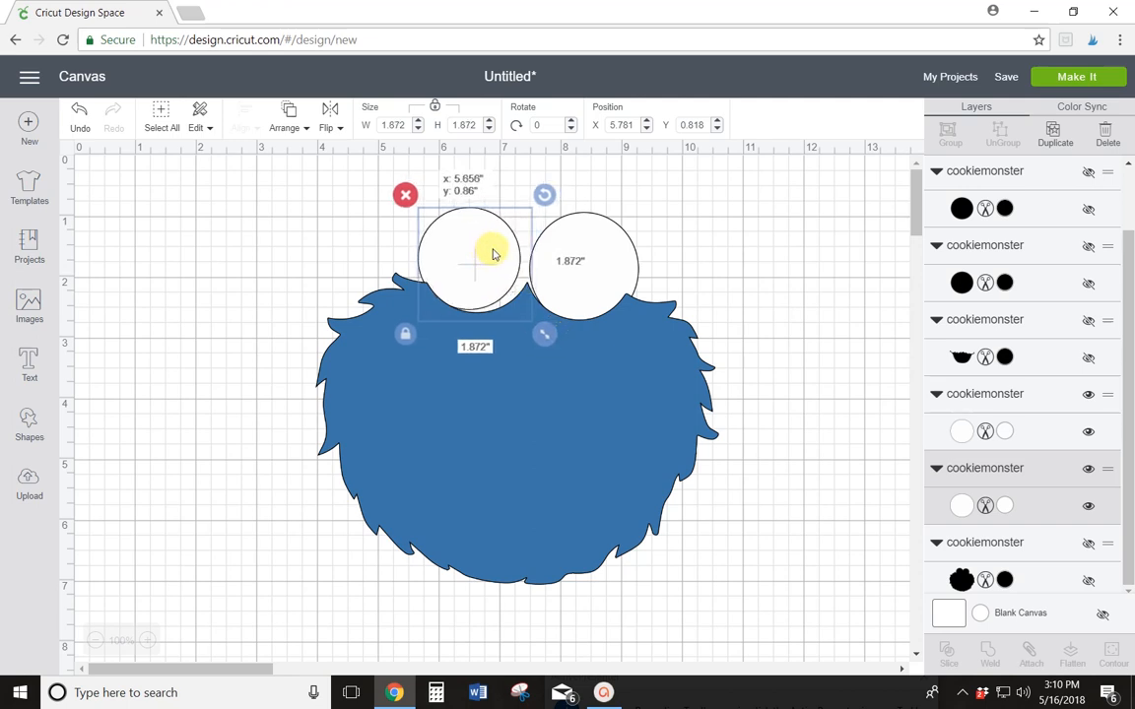
{"action": "left_click_drag", "start_coordinate": [493, 255], "coordinate": [485, 255]}
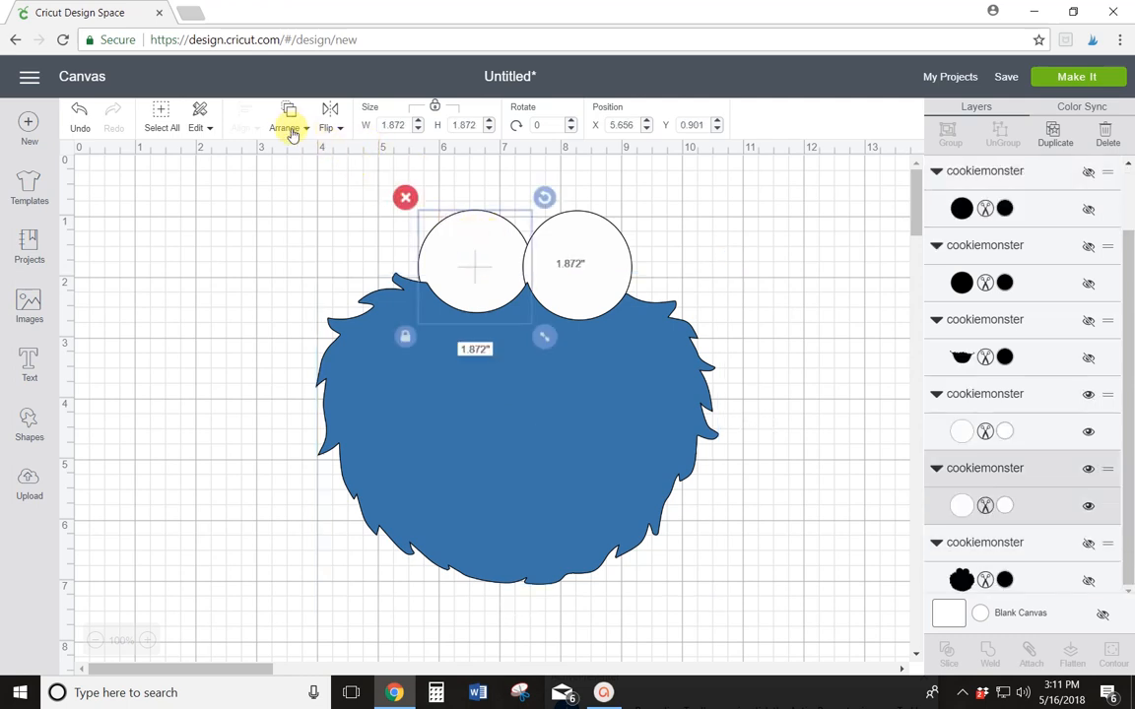
- Bring the right white eye to the front of the layer stack
{"action": "left_click", "coordinate": [288, 126]}
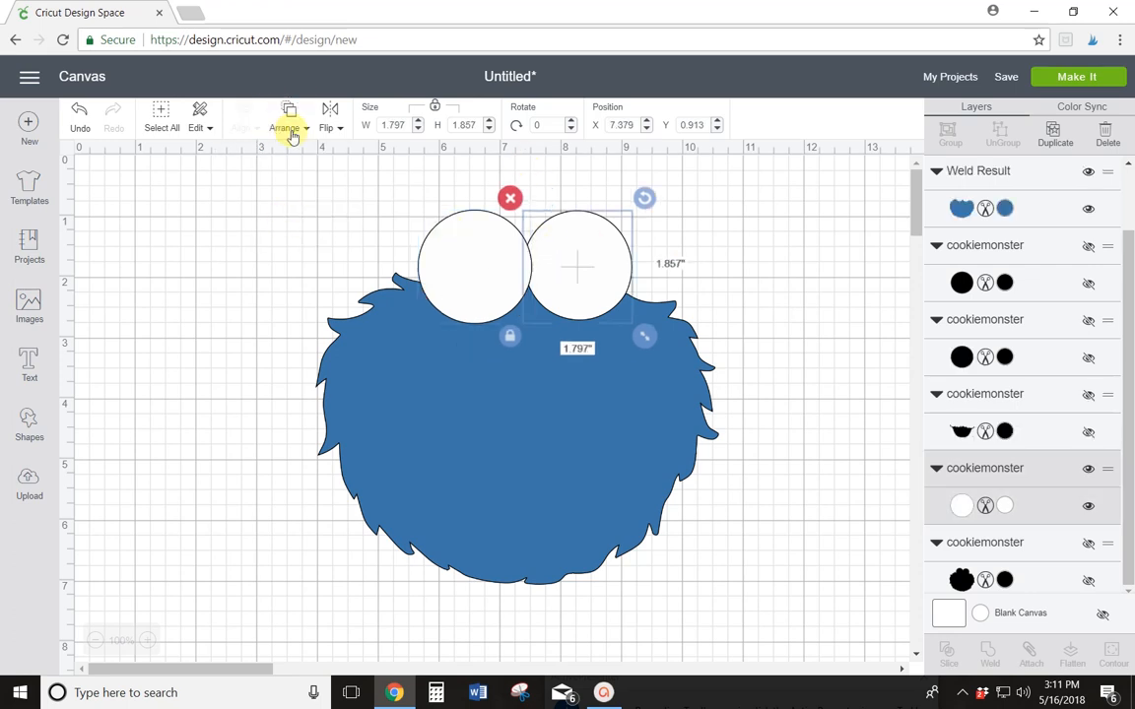
{"action": "left_click", "coordinate": [286, 128]}
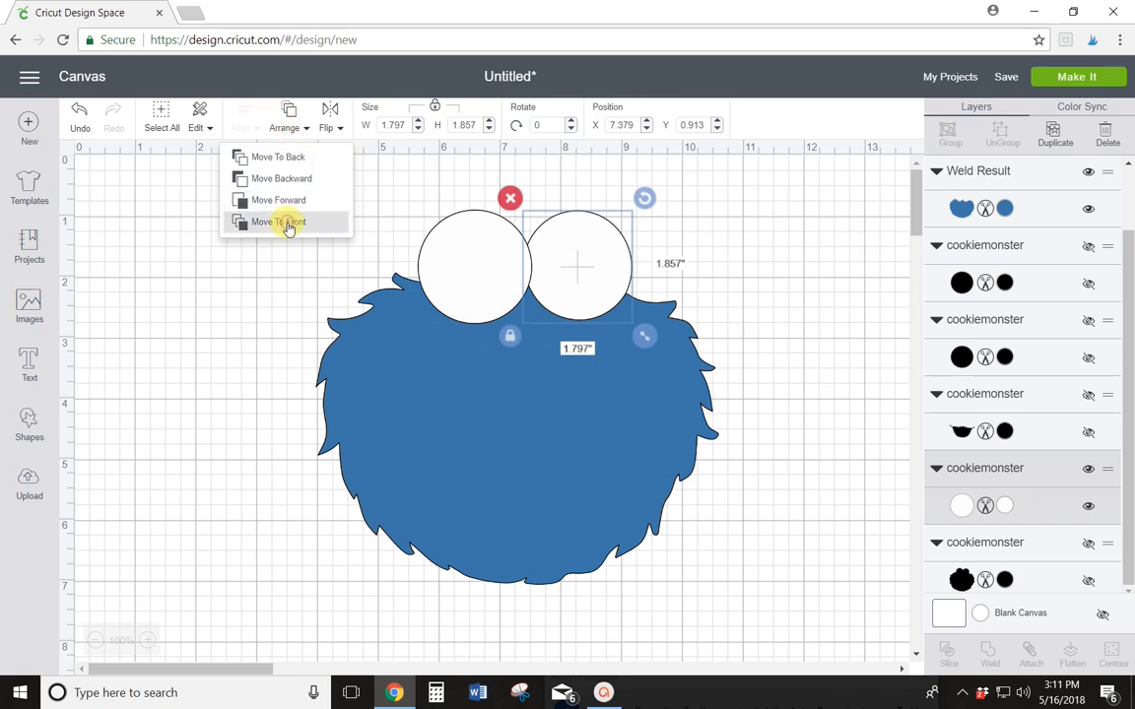
{"action": "left_click", "coordinate": [286, 222]}
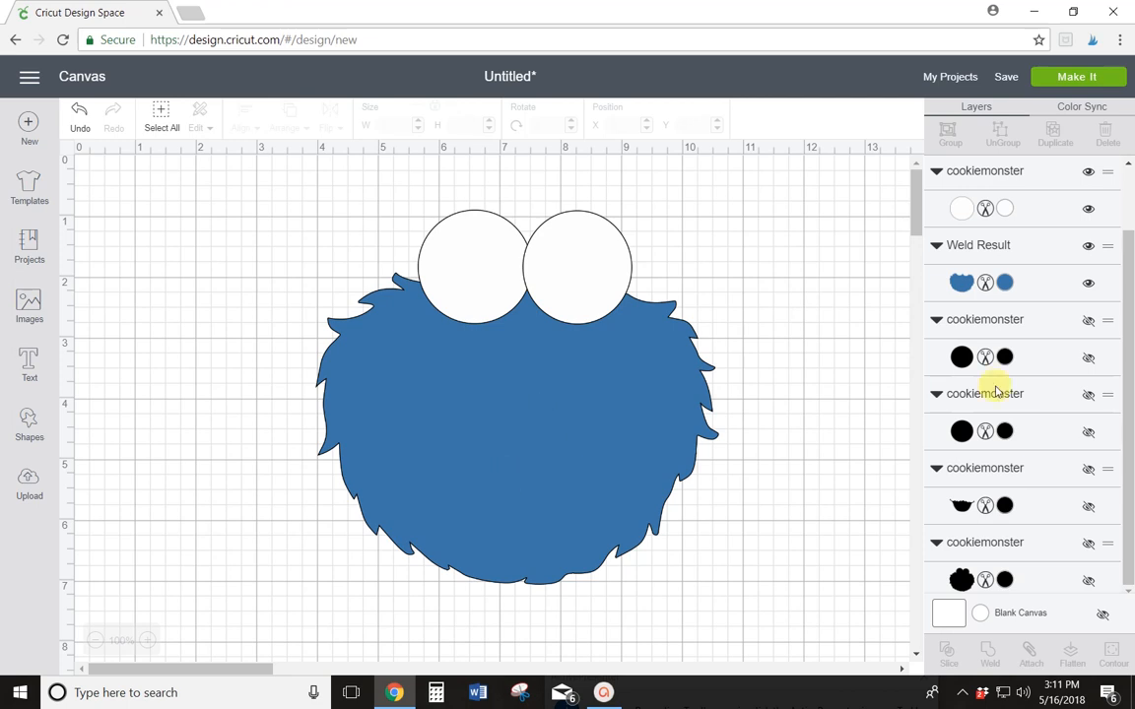
{"action": "mouse_move", "coordinate": [1052, 385]}
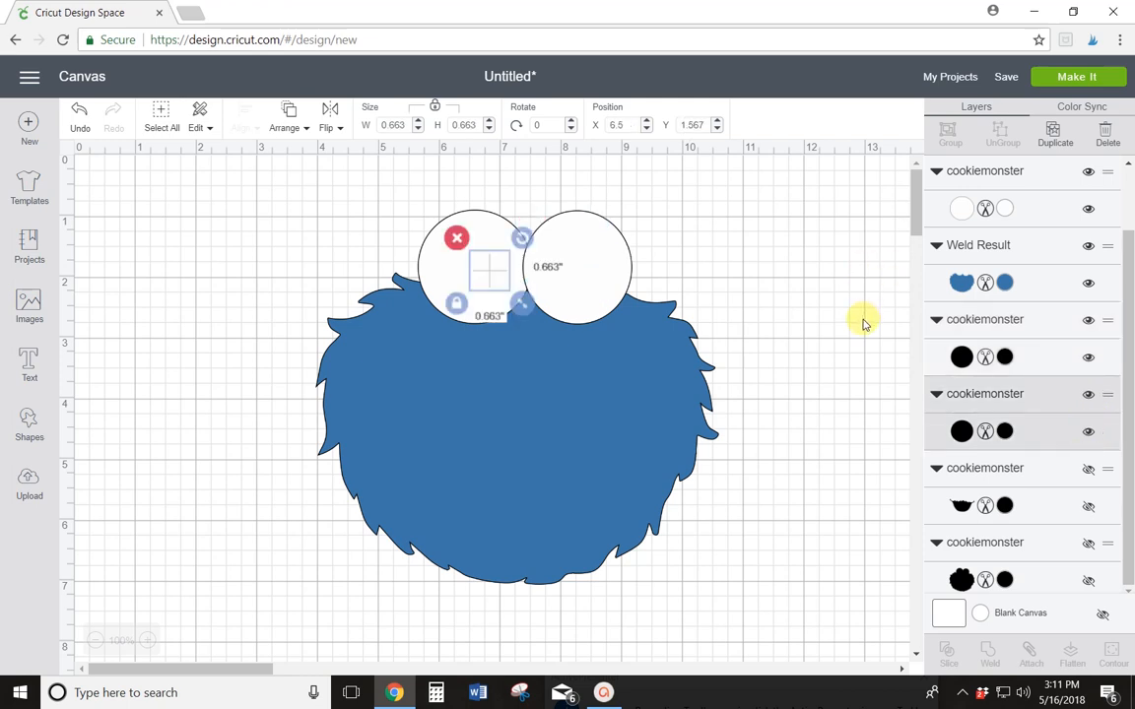
{"action": "mouse_move", "coordinate": [478, 283]}
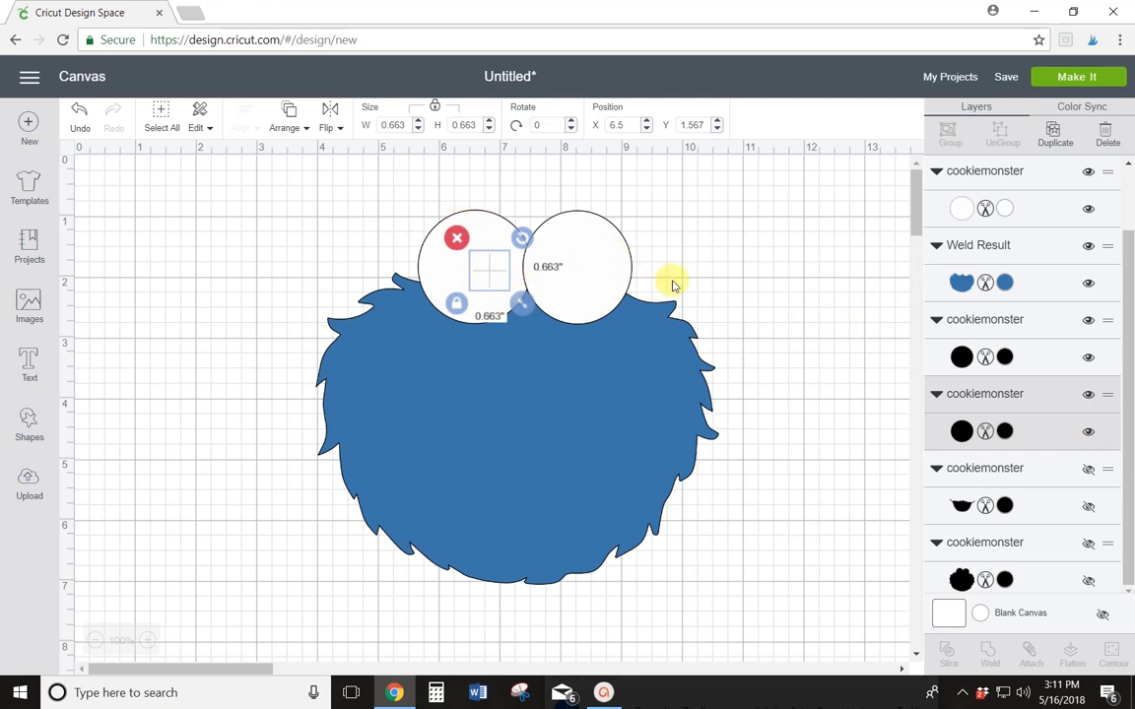
{"action": "mouse_move", "coordinate": [284, 128]}
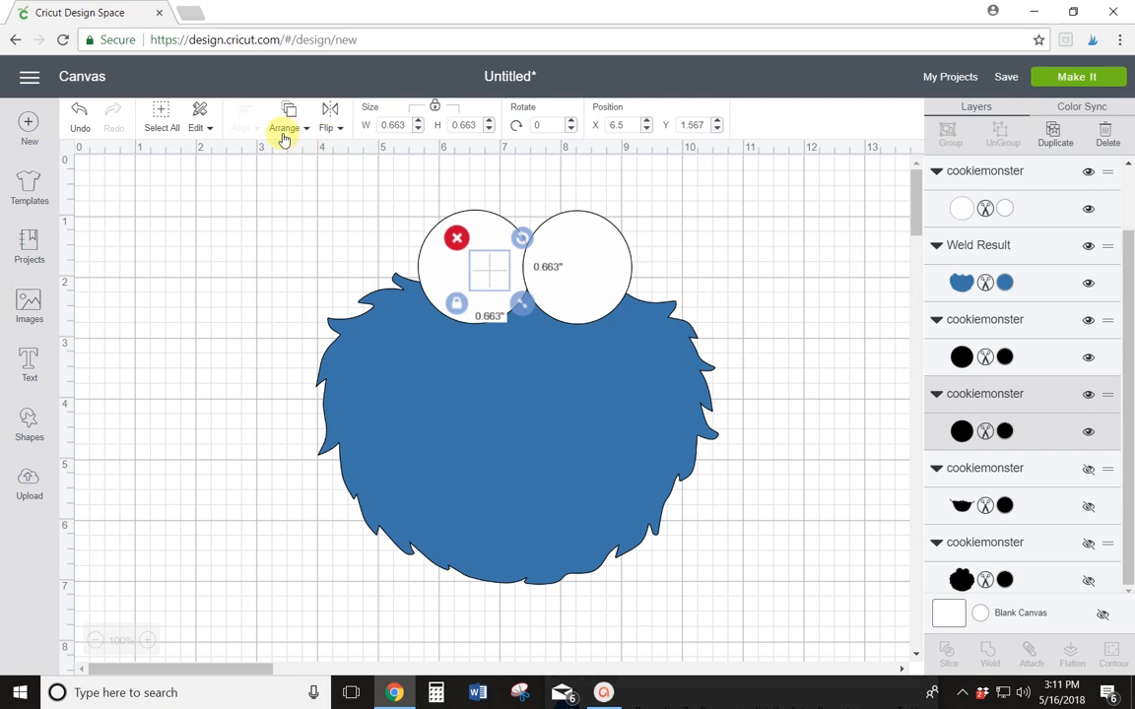
- Rearrange the stacking order of the pupil and the white eye pair
{"action": "left_click", "coordinate": [285, 127]}
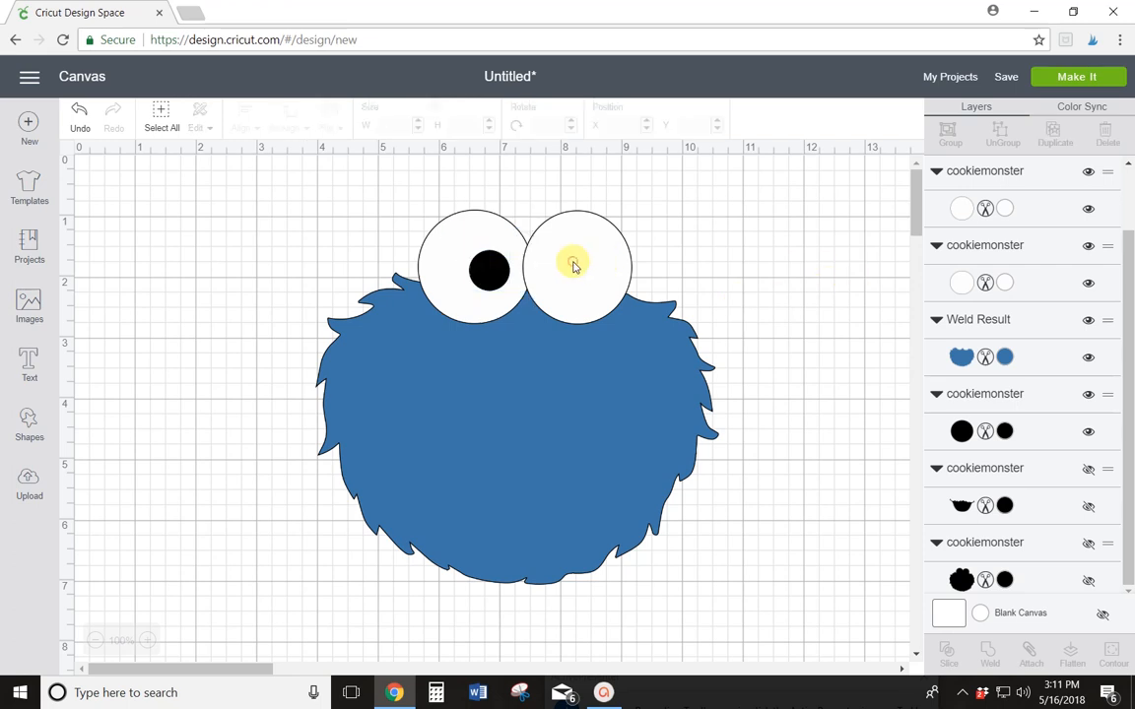
{"action": "left_click", "coordinate": [577, 266]}
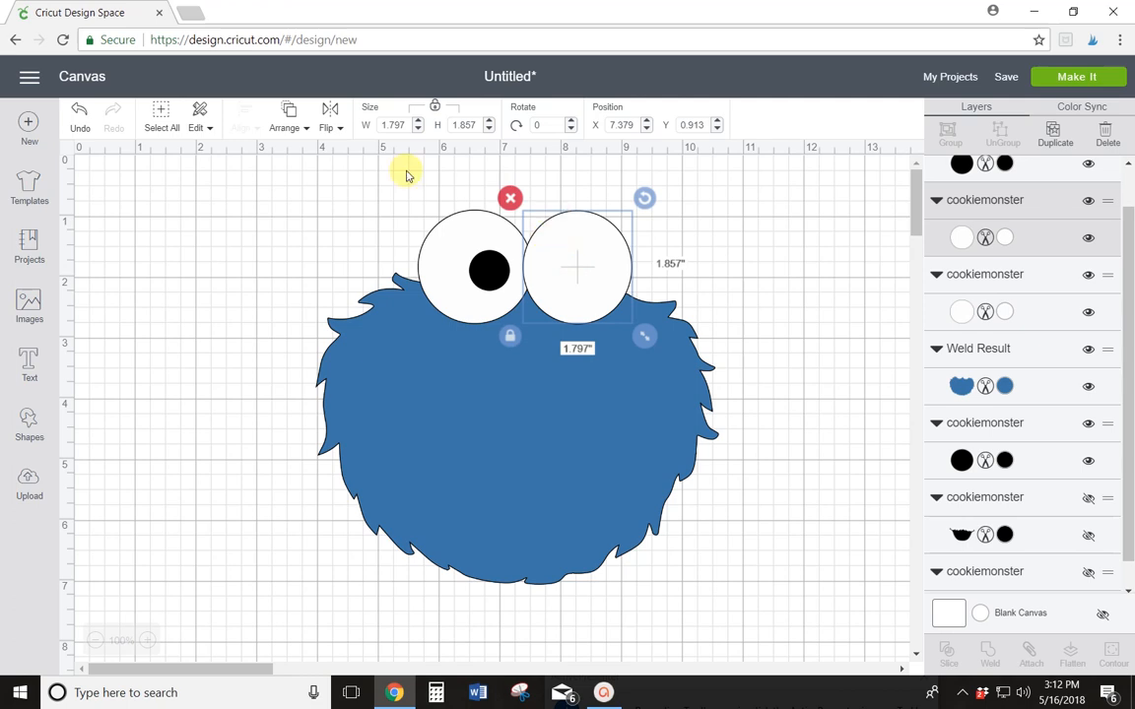
{"action": "left_click", "coordinate": [289, 124]}
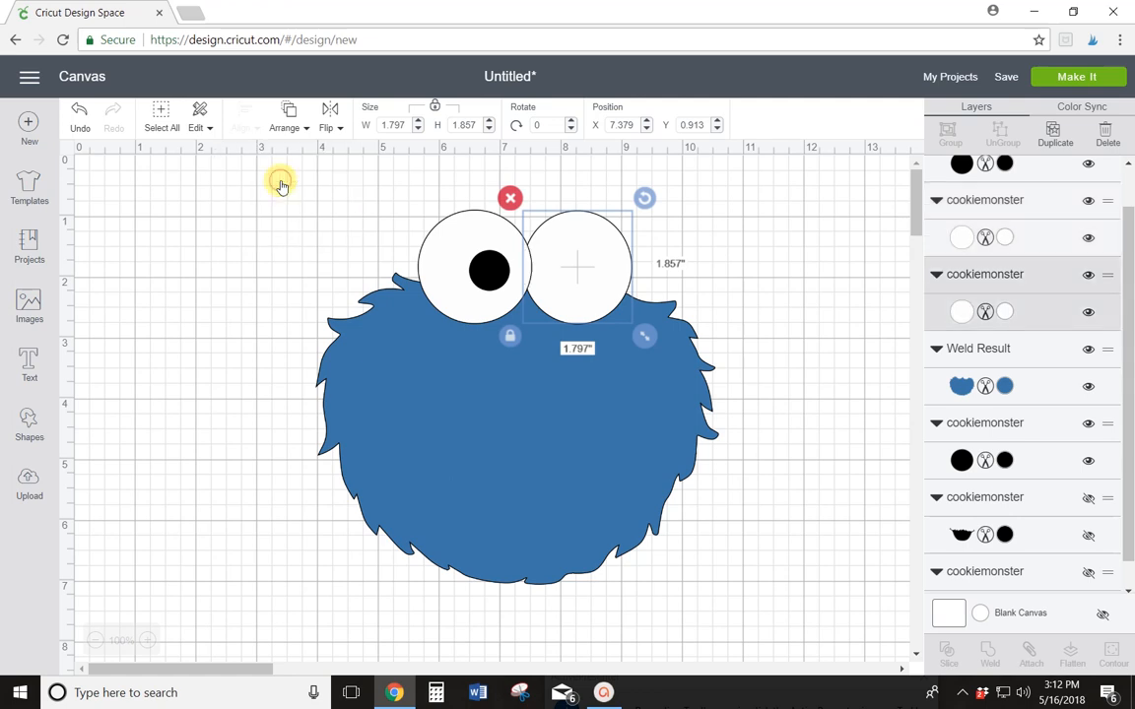
{"action": "mouse_move", "coordinate": [478, 207]}
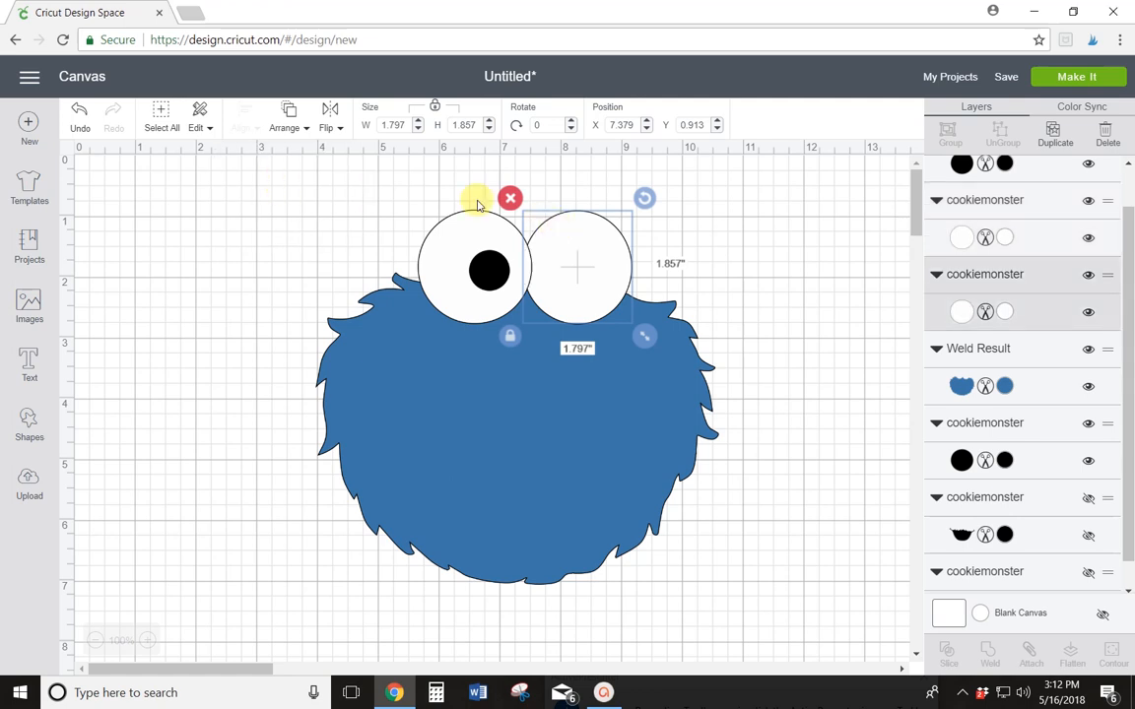
{"action": "left_click", "coordinate": [289, 115]}
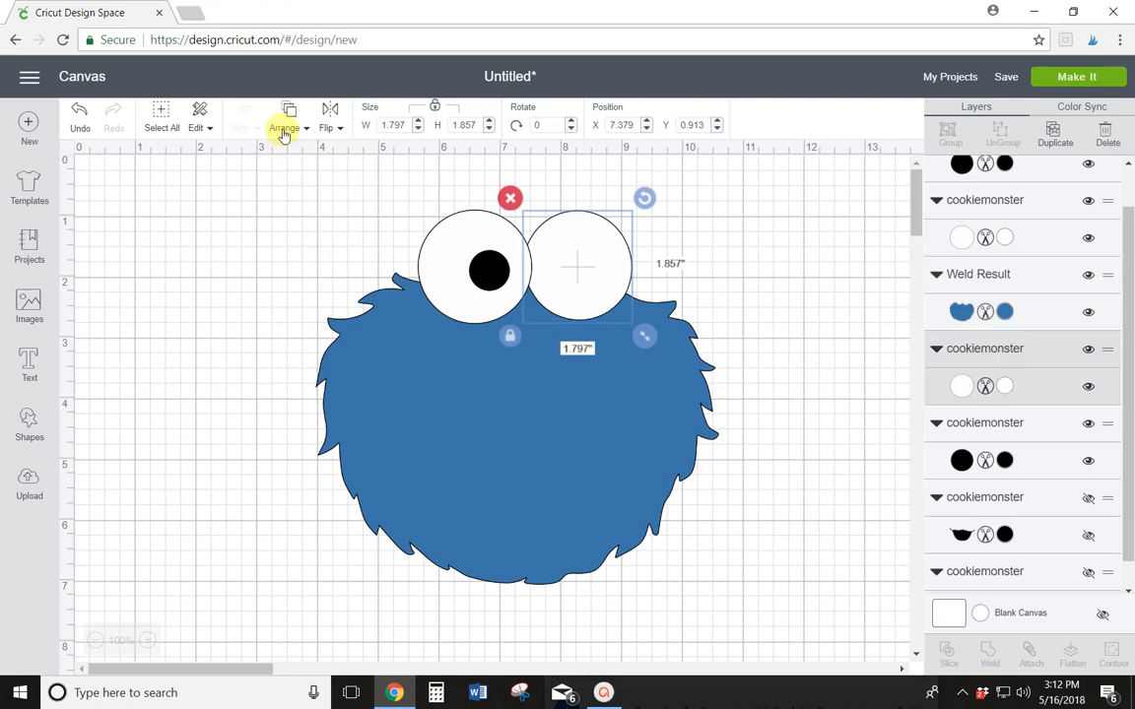
{"action": "left_click", "coordinate": [286, 126]}
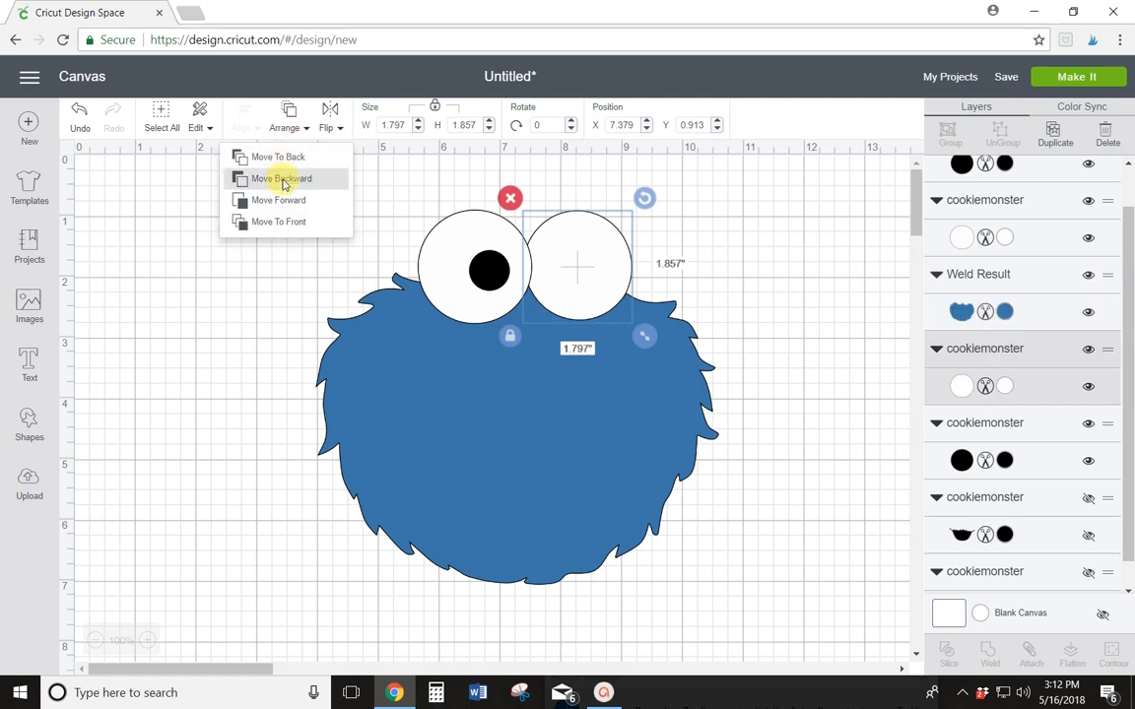
{"action": "left_click", "coordinate": [281, 179]}
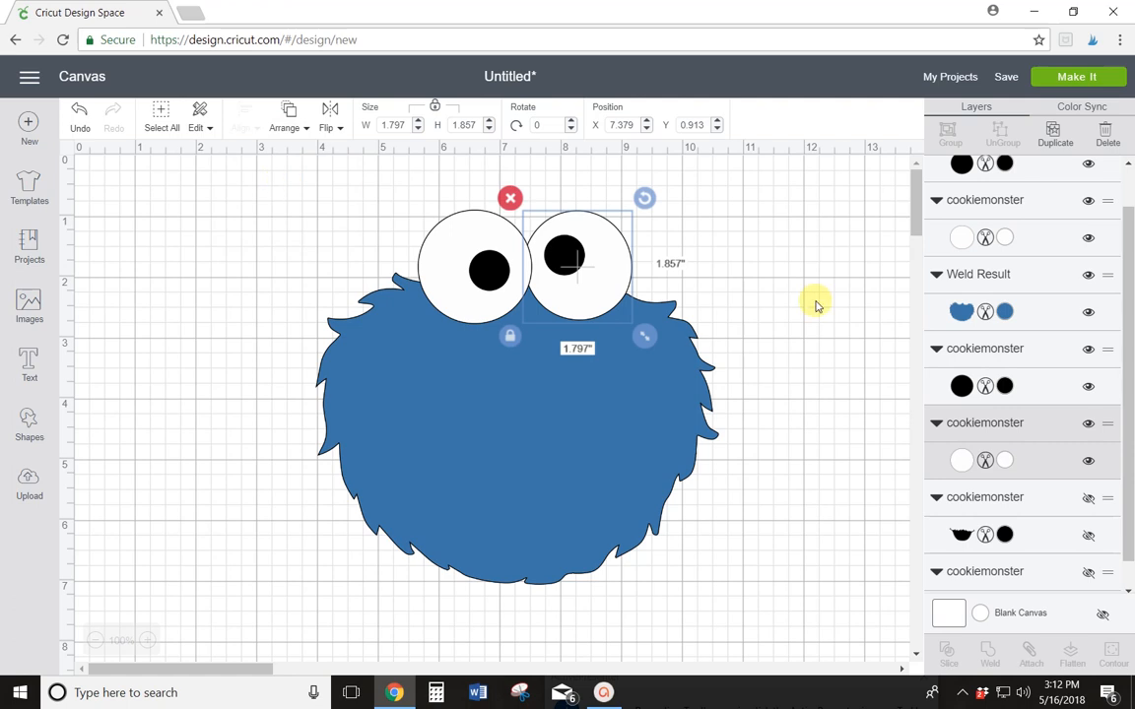
- Move the right and left black pupils to the centres of their white eyes
{"action": "left_click", "coordinate": [818, 310]}
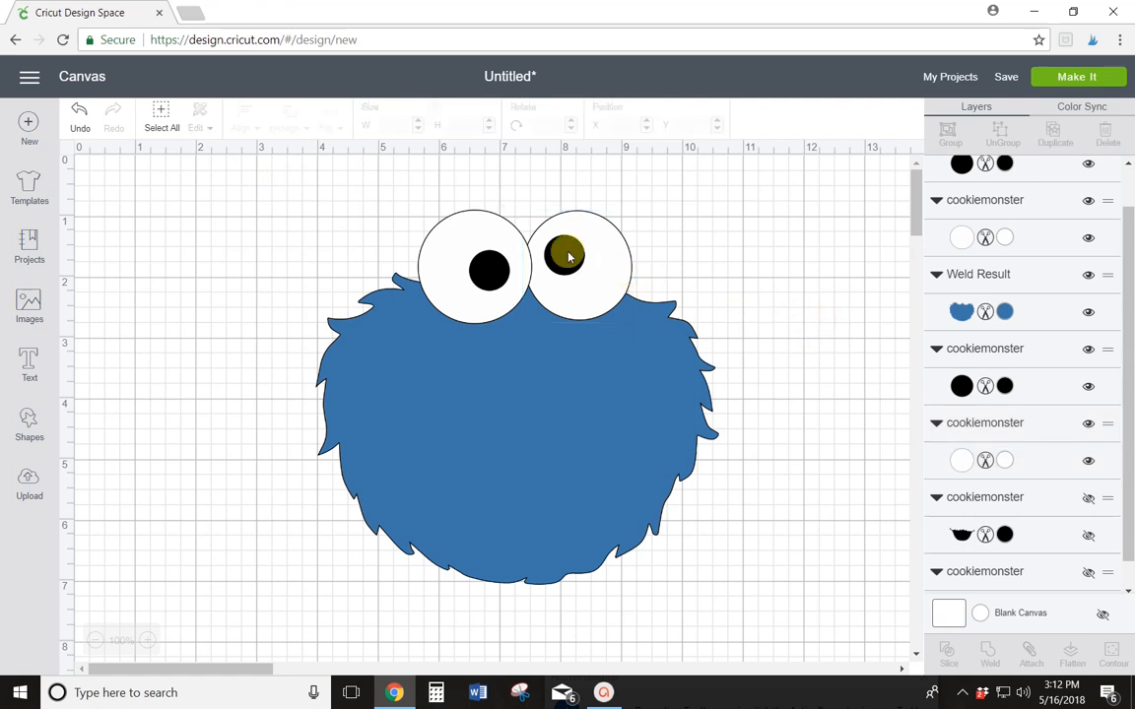
{"action": "left_click", "coordinate": [571, 258]}
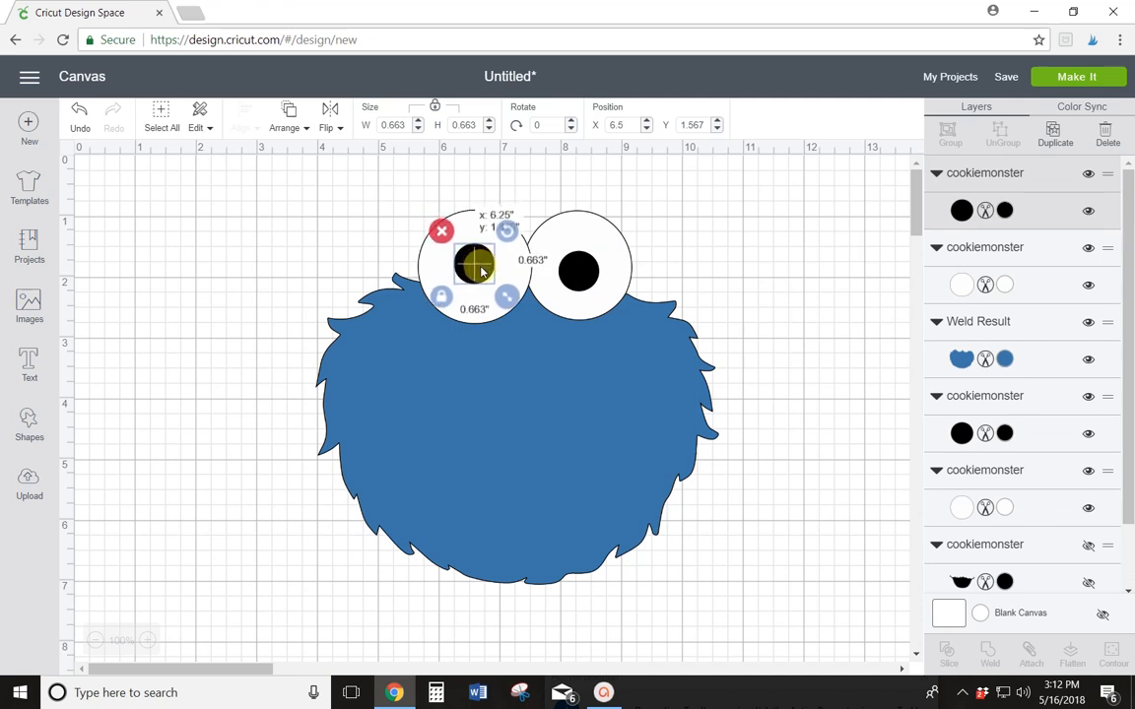
{"action": "left_click_drag", "start_coordinate": [478, 266], "coordinate": [484, 276]}
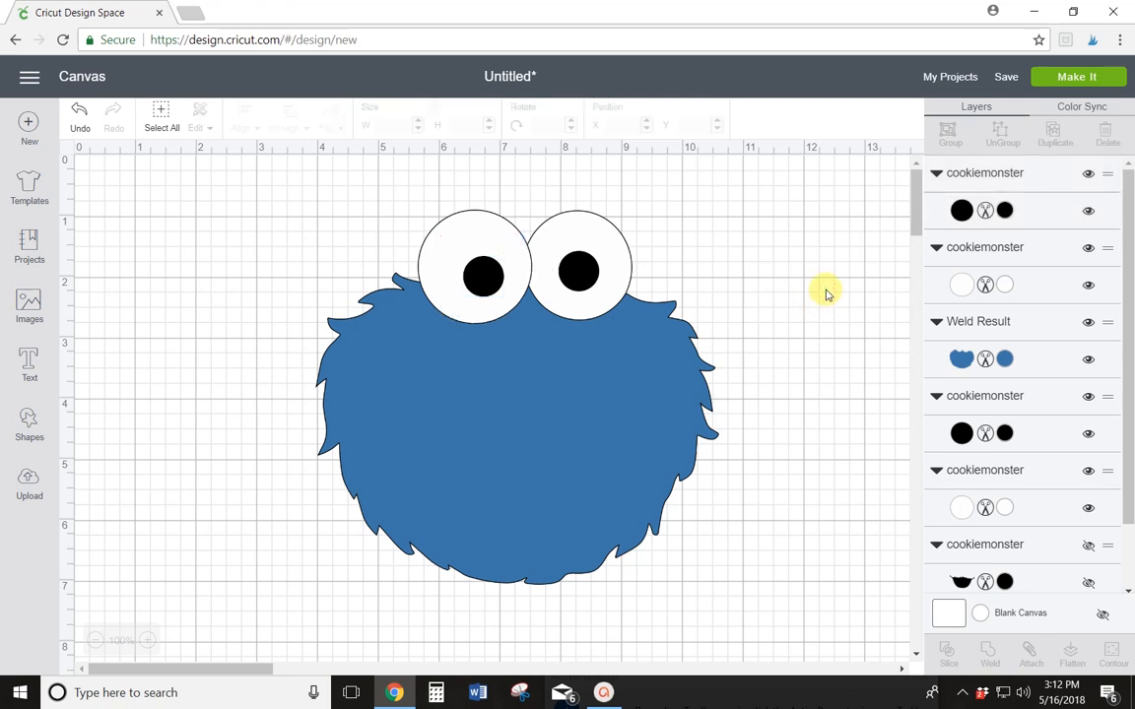
{"action": "mouse_move", "coordinate": [827, 315]}
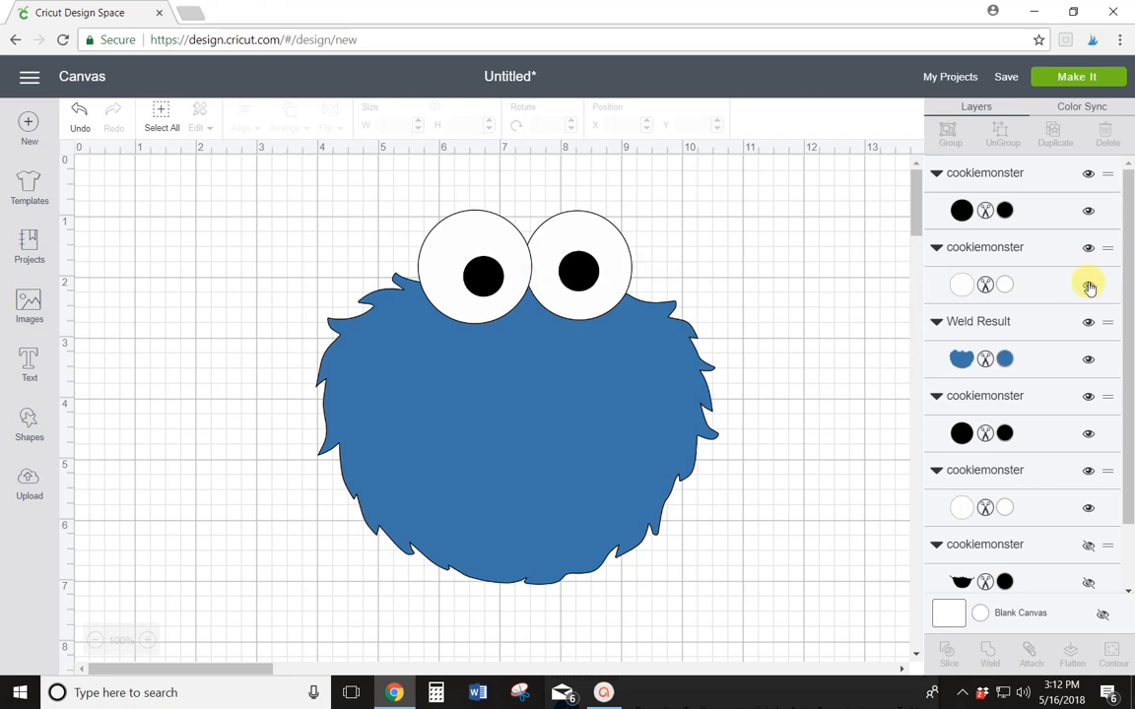
{"action": "mouse_move", "coordinate": [1064, 289]}
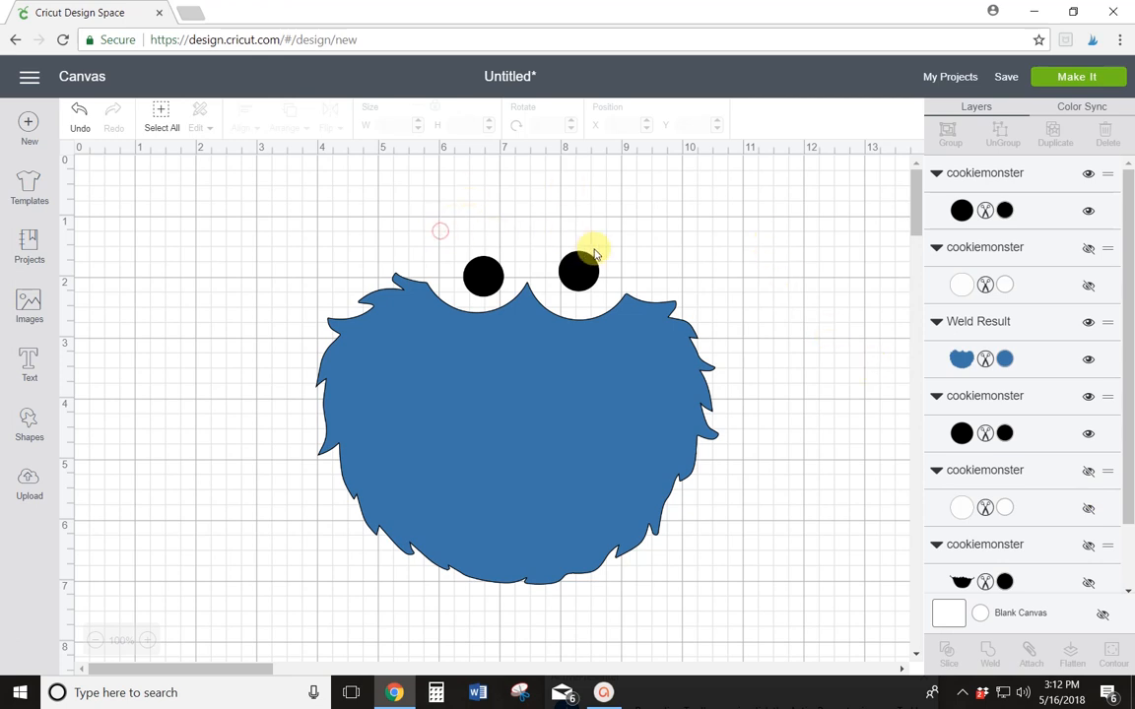
- Marquee-select both black pupils and align them with Center Vertically
{"action": "left_click_drag", "start_coordinate": [441, 231], "coordinate": [611, 286]}
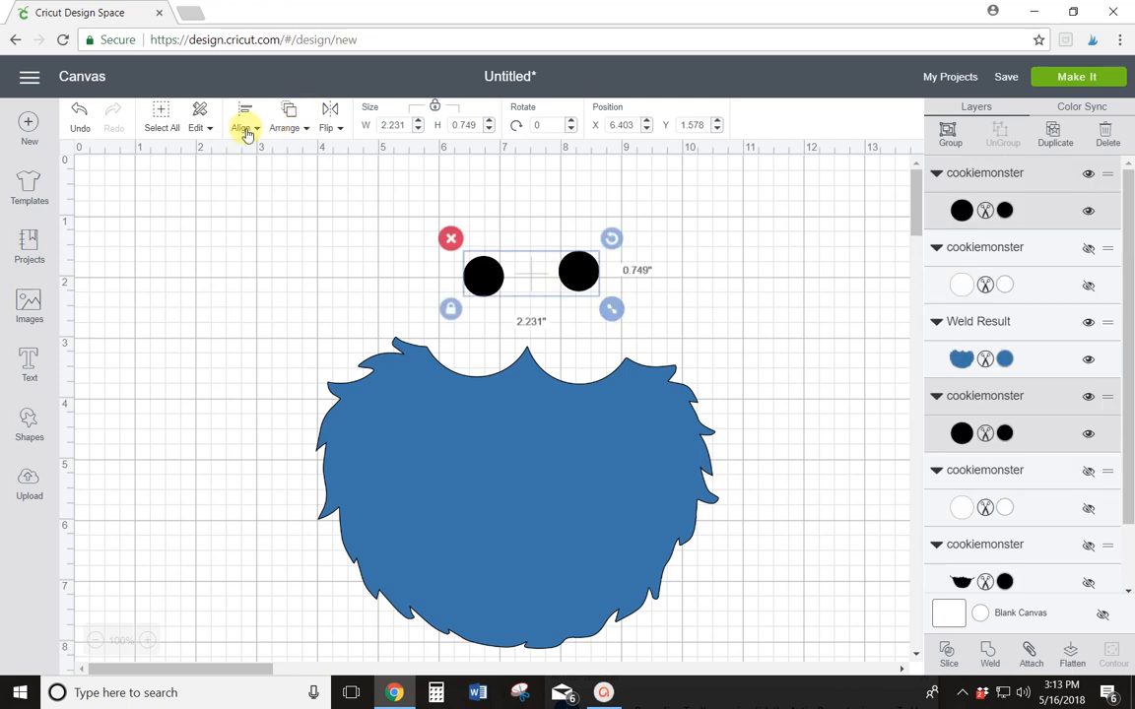
{"action": "left_click", "coordinate": [244, 118]}
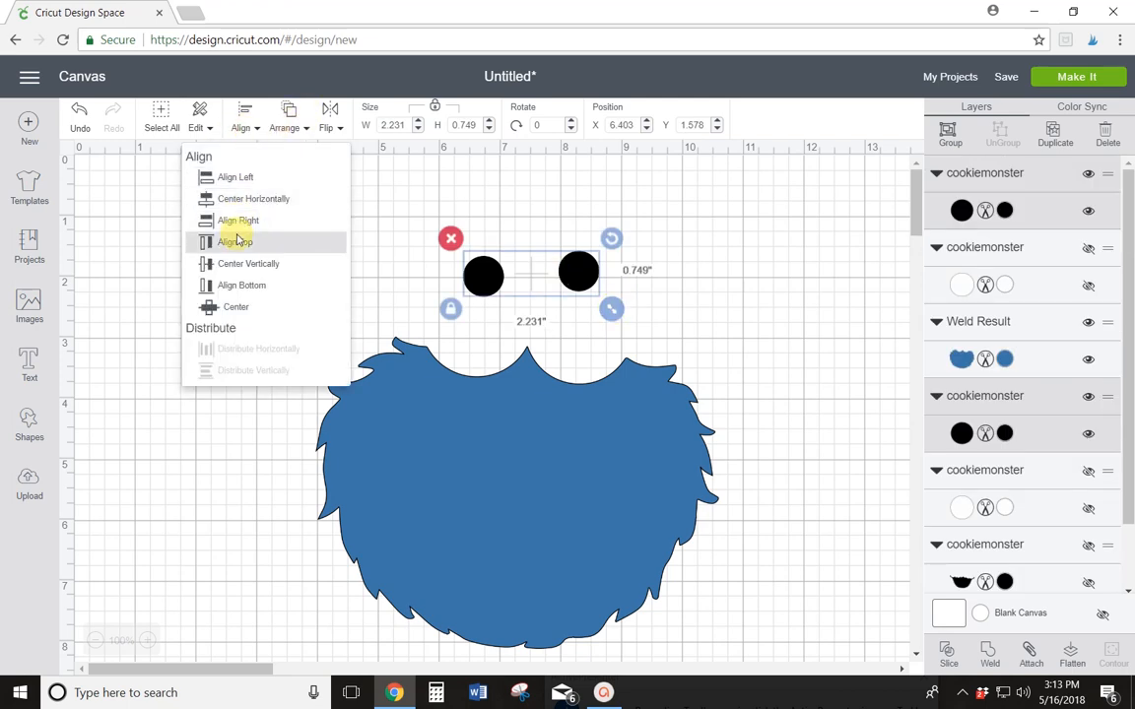
{"action": "mouse_move", "coordinate": [234, 241]}
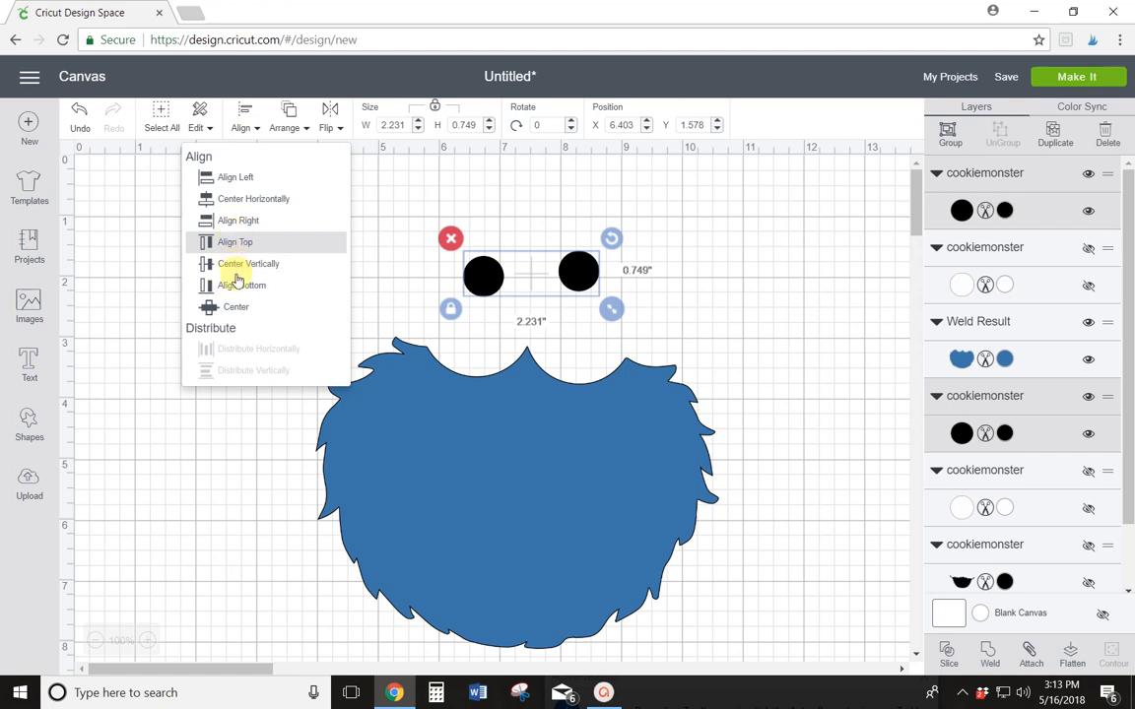
{"action": "left_click", "coordinate": [244, 263]}
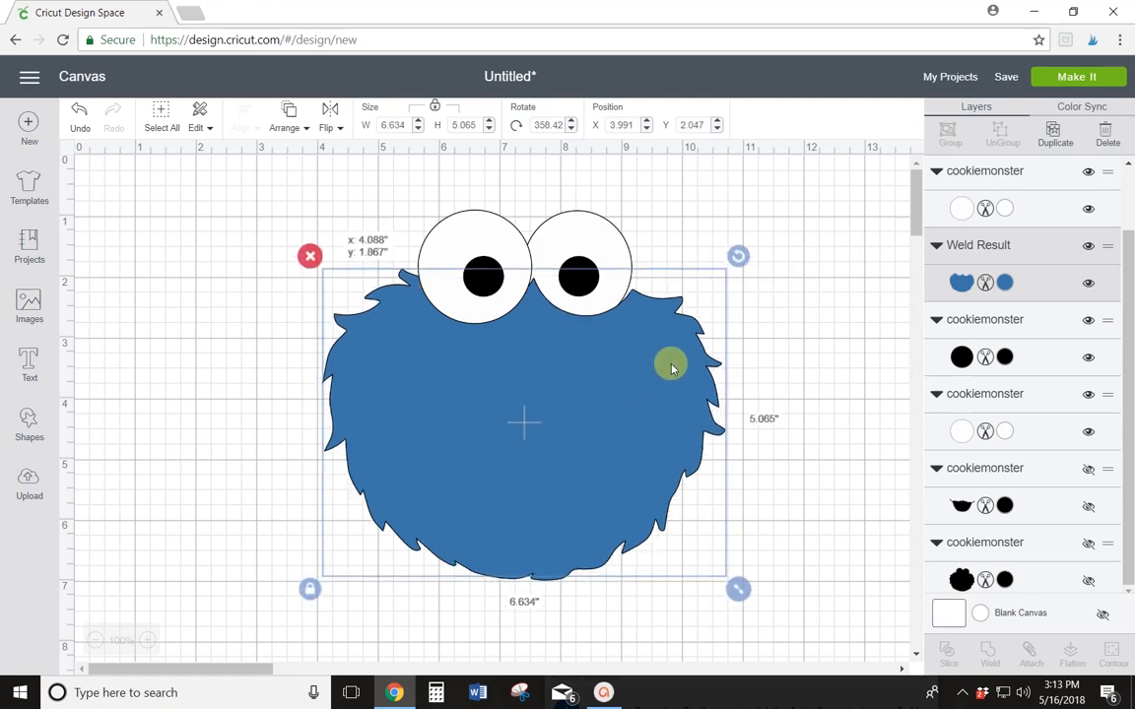
- Nudge the welded blue head under the eyes and send it to the back
{"action": "left_click_drag", "start_coordinate": [670, 365], "coordinate": [665, 374]}
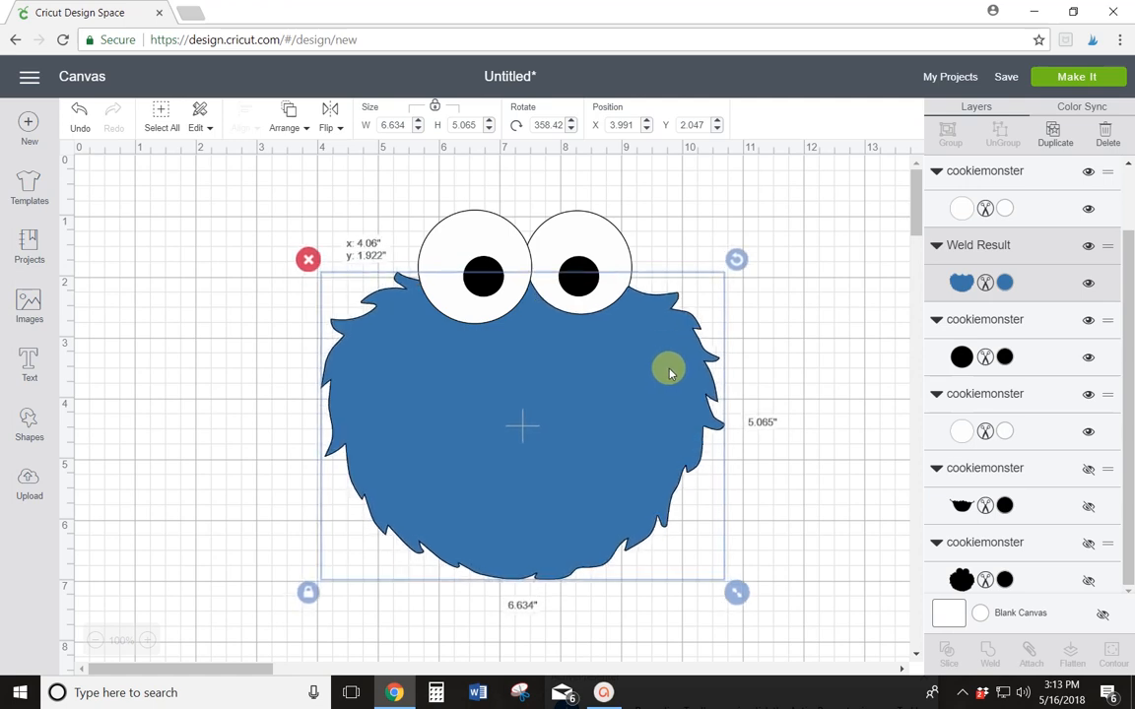
{"action": "mouse_move", "coordinate": [653, 446]}
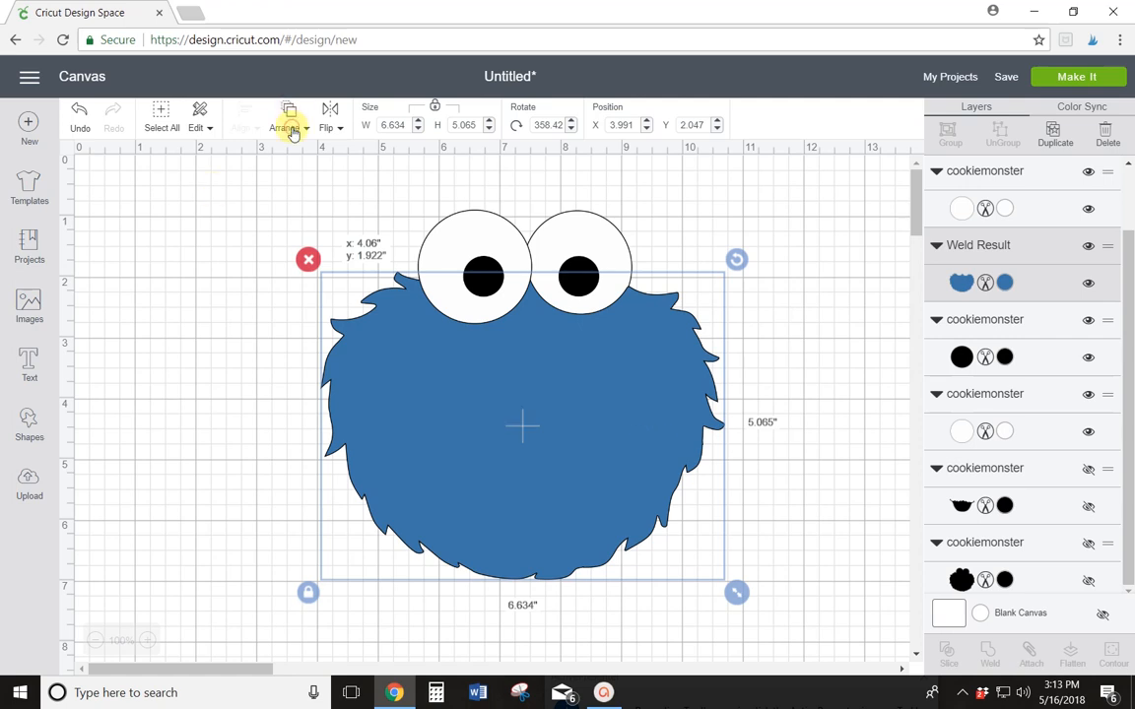
{"action": "left_click", "coordinate": [289, 118]}
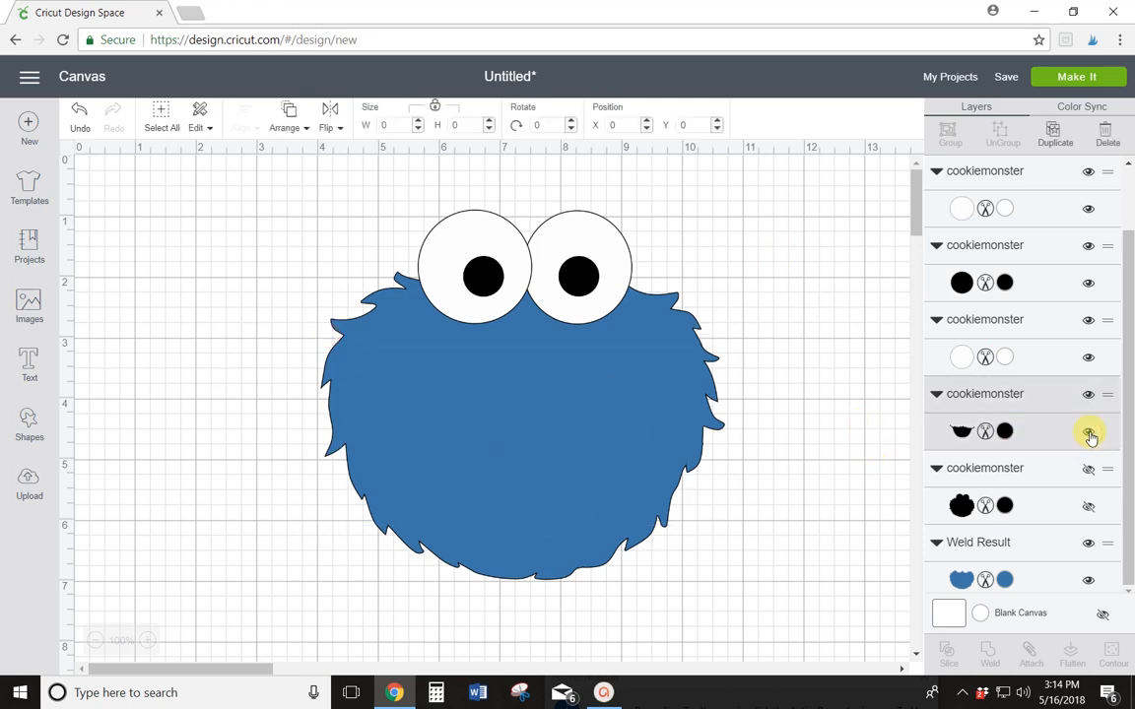
- Unhide the black mouth, then tilt and place it over the lower face
{"action": "left_click", "coordinate": [1087, 433]}
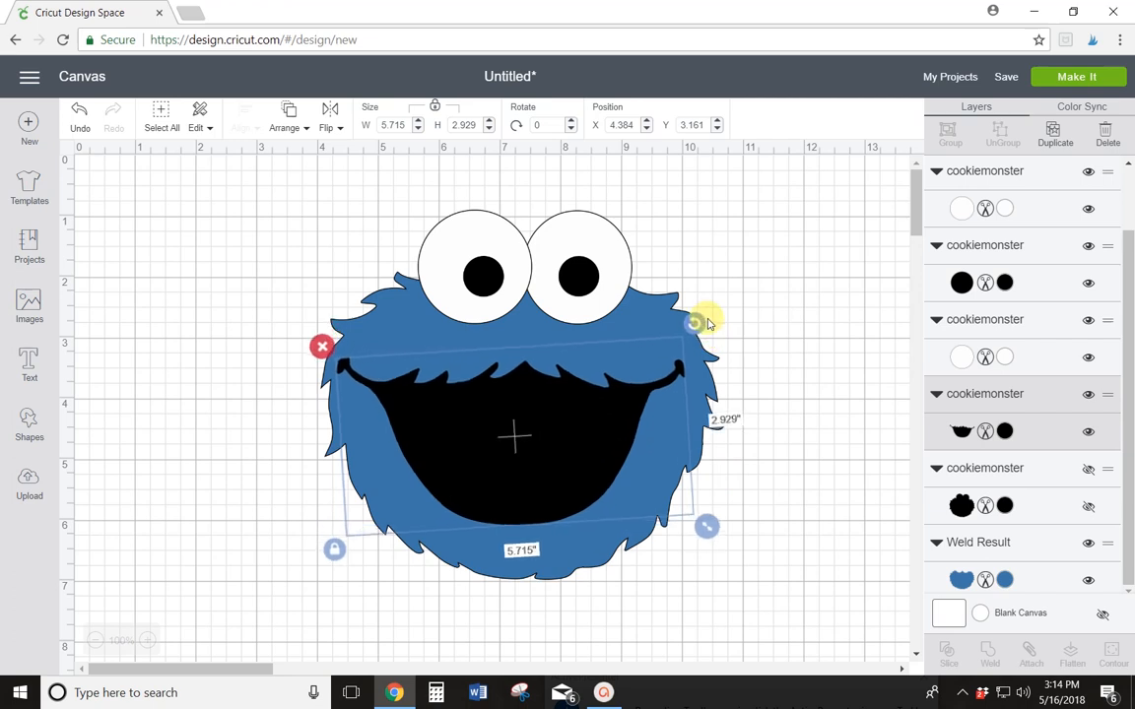
{"action": "left_click", "coordinate": [546, 444]}
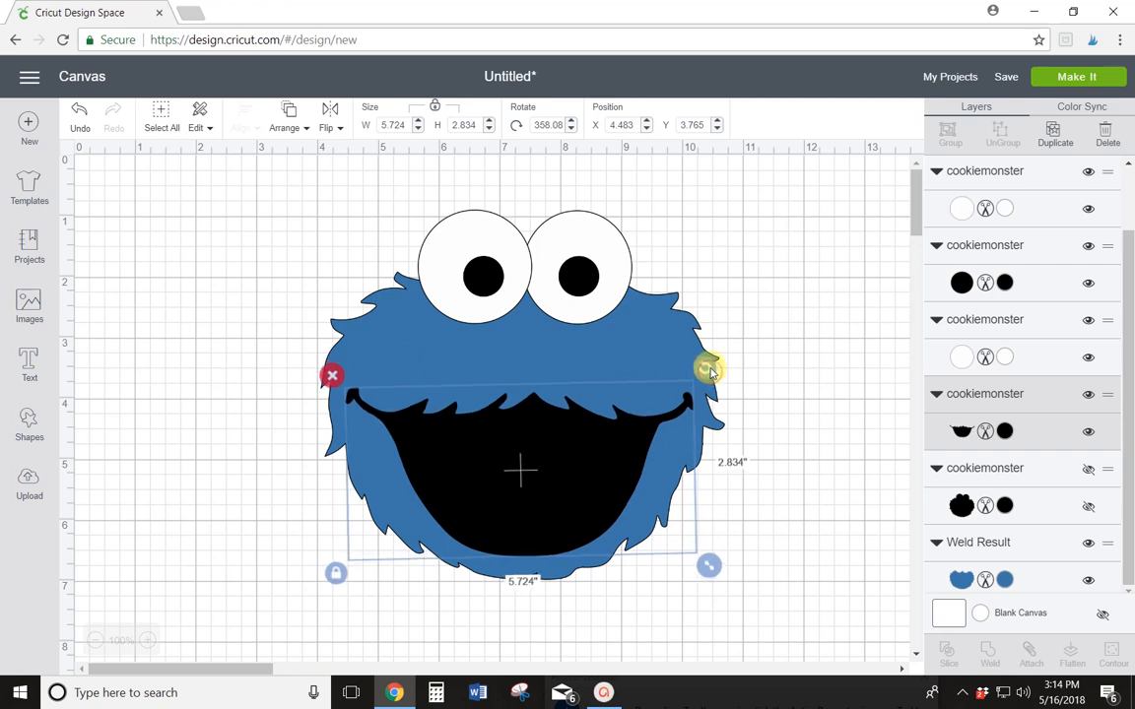
{"action": "left_click", "coordinate": [816, 342]}
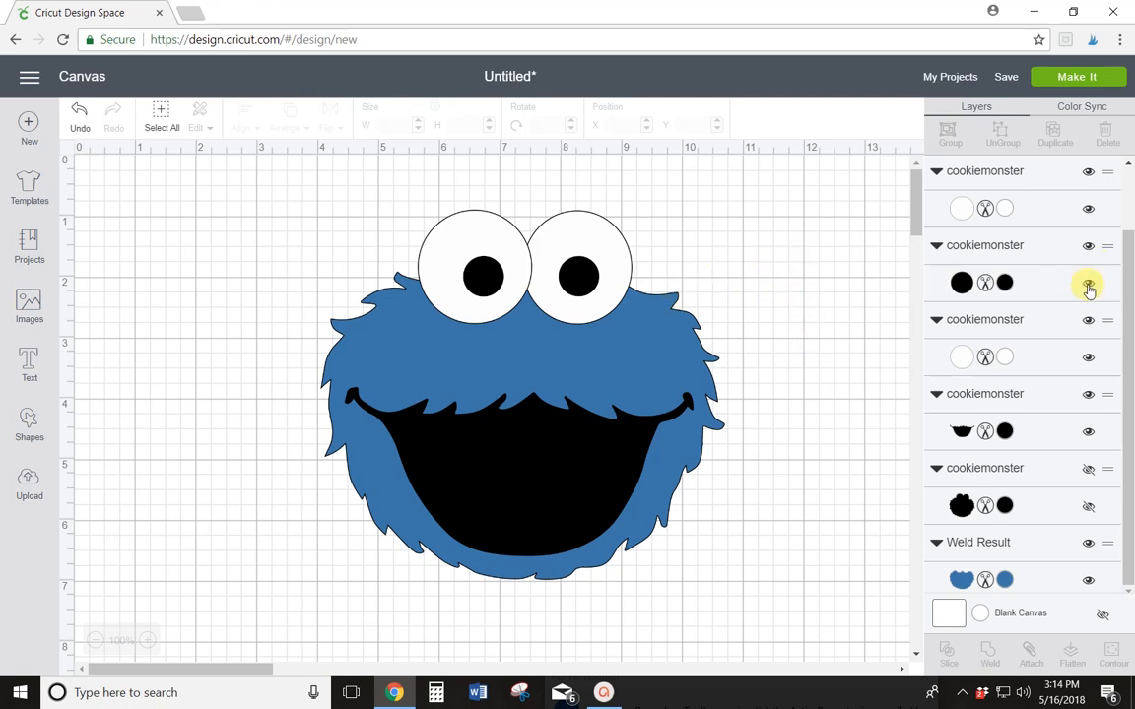
- Hide both pupil layers, select the two white eyes, and weld them
{"action": "left_click", "coordinate": [1087, 284]}
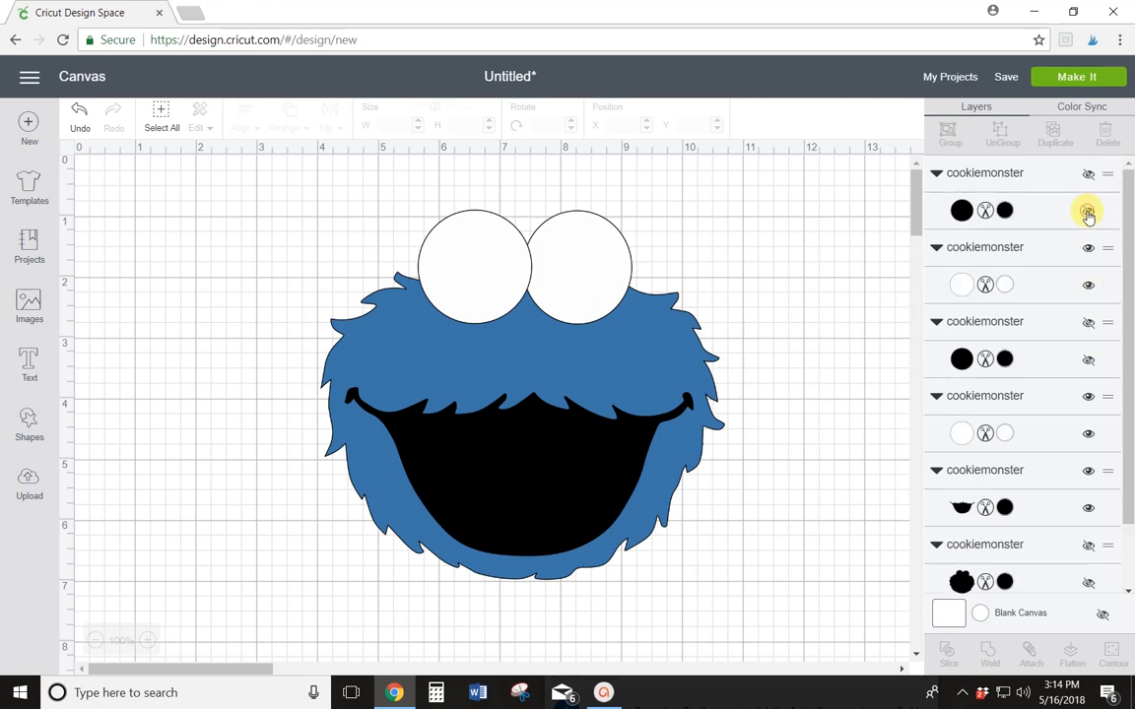
{"action": "left_click", "coordinate": [1087, 213]}
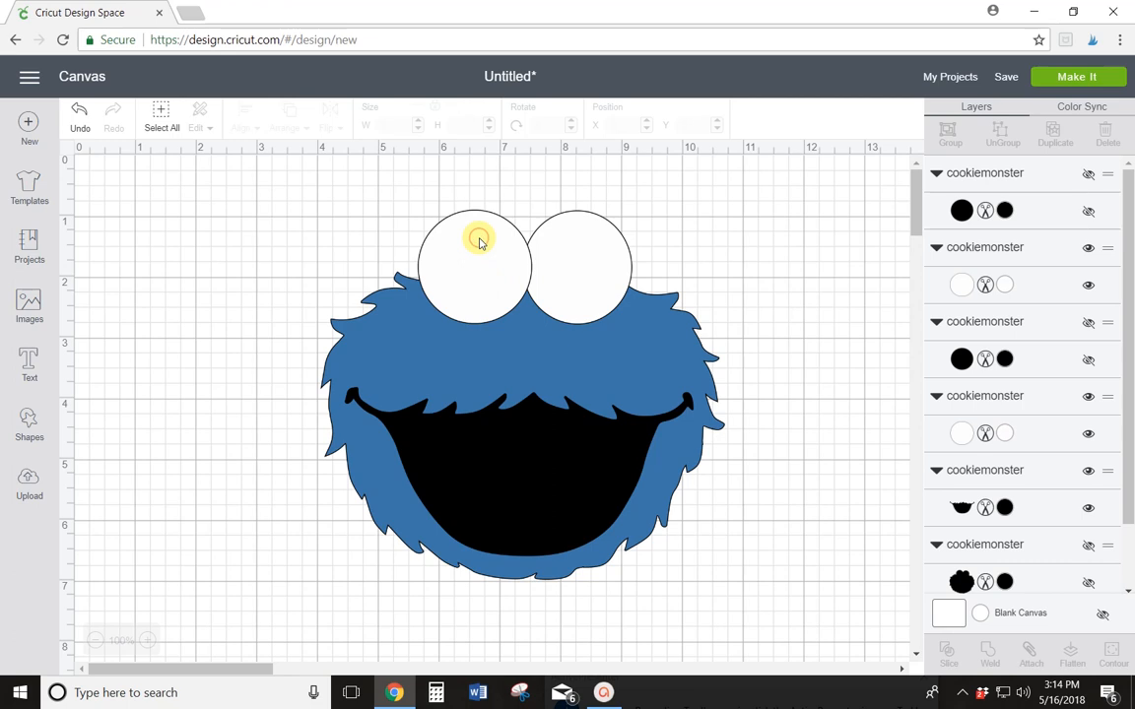
{"action": "left_click", "coordinate": [478, 243]}
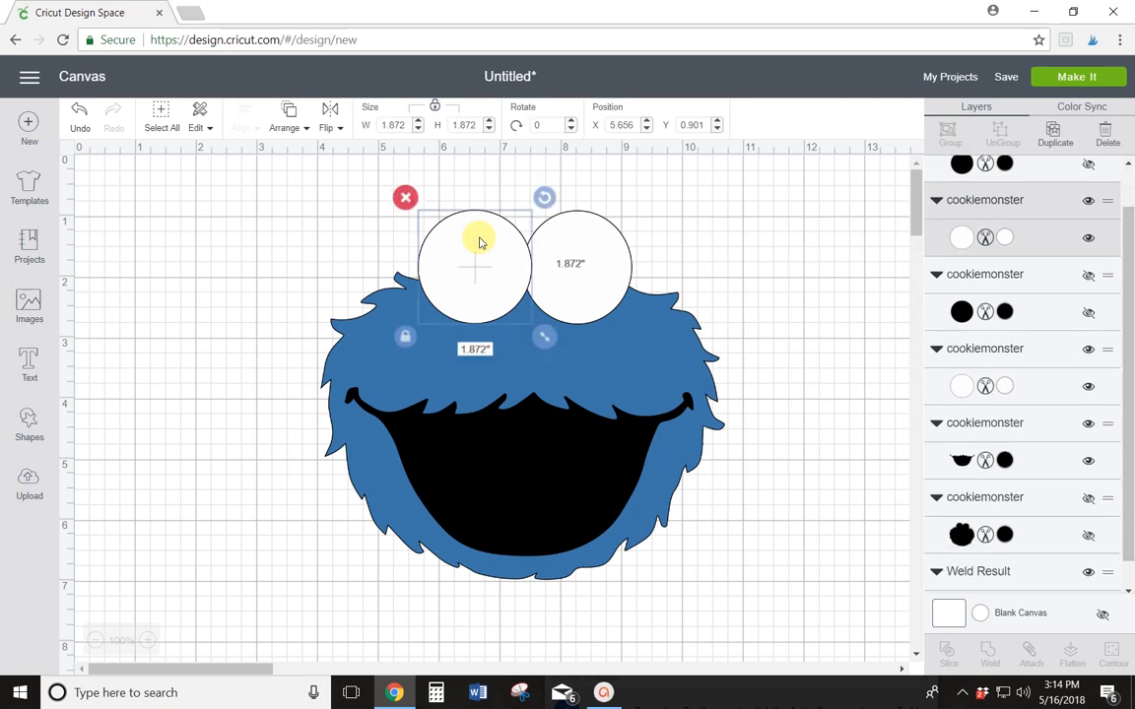
{"action": "mouse_move", "coordinate": [483, 250]}
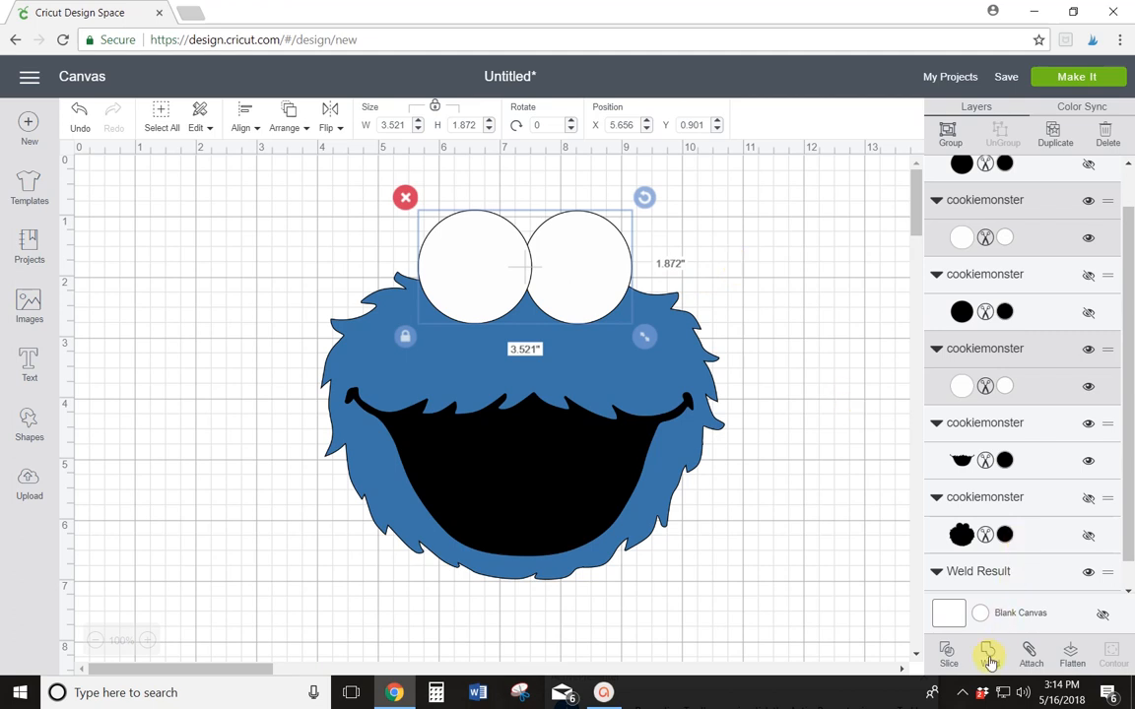
{"action": "left_click", "coordinate": [988, 652]}
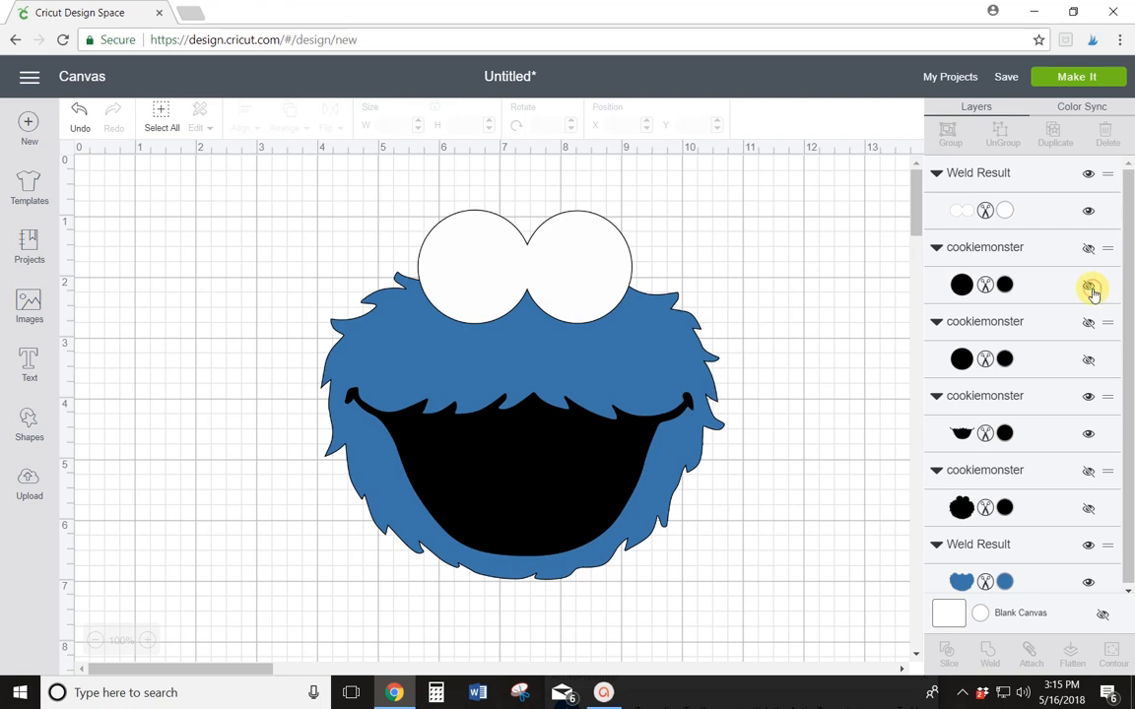
- Unhide the pupils and send the welded white eyes back behind them
{"action": "left_click", "coordinate": [1090, 286]}
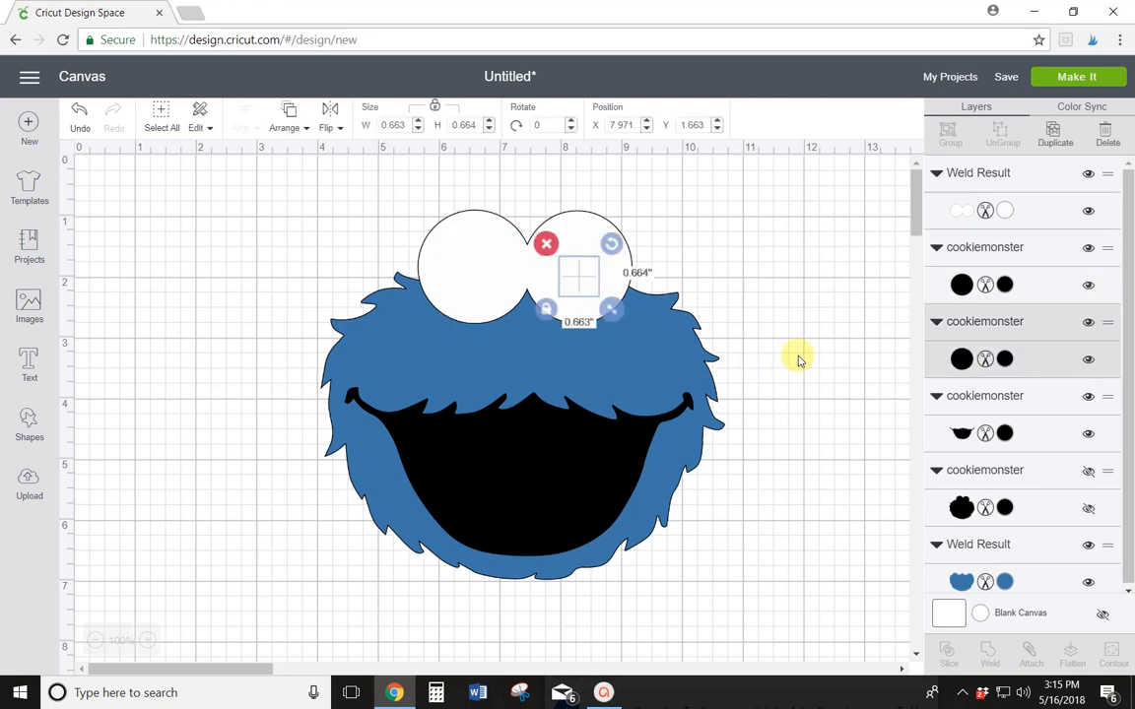
{"action": "left_click", "coordinate": [798, 360]}
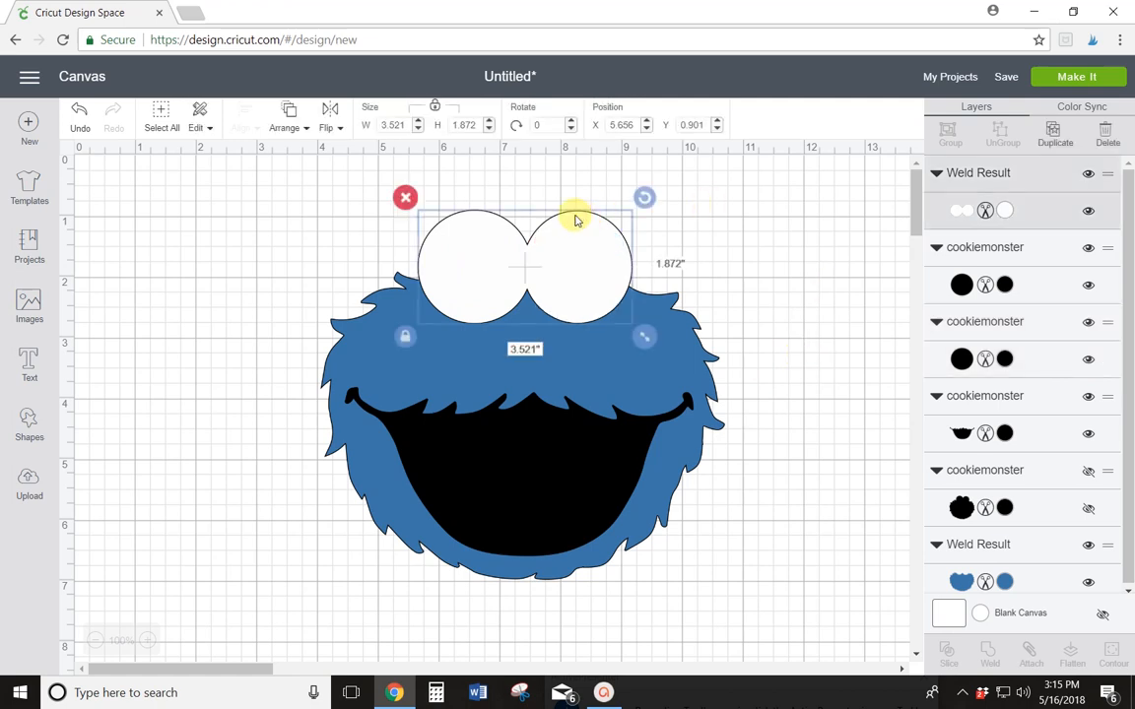
{"action": "left_click", "coordinate": [287, 128]}
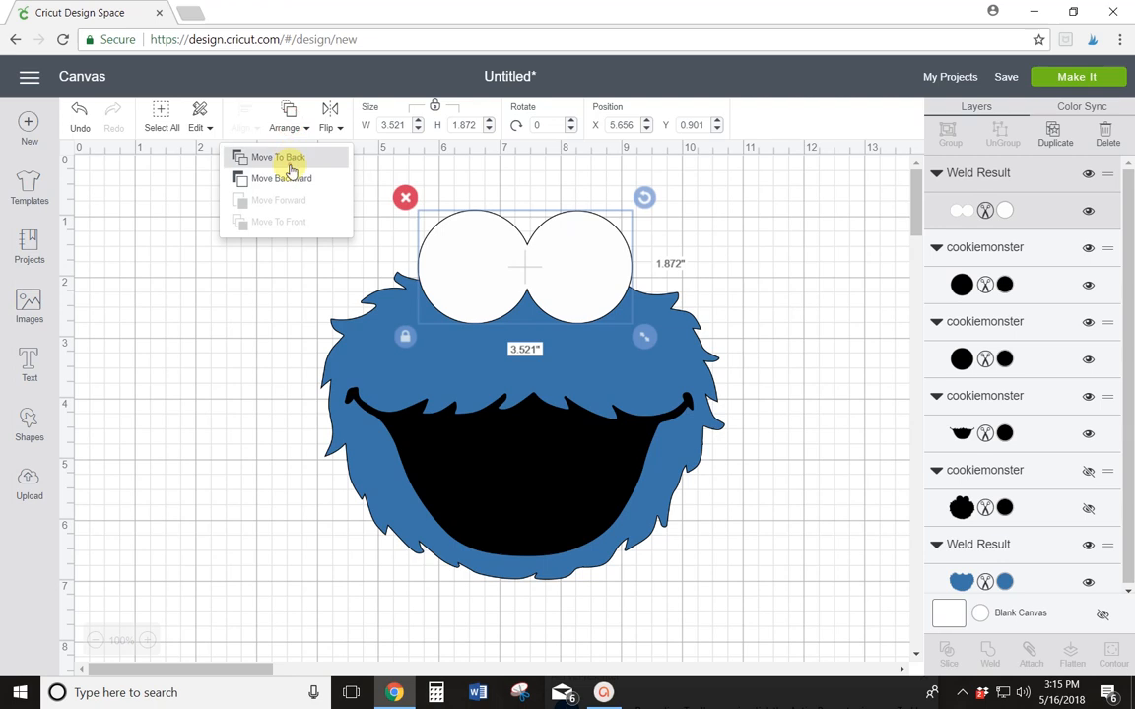
{"action": "left_click", "coordinate": [280, 156]}
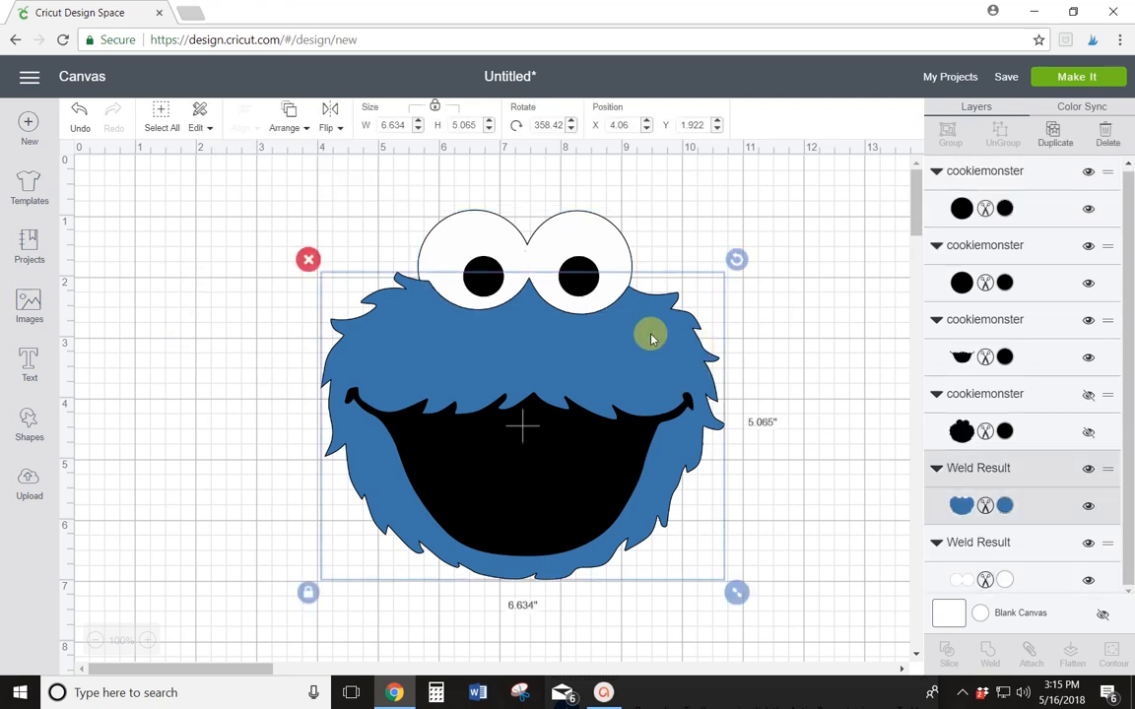
{"action": "left_click", "coordinate": [285, 127]}
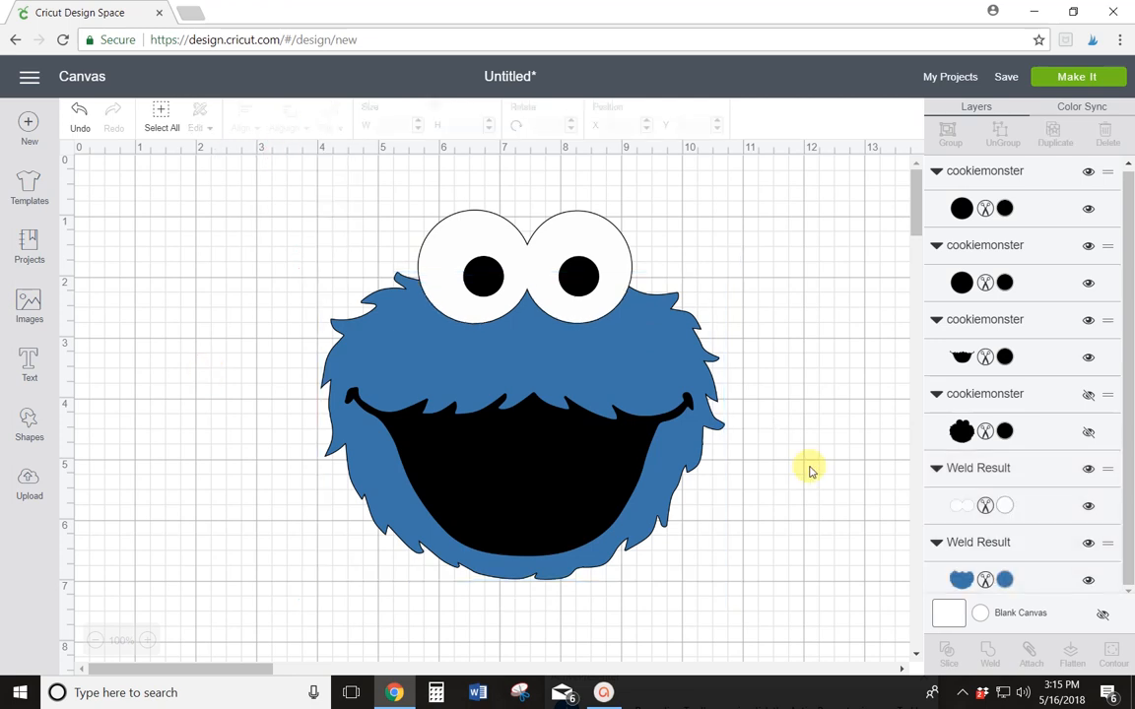
{"action": "mouse_move", "coordinate": [799, 448]}
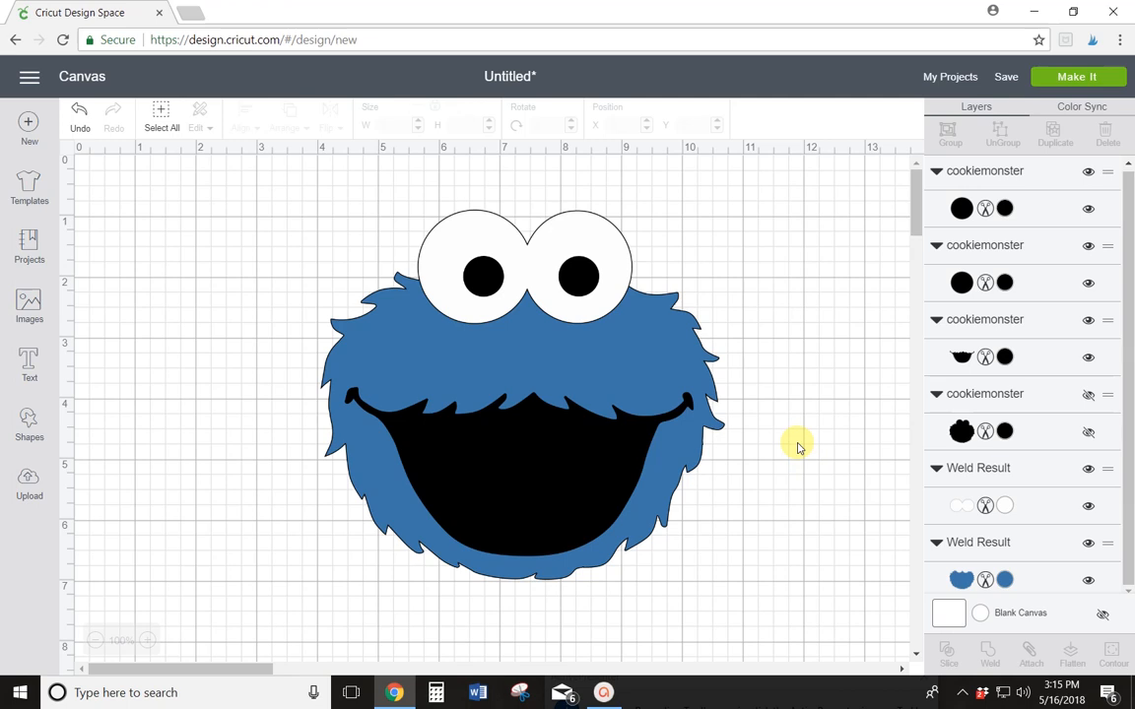